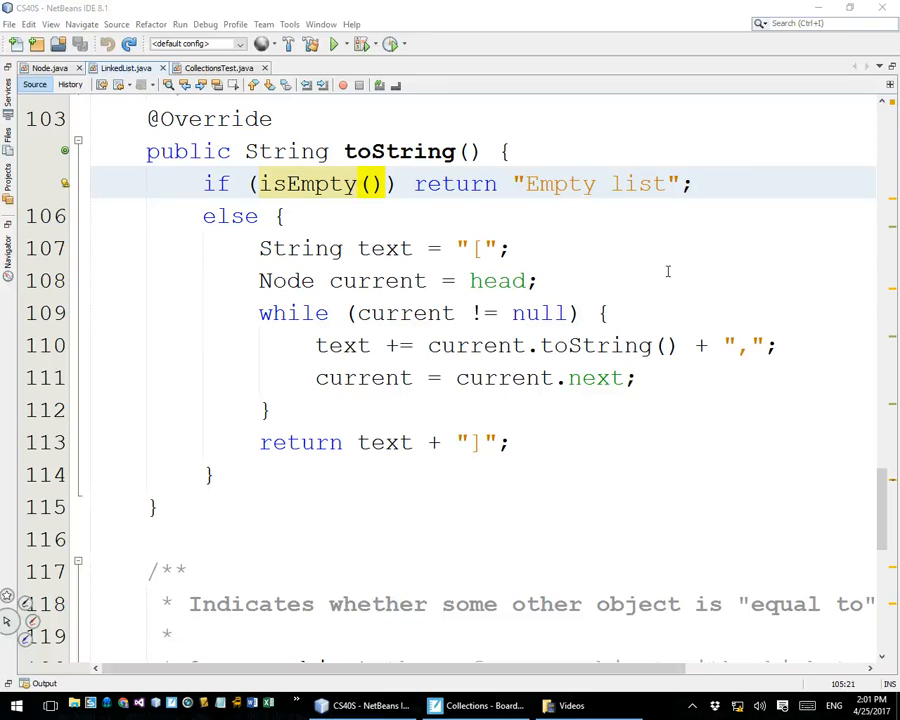
# - Change the toString loop condition to current.next != null and run the project to print both lists
pyautogui.click(310, 43)
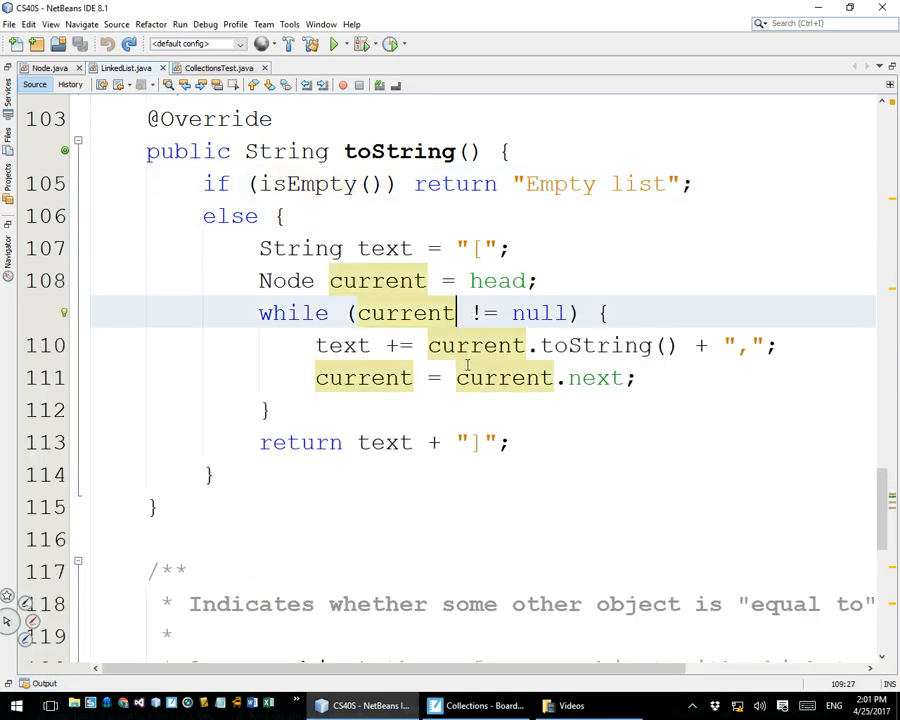
pyautogui.write('.next')
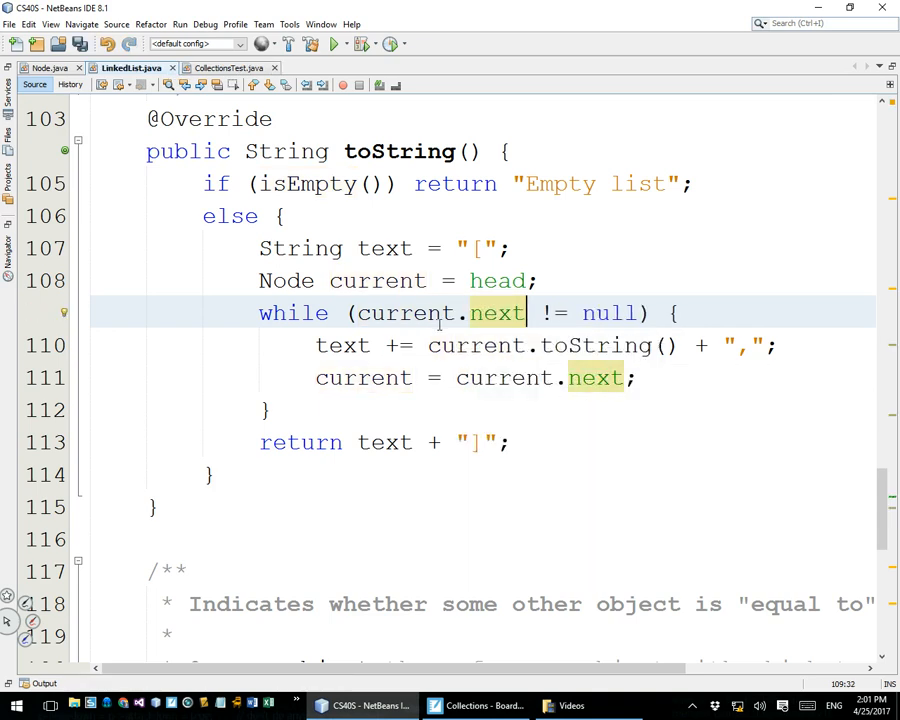
pyautogui.click(309, 43)
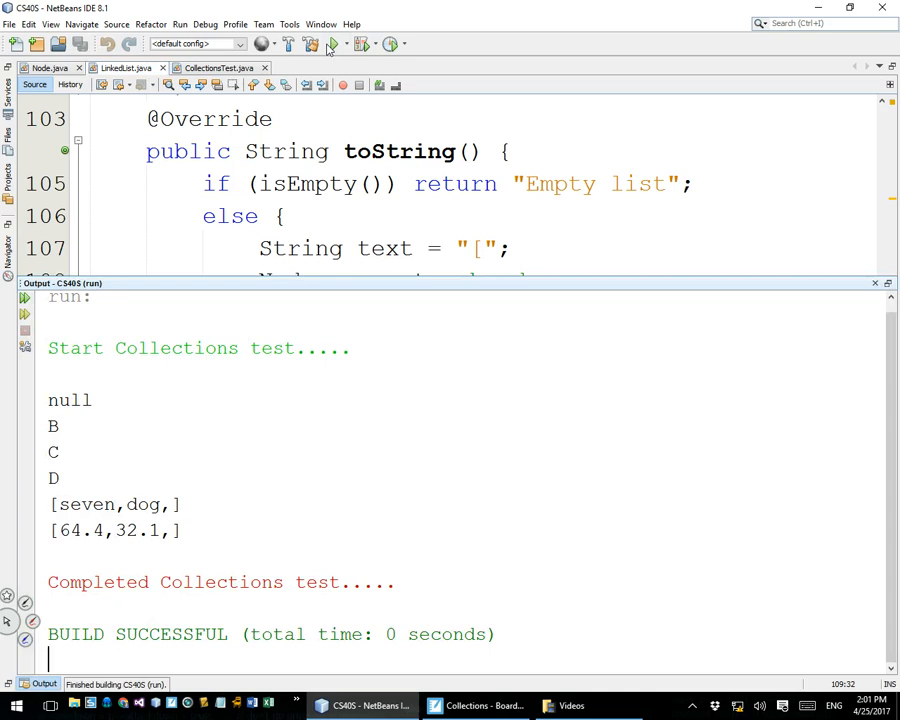
pyautogui.moveTo(137, 504)
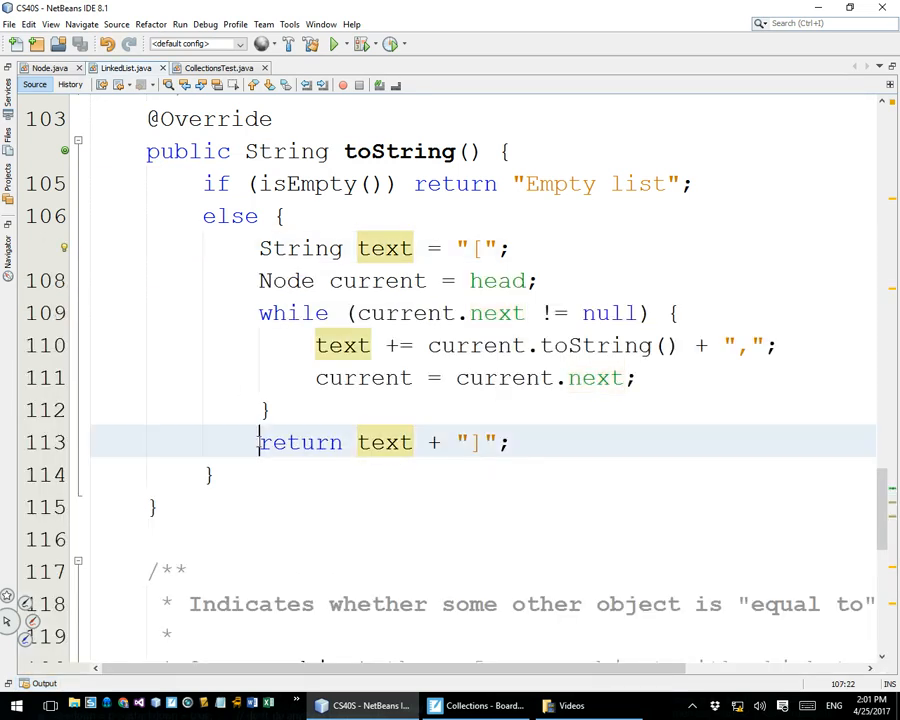
# - Rework the toString loop to use the current node in LinkedList.java
pyautogui.click(459, 442)
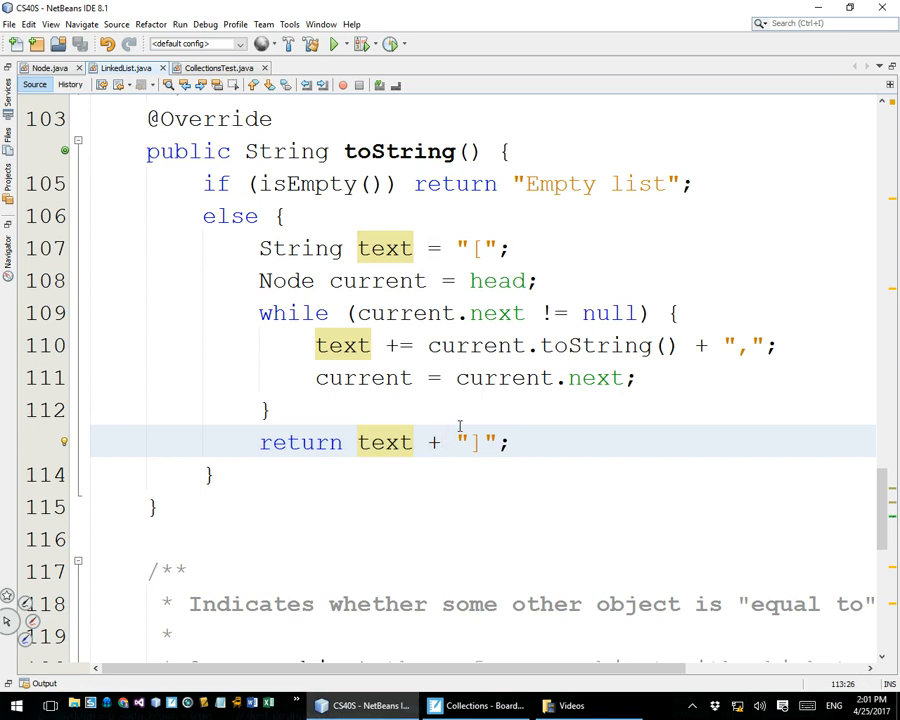
pyautogui.write('current')
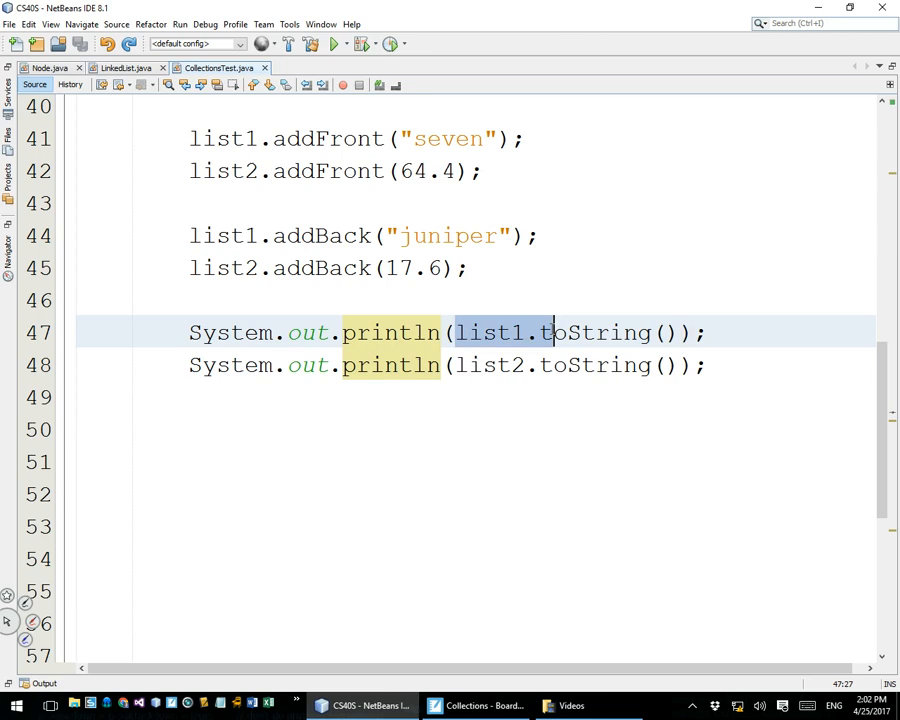
# - Print list1 and list2 directly without .toString() in CollectionsTest and rerun the project
pyautogui.click(570, 332)
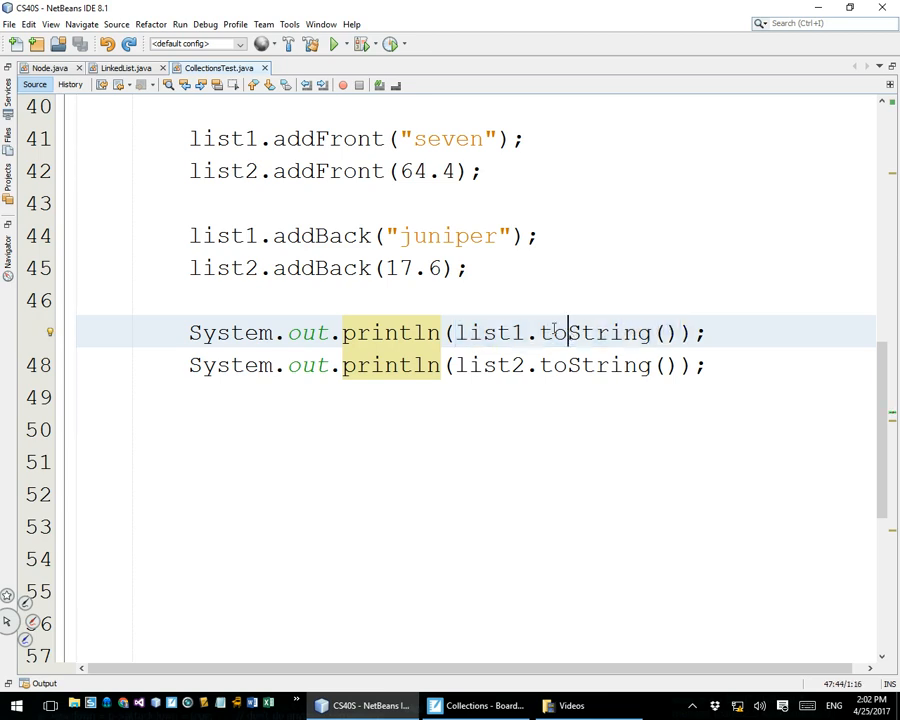
pyautogui.doubleClick(597, 332)
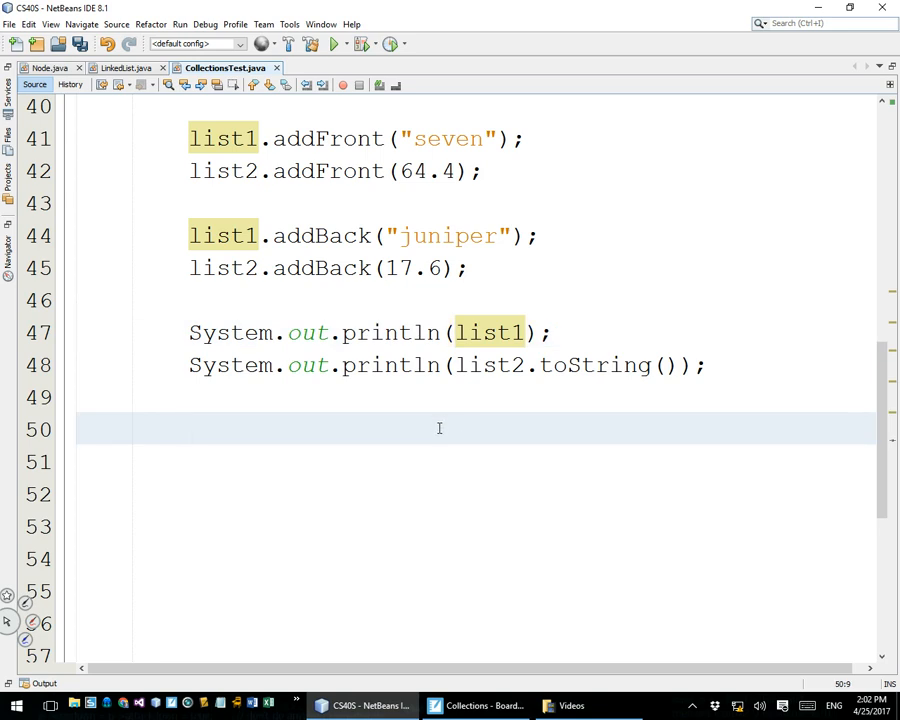
pyautogui.click(333, 43)
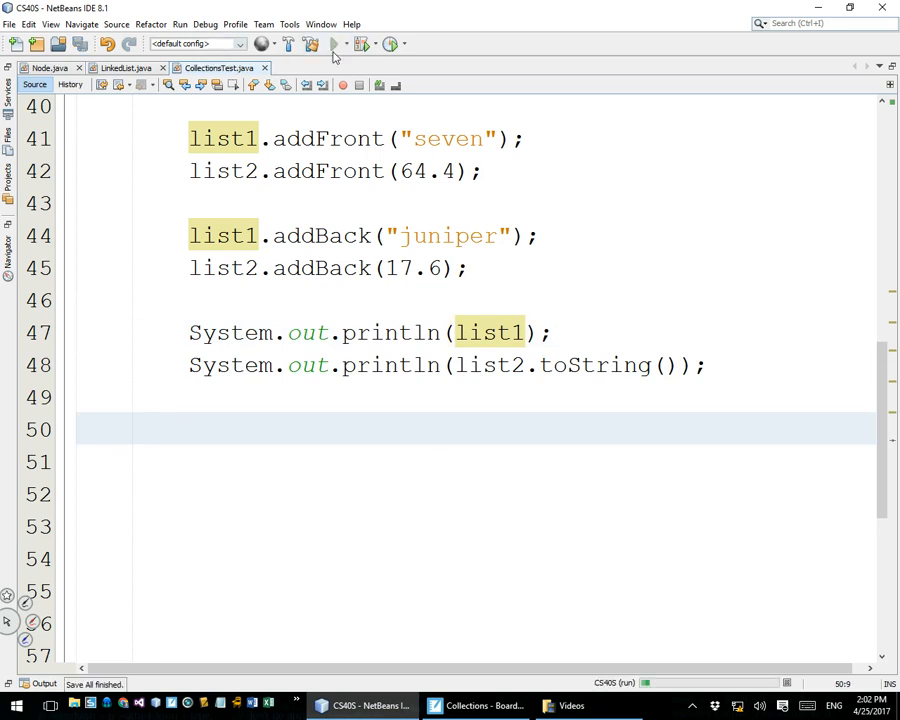
pyautogui.click(333, 43)
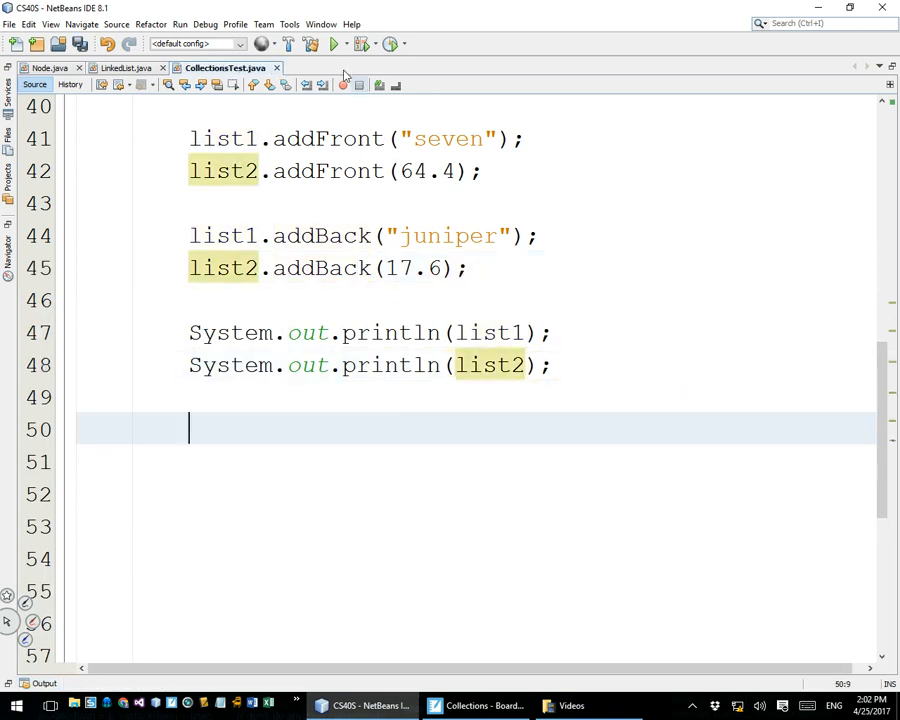
pyautogui.click(311, 43)
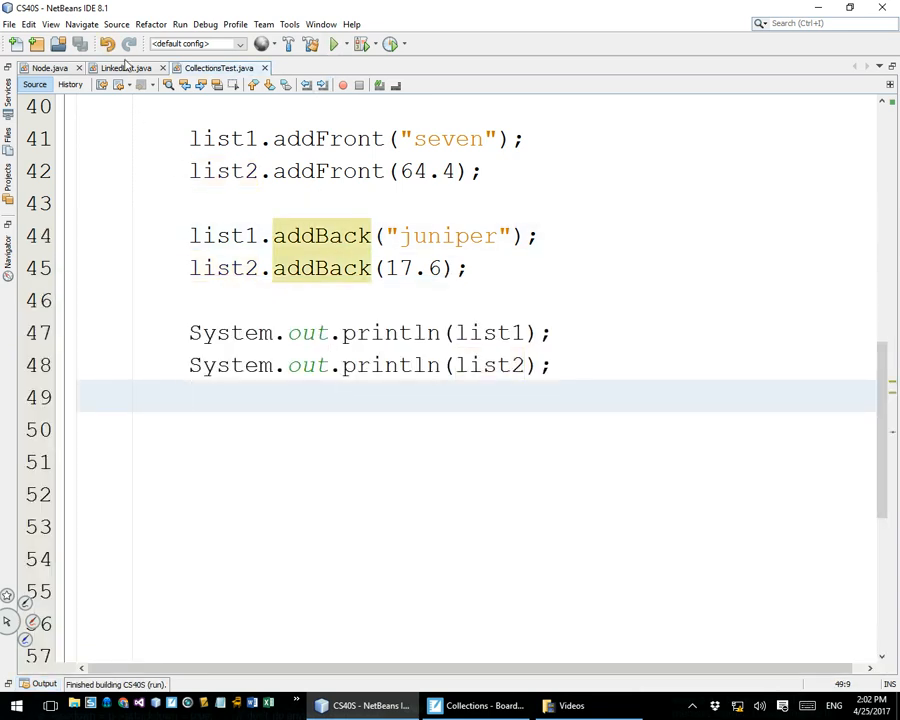
# - Switch to LinkedList.java and scroll down to the blank lines after clone()
pyautogui.click(125, 67)
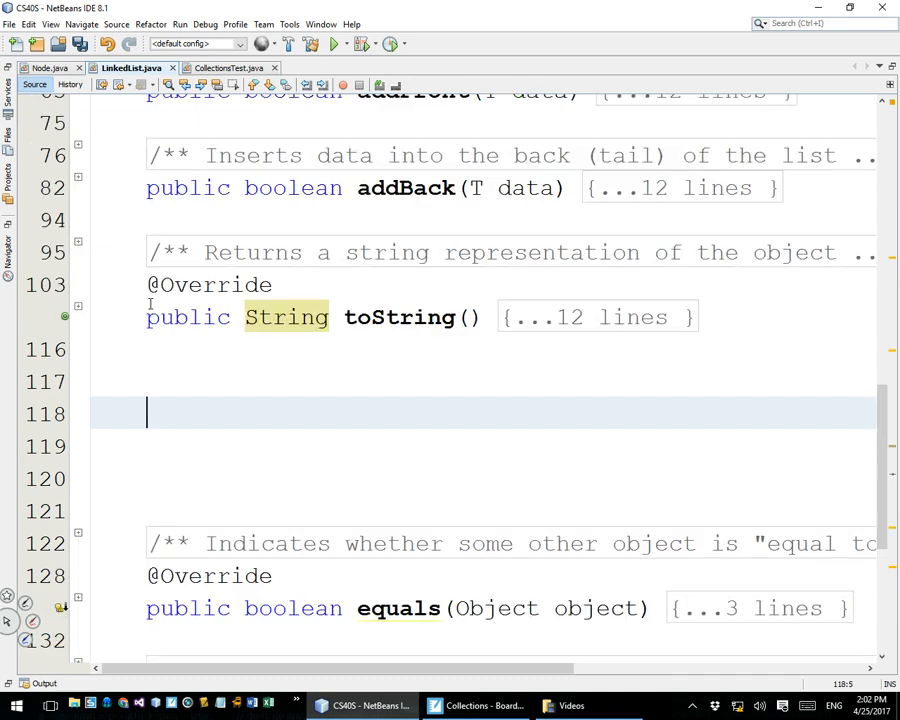
pyautogui.scroll(3)
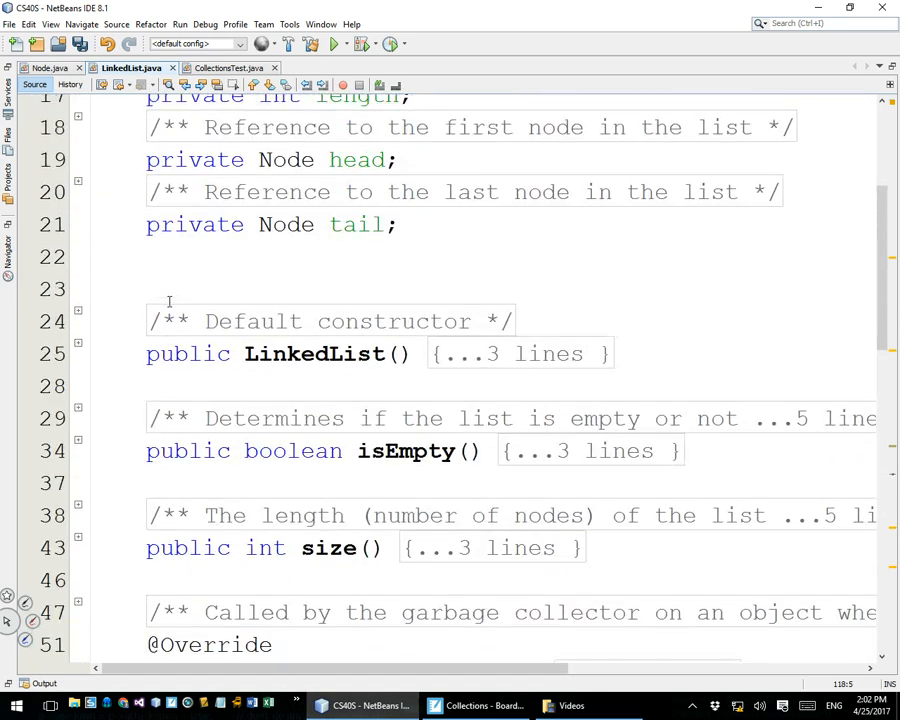
pyautogui.scroll(-3)
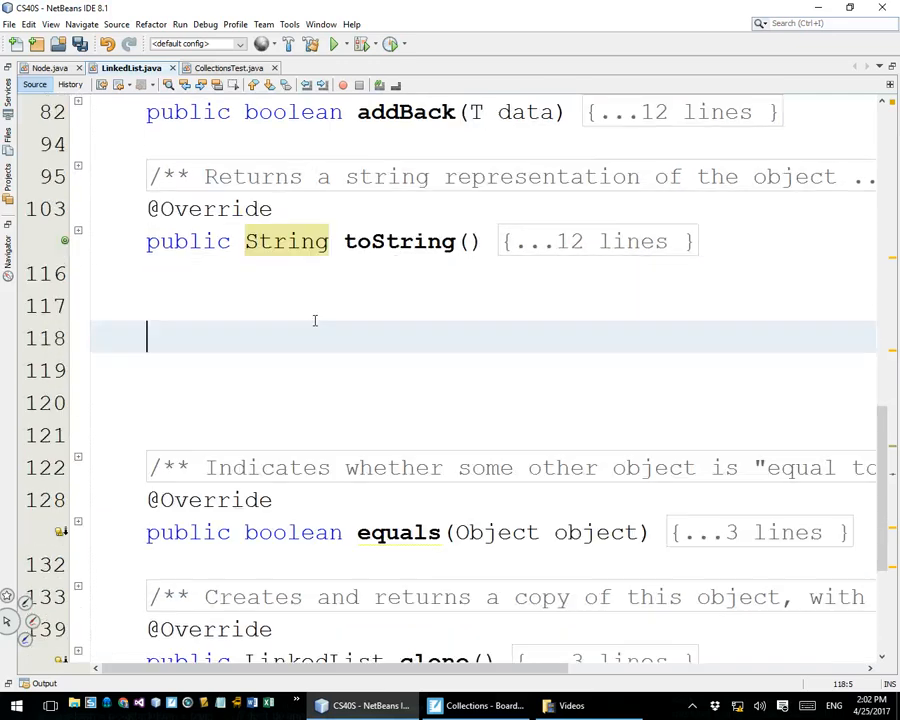
pyautogui.scroll(-3)
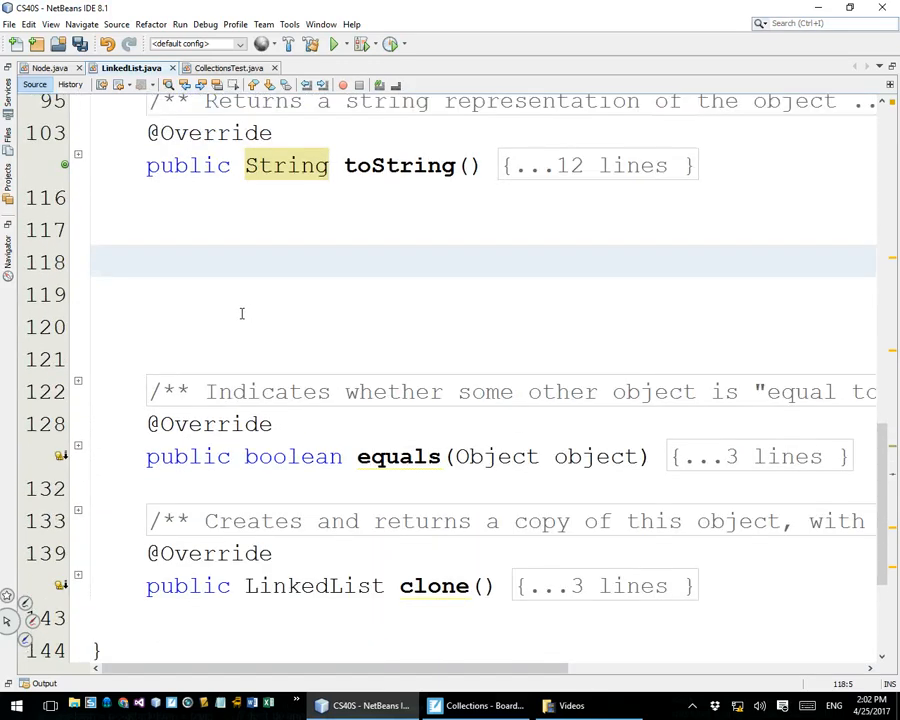
pyautogui.scroll(-3)
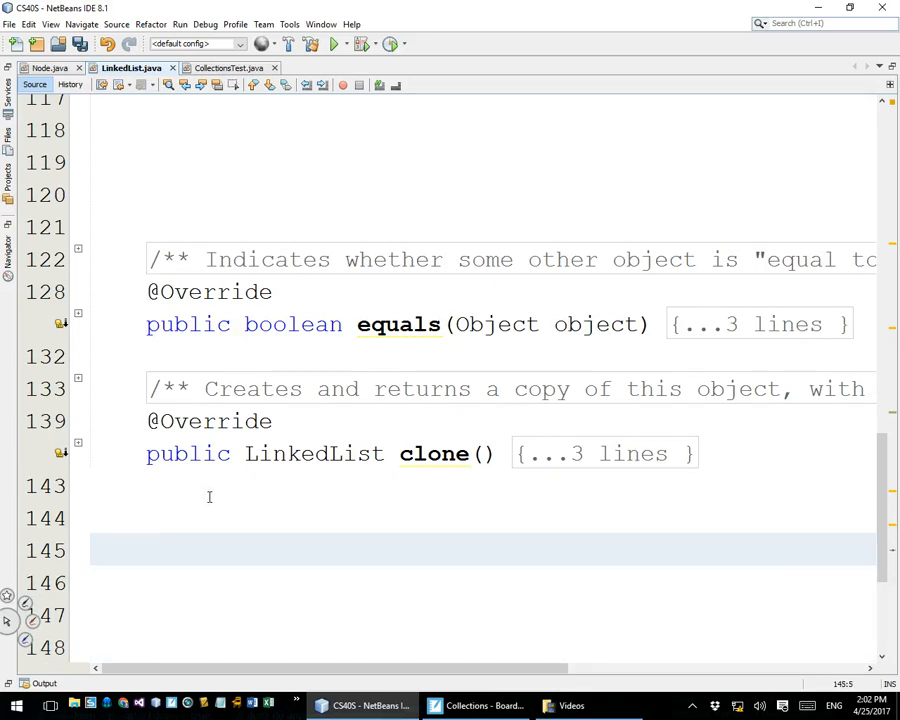
pyautogui.scroll(-3)
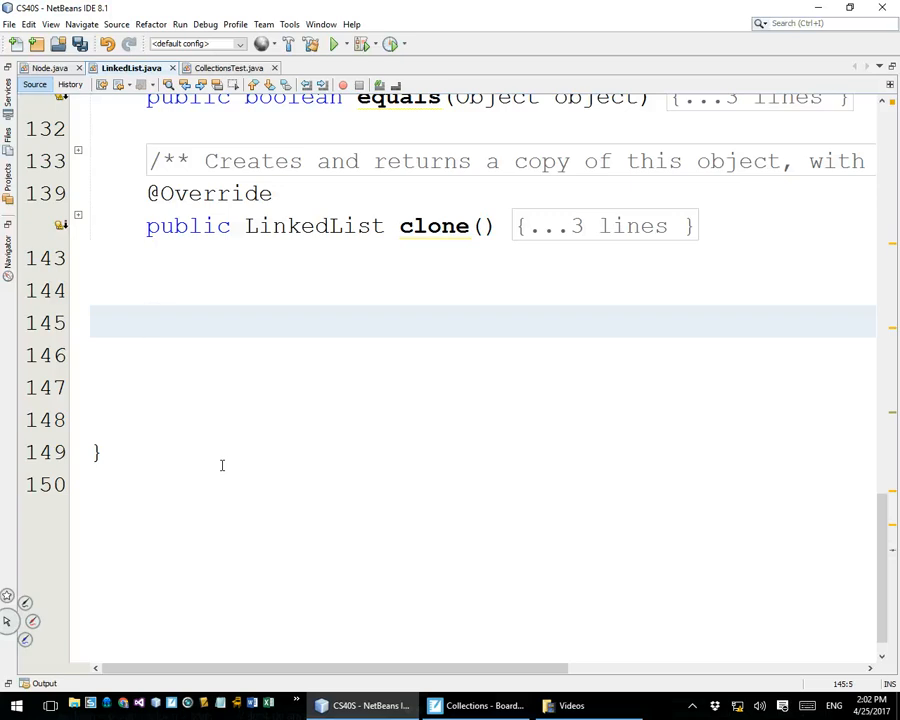
# - Declare an empty private boolean inRange(int index) method after clone()
pyautogui.write('private')
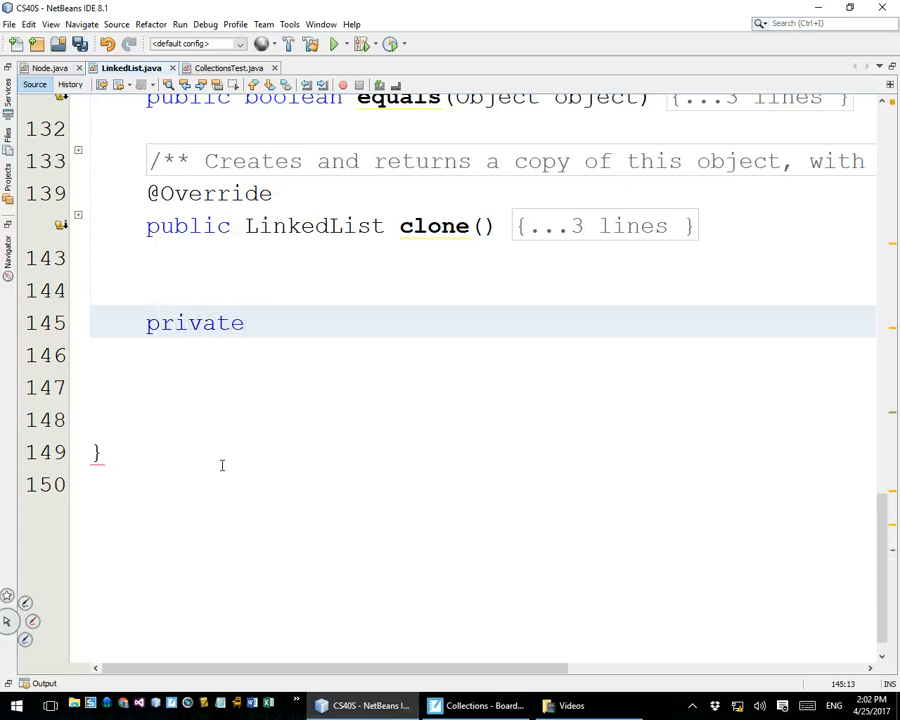
pyautogui.write('bool')
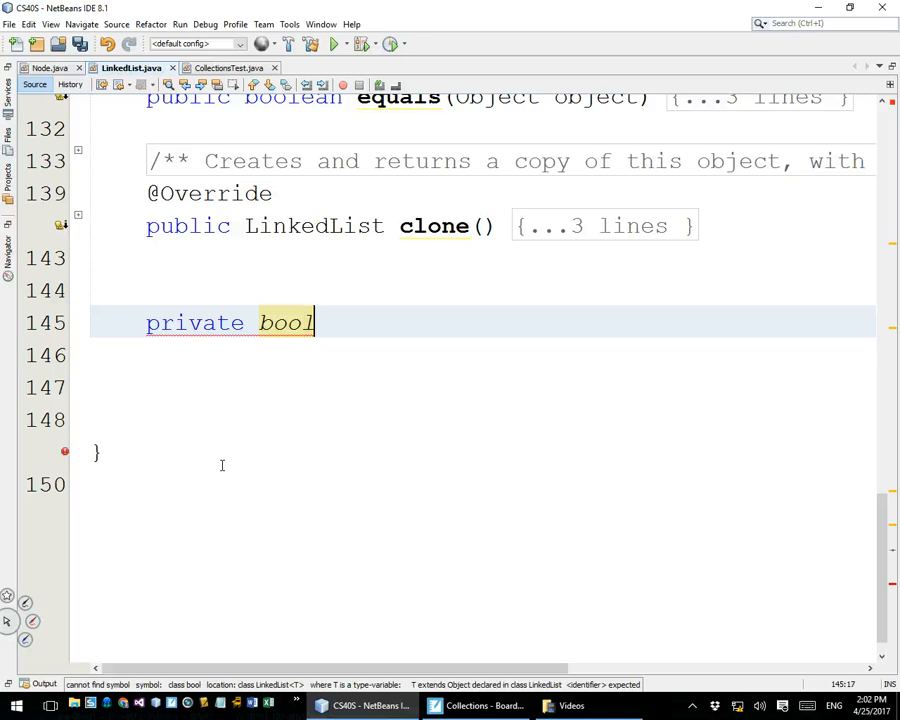
pyautogui.write('ean inRan')
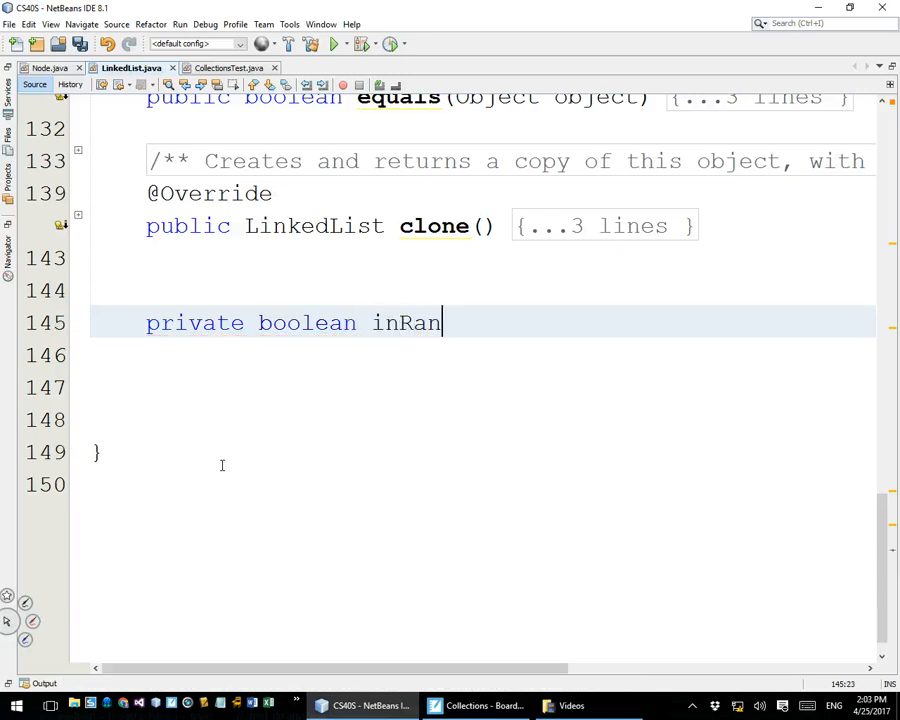
pyautogui.write('ge(i')
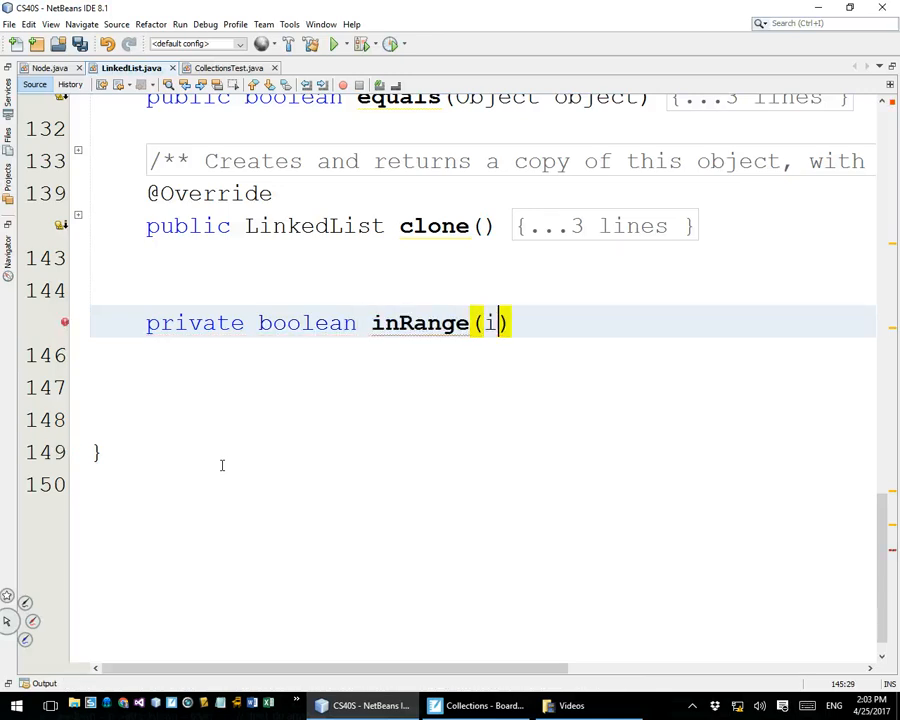
pyautogui.write('nt in')
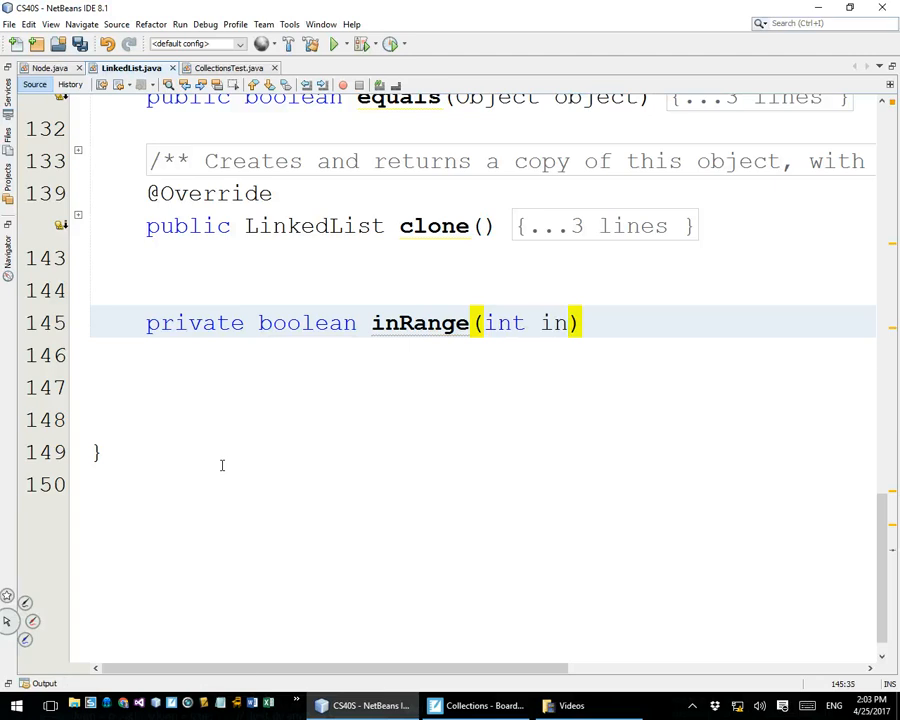
pyautogui.write('dex) {')
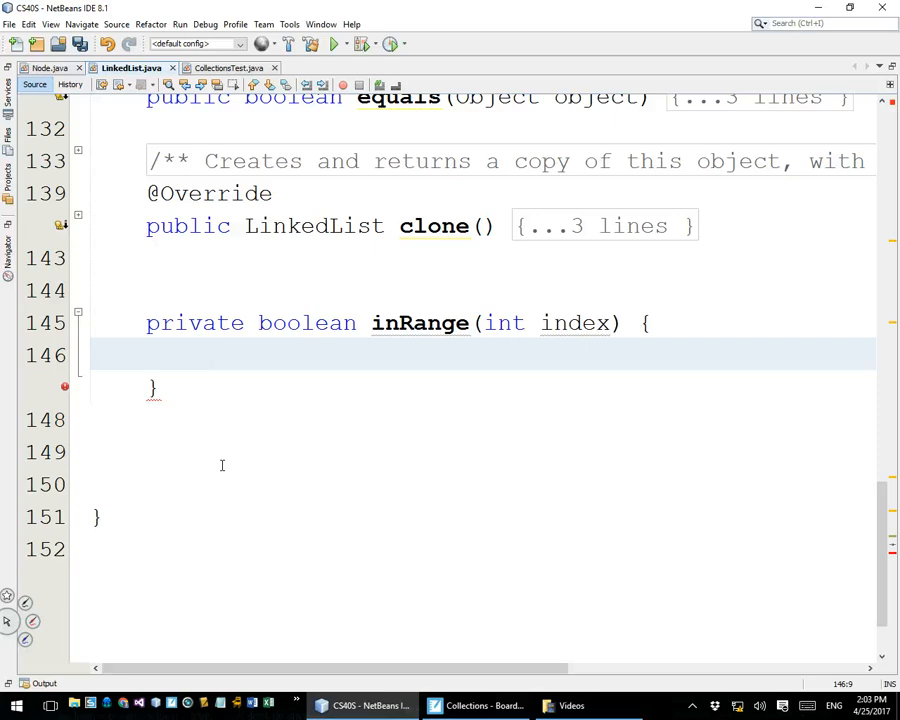
pyautogui.click(203, 354)
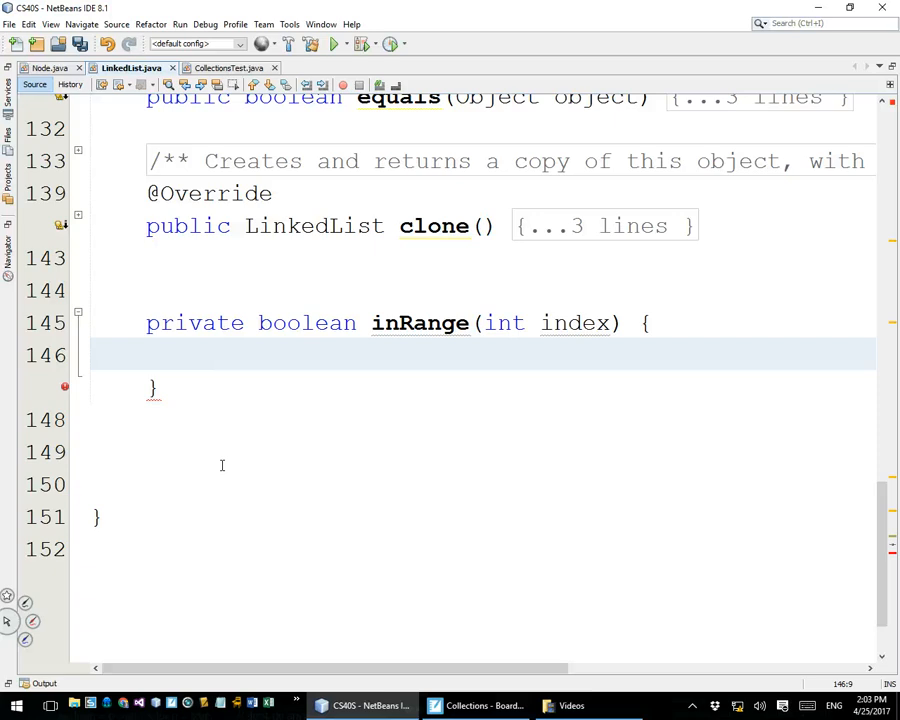
pyautogui.click(202, 354)
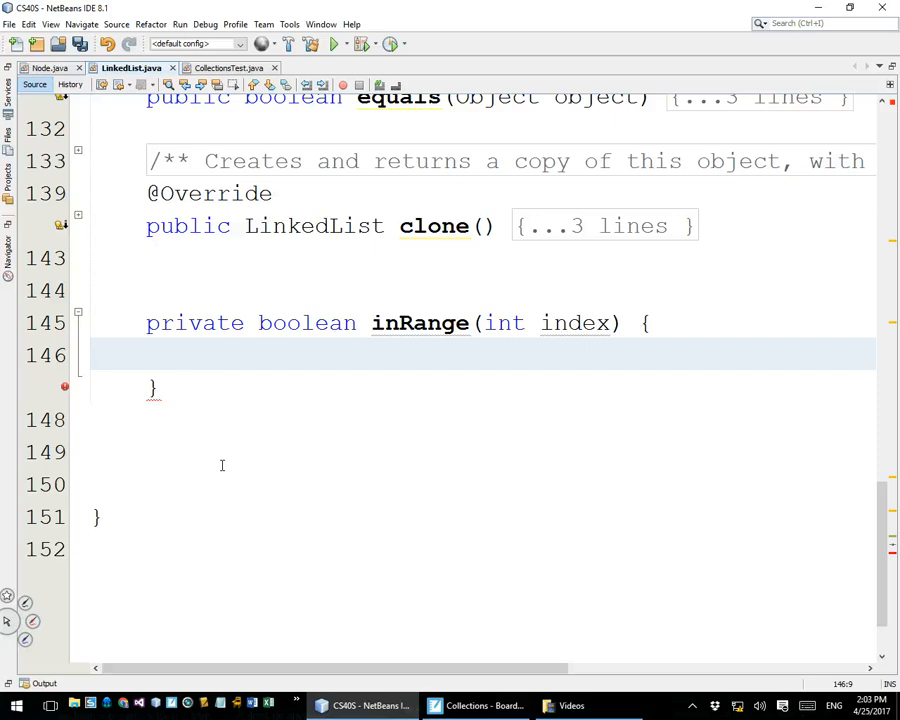
# - Begin inRange with if (isEmpty()) return false; as its first statement
pyautogui.write('if (isEmpty(')
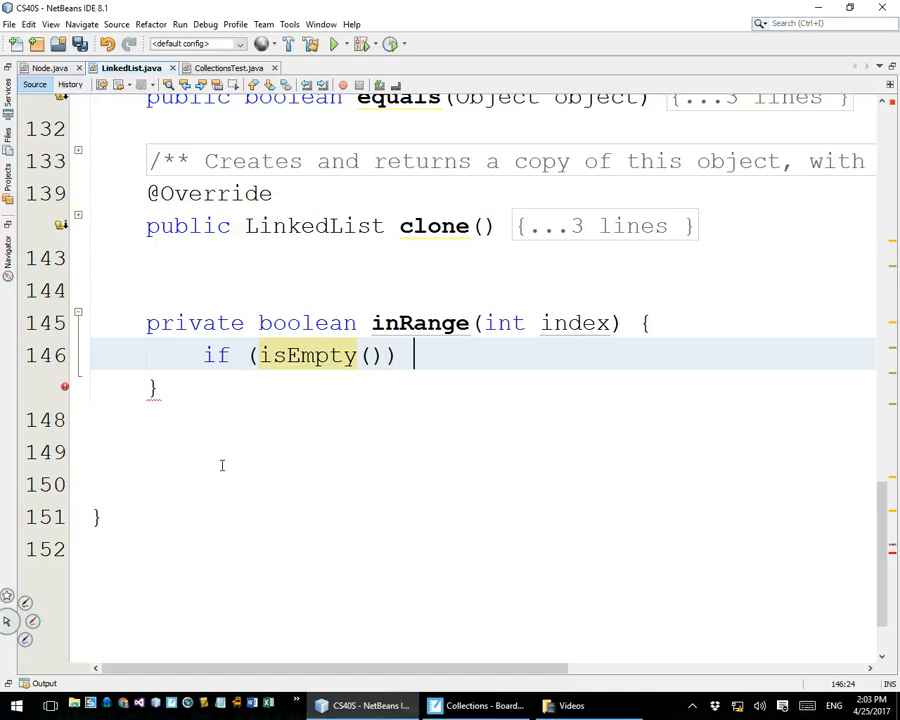
pyautogui.write('return fas')
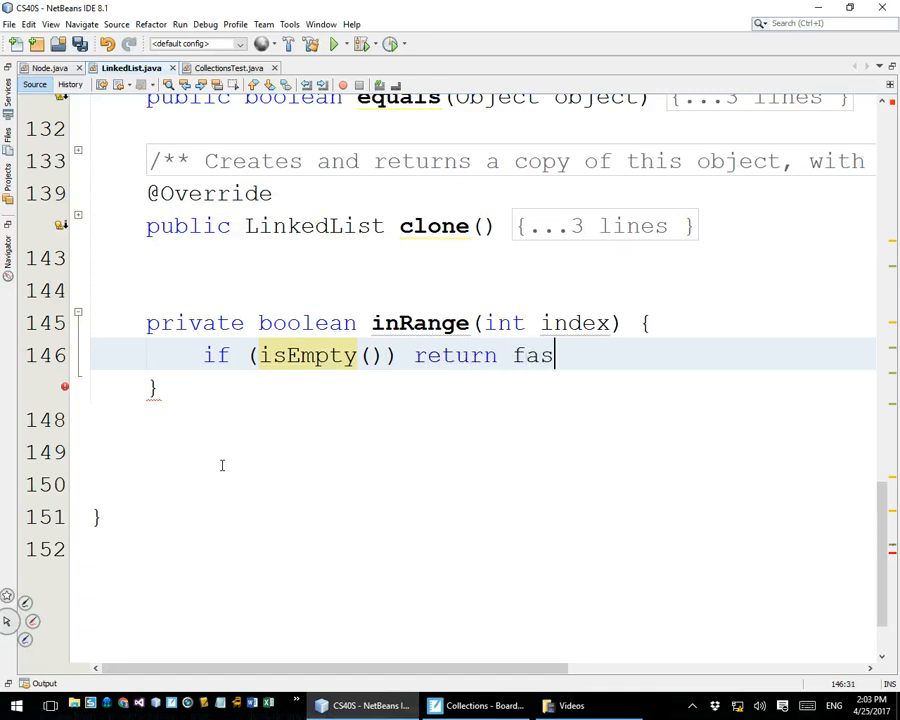
pyautogui.write('ll')
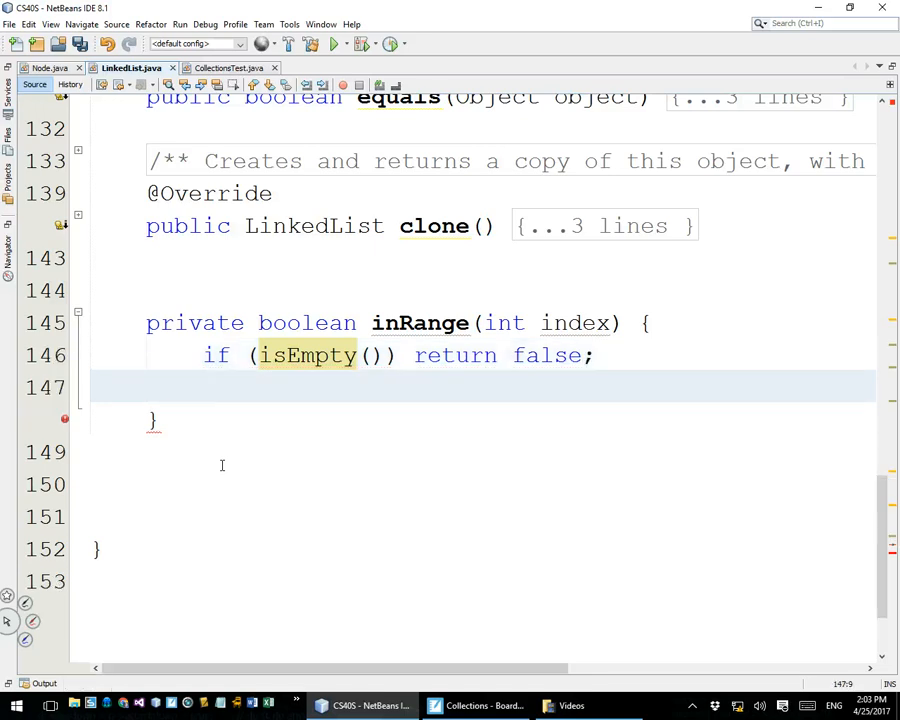
pyautogui.click(203, 388)
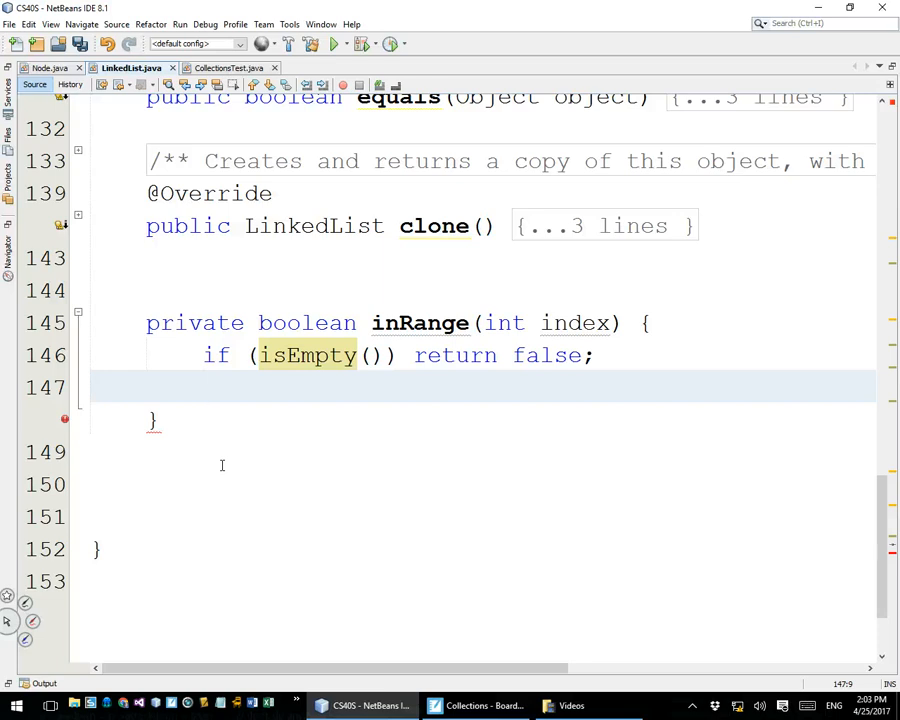
pyautogui.click(203, 387)
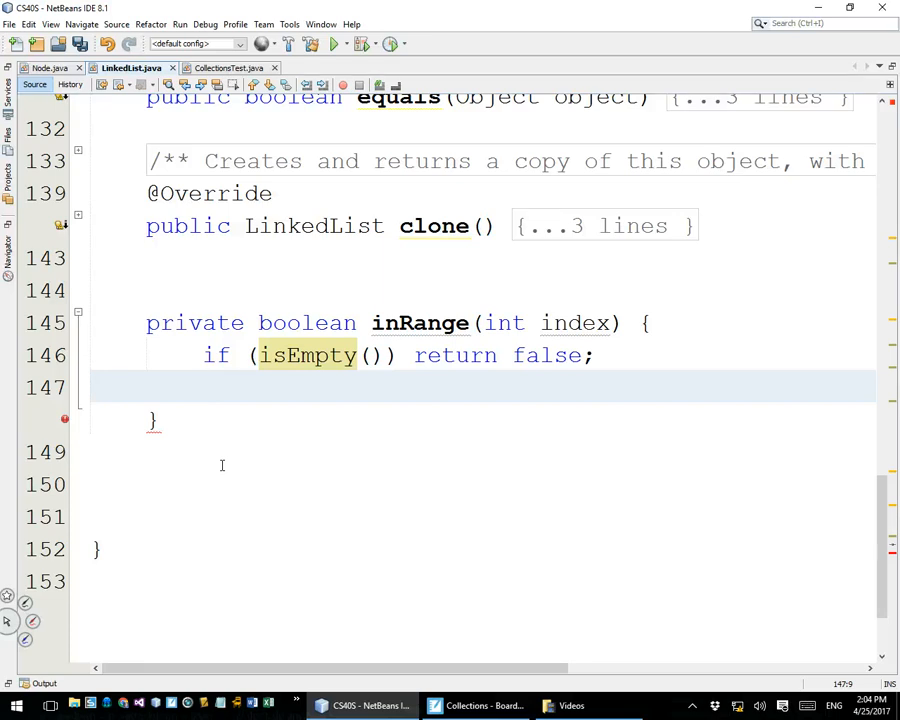
# - Add else if (index < 0) return false; to inRange, fixing the fasle typo
pyautogui.write('else if')
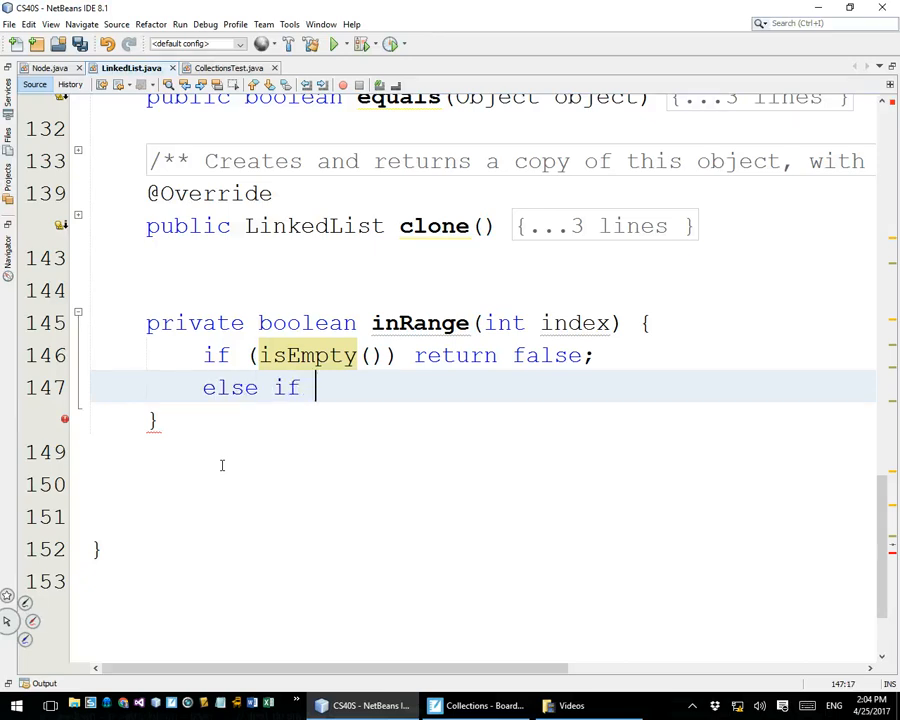
pyautogui.write('(index <')
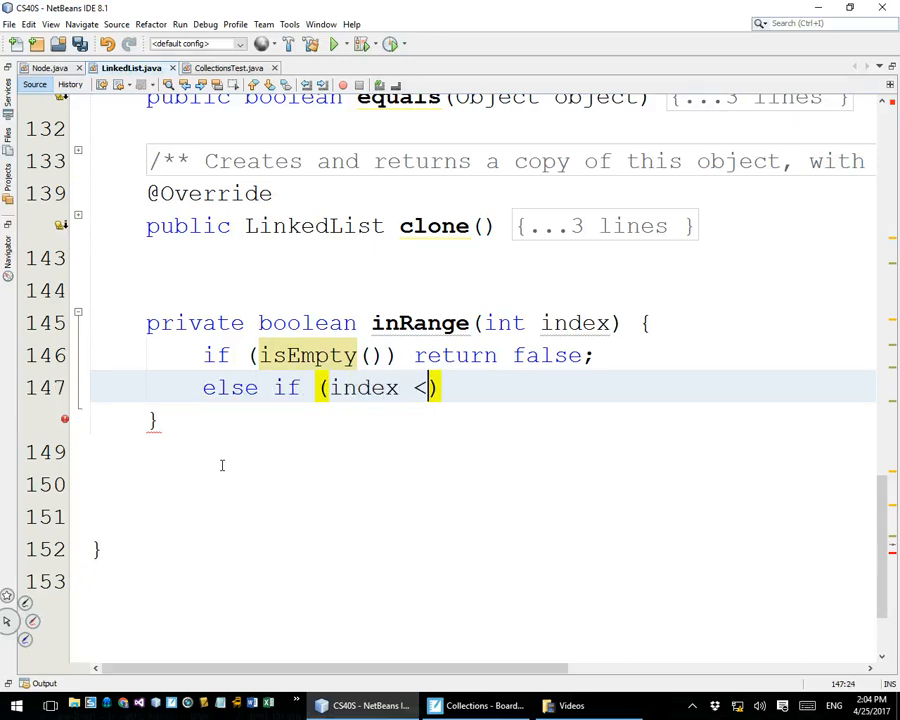
pyautogui.write('0')
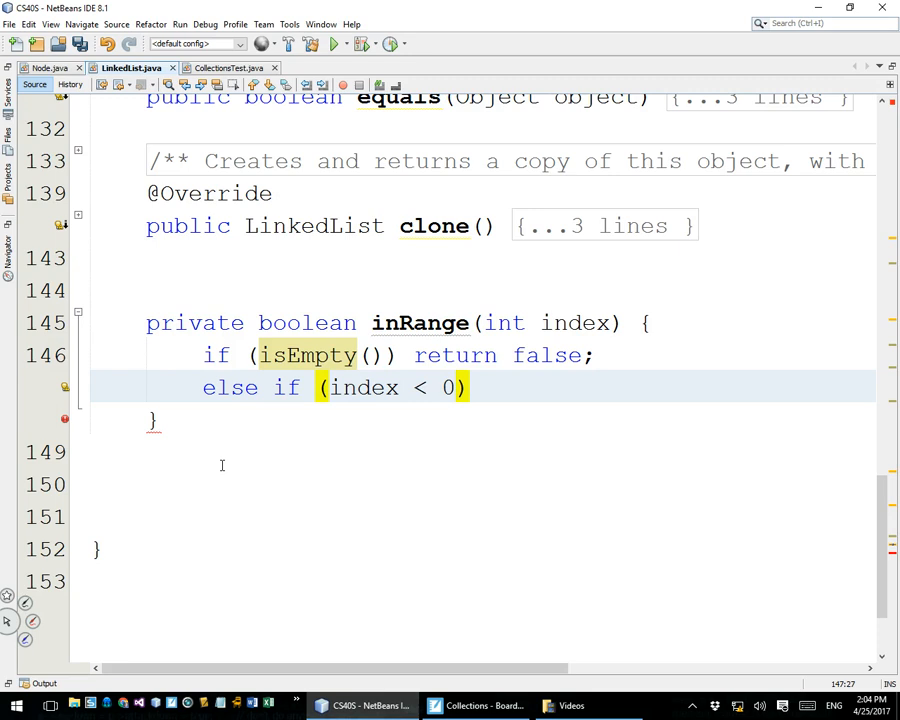
pyautogui.write('retur')
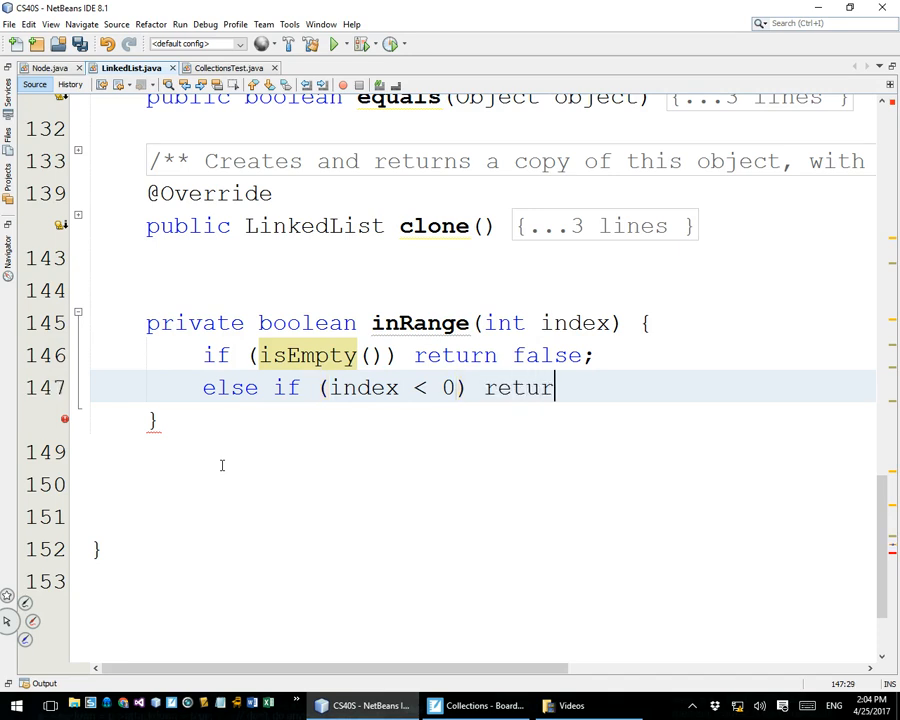
pyautogui.write('n fasle;')
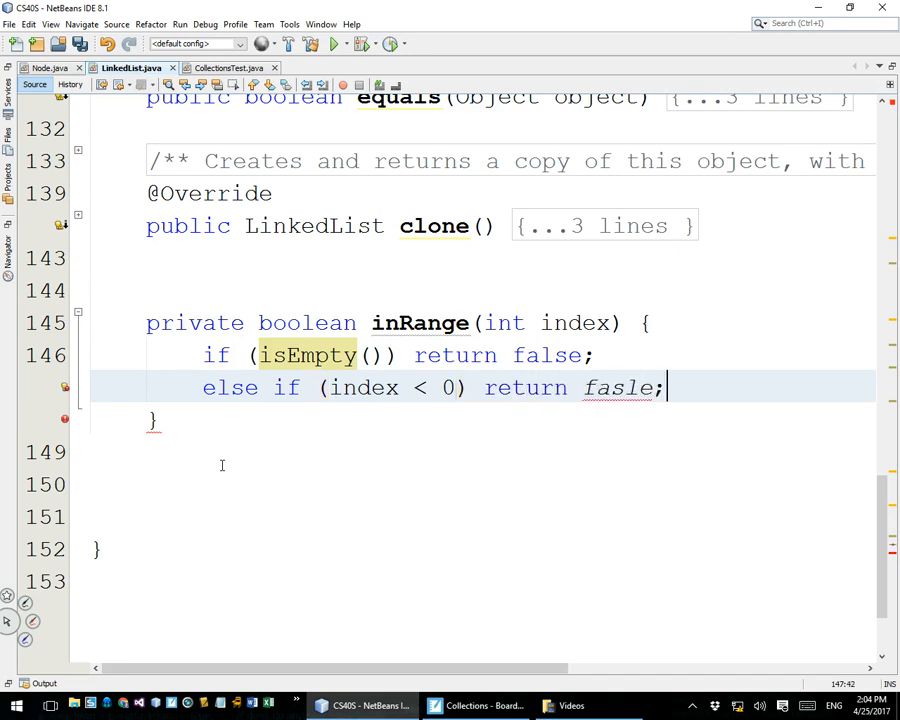
pyautogui.write('false')
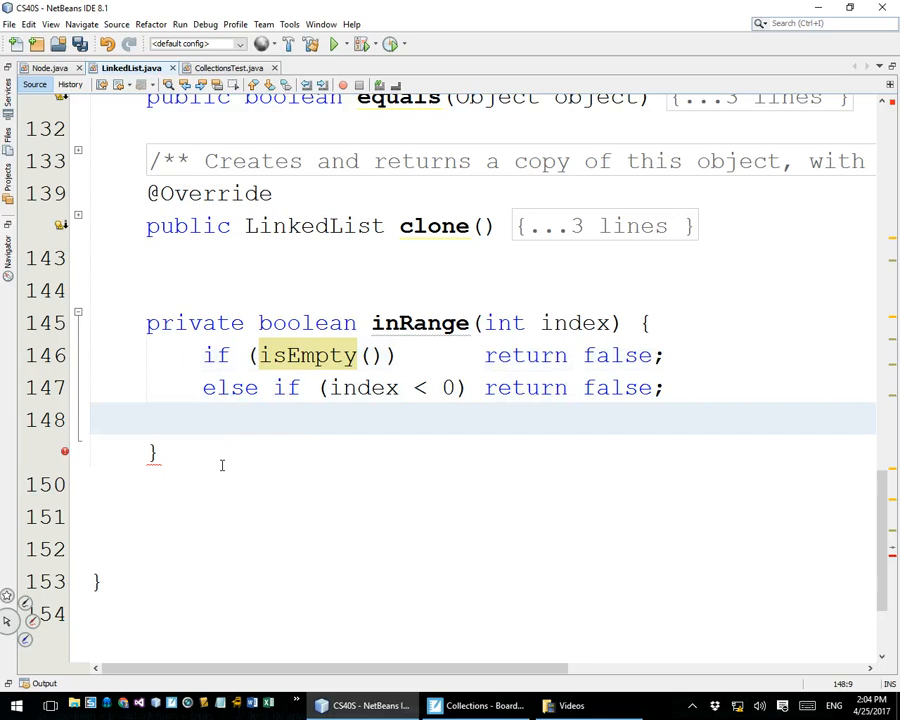
pyautogui.click(203, 419)
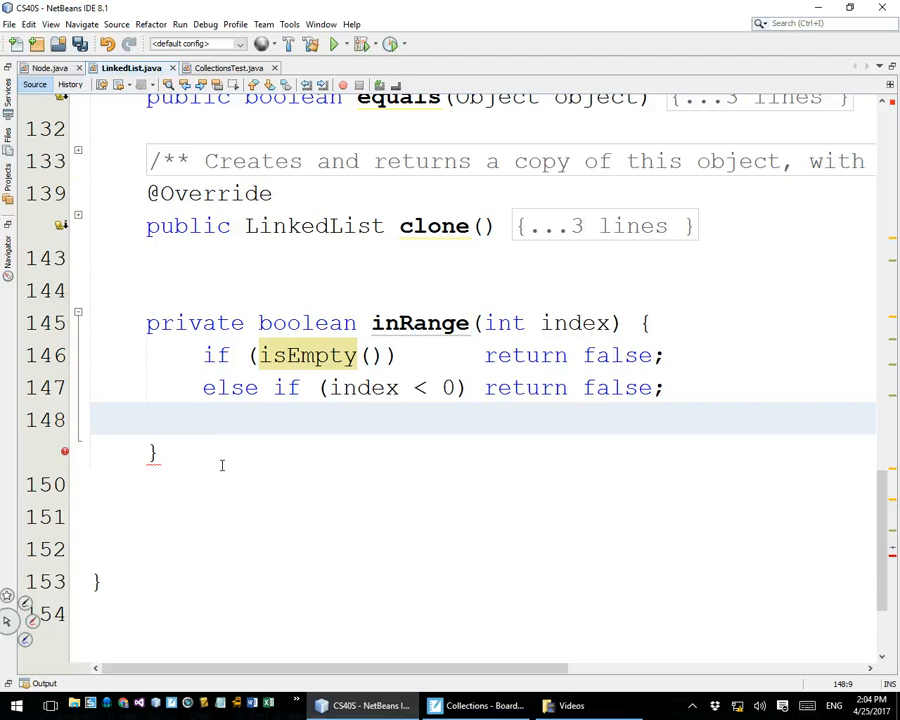
pyautogui.click(203, 419)
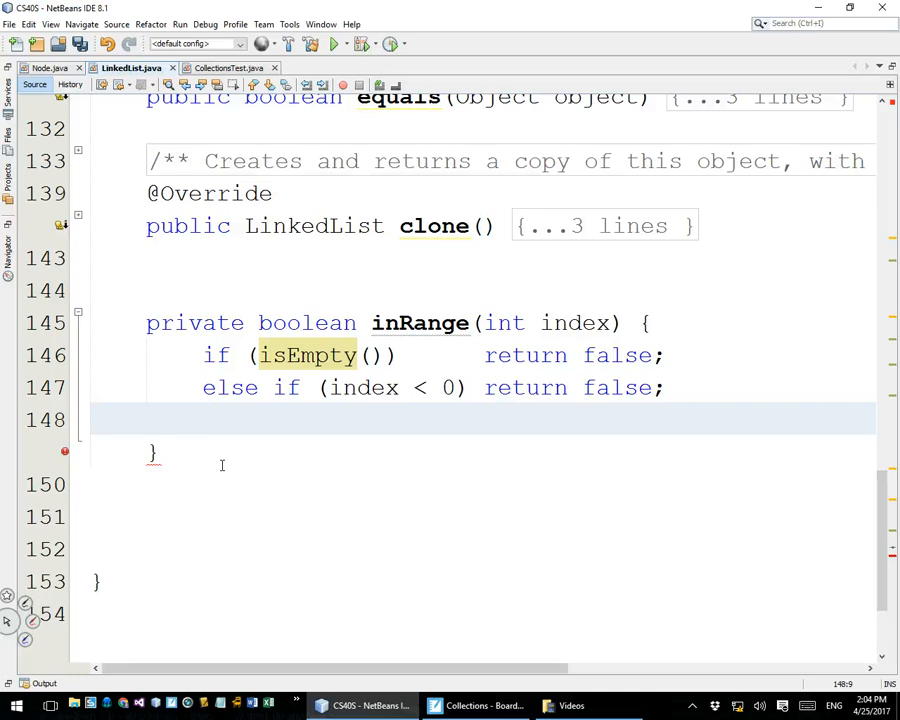
# - Add else if (index >= length) return false; and a final return true; to inRange
pyautogui.click(205, 420)
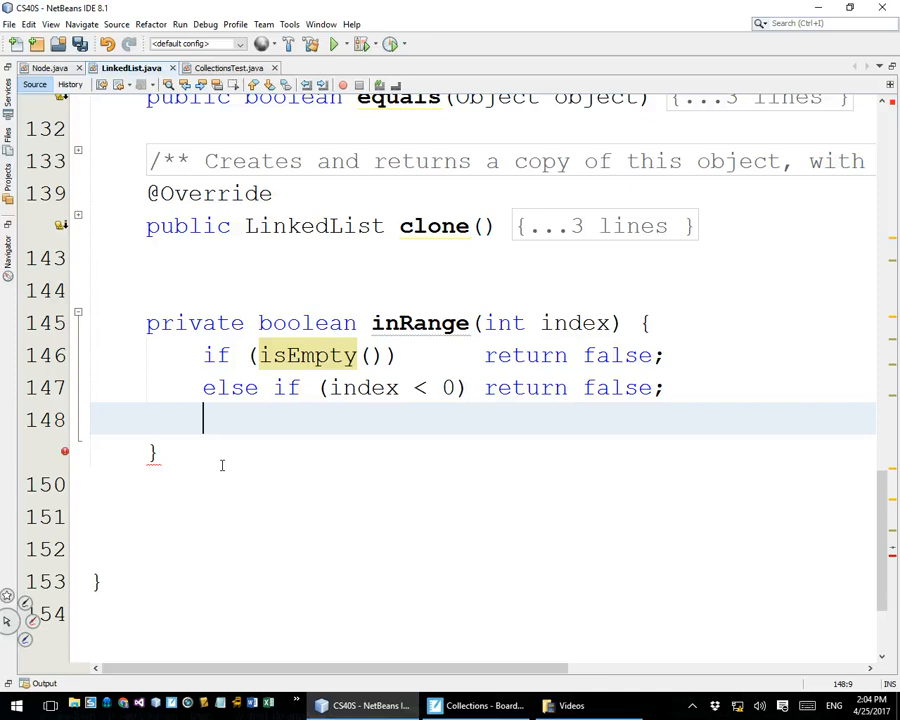
pyautogui.write('el')
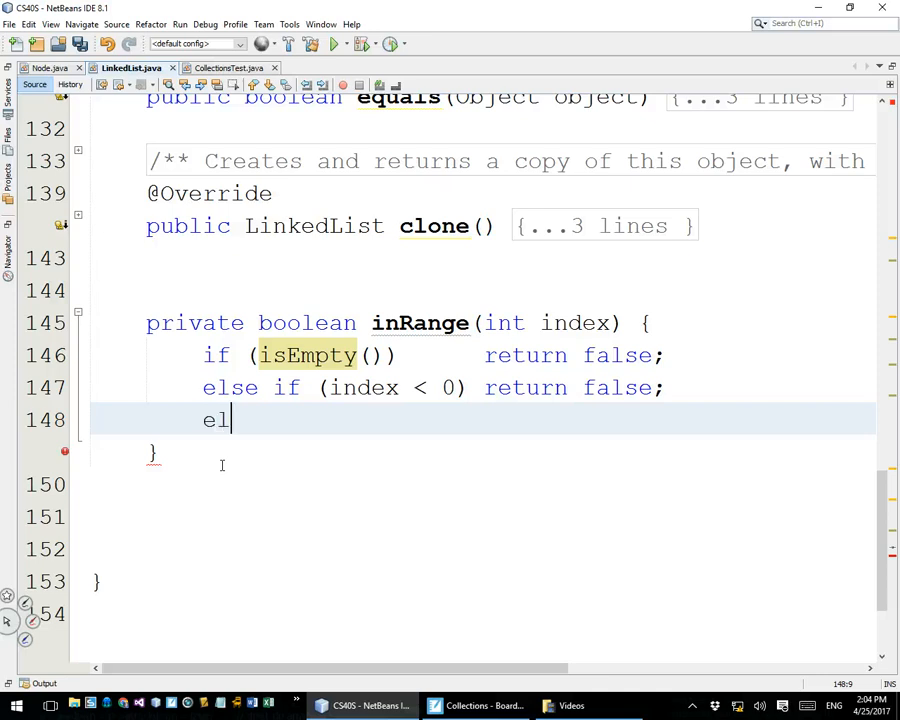
pyautogui.write('se if (i')
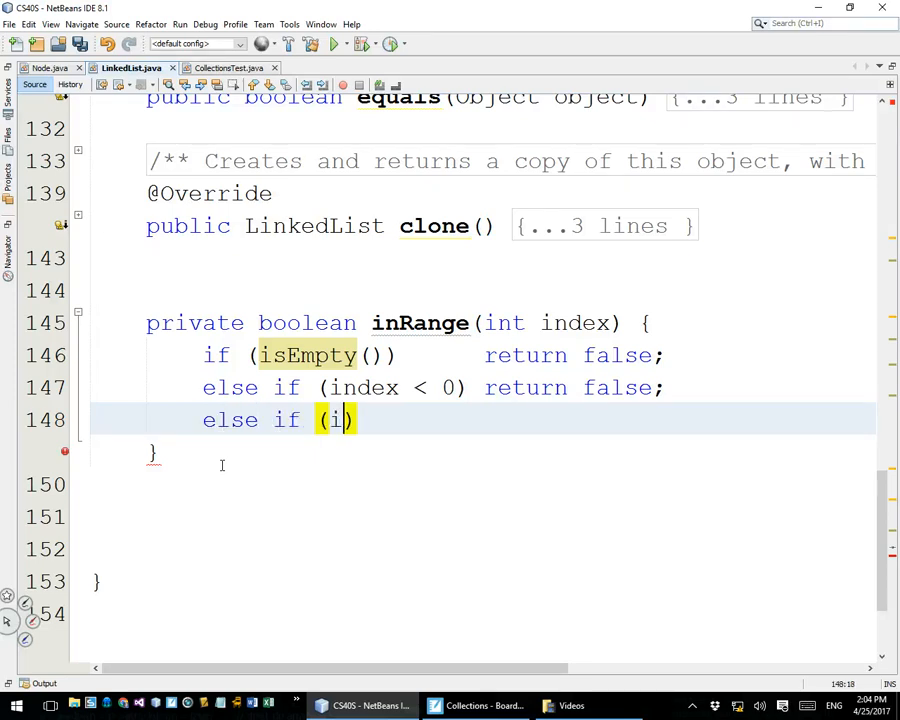
pyautogui.write('ndex')
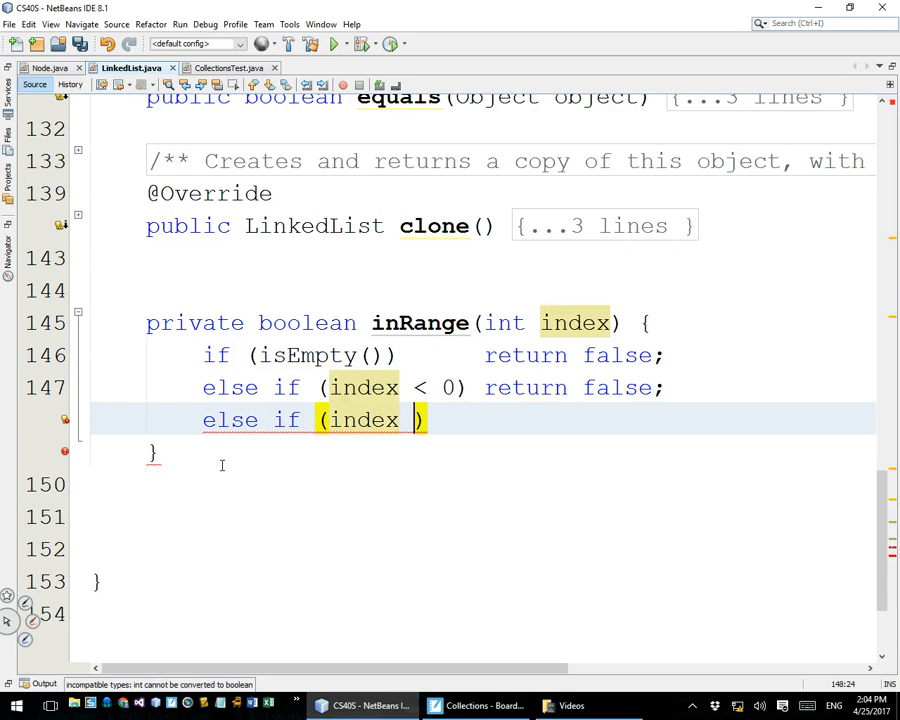
pyautogui.write('>')
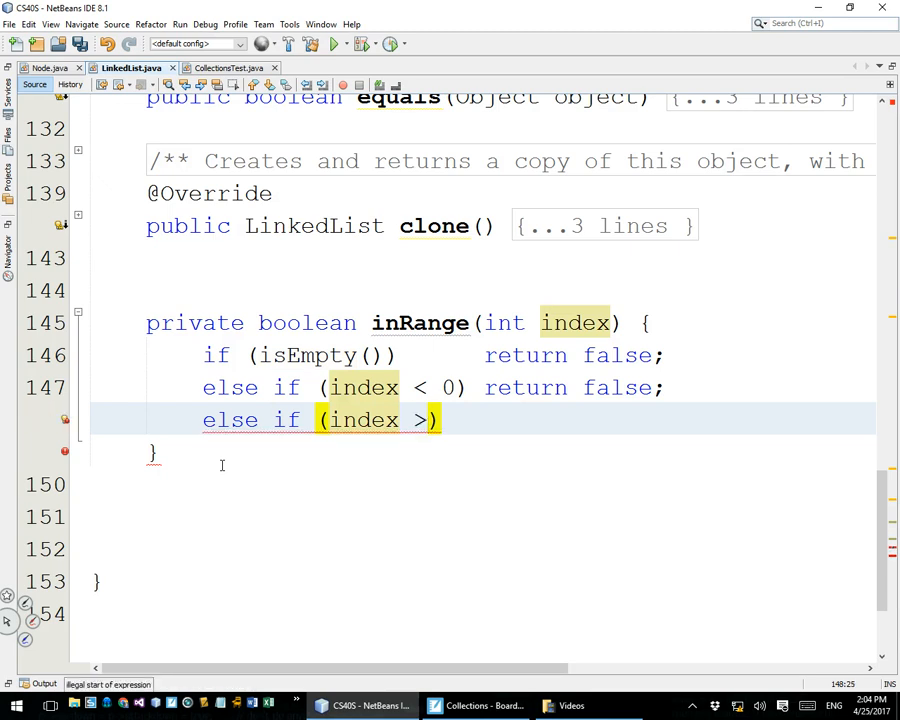
pyautogui.write('= length')
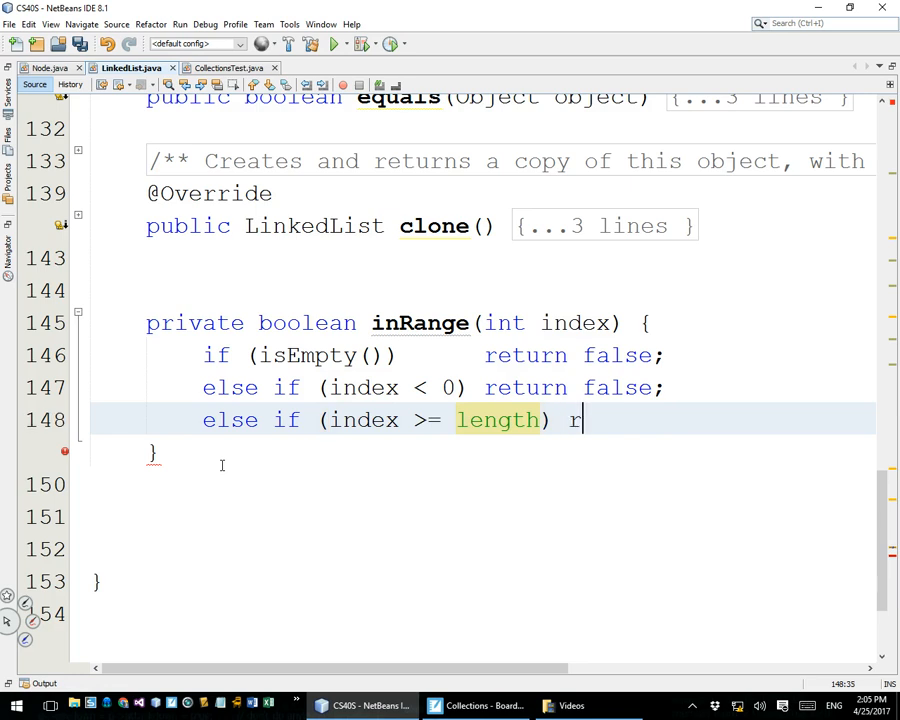
pyautogui.write('eturn fasl')
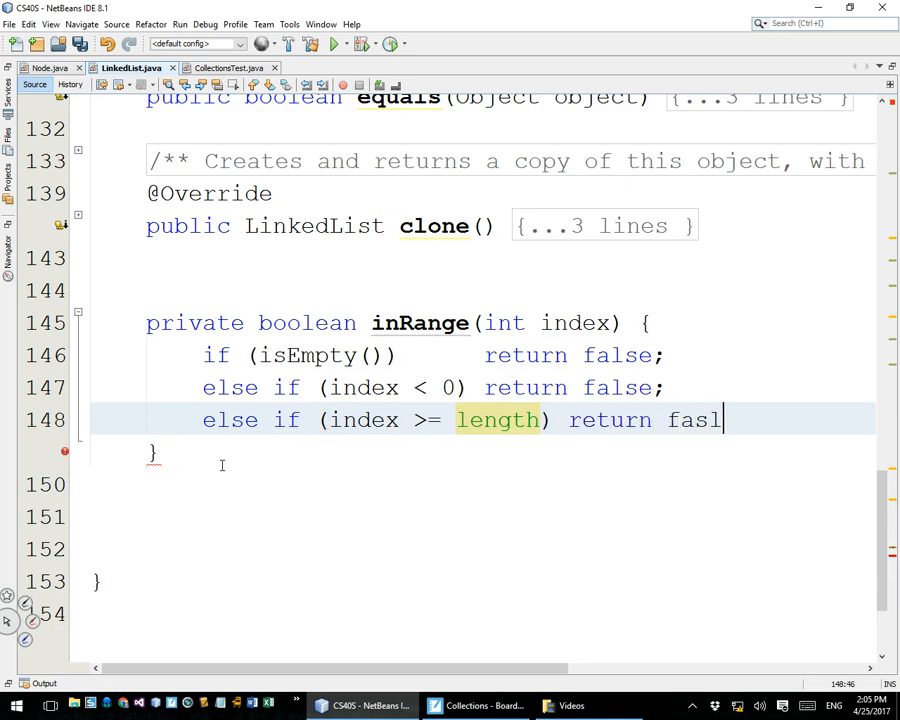
pyautogui.write('se;')
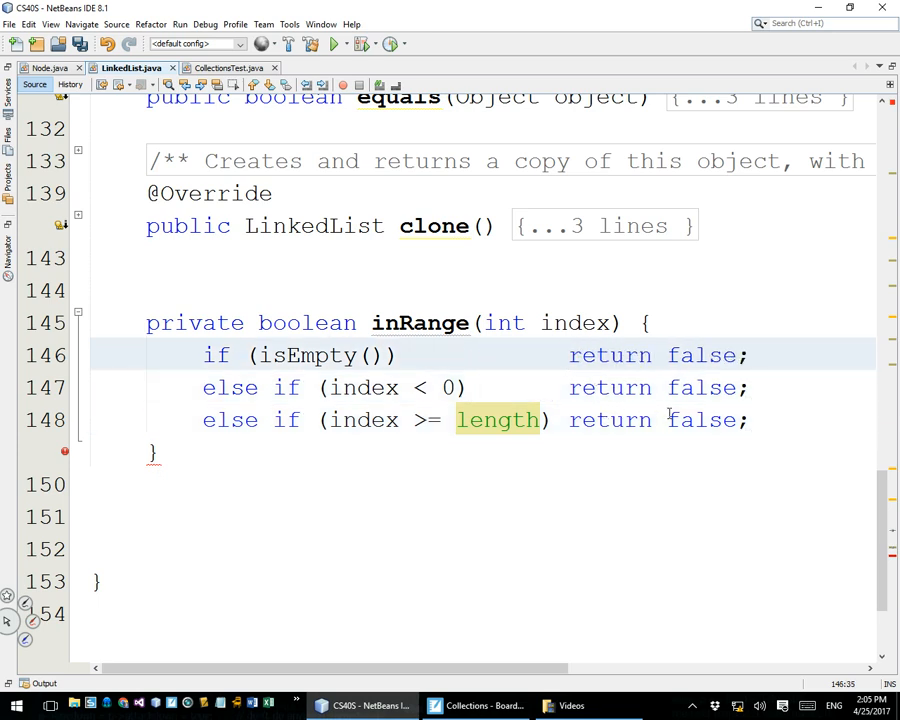
pyautogui.press('enter')
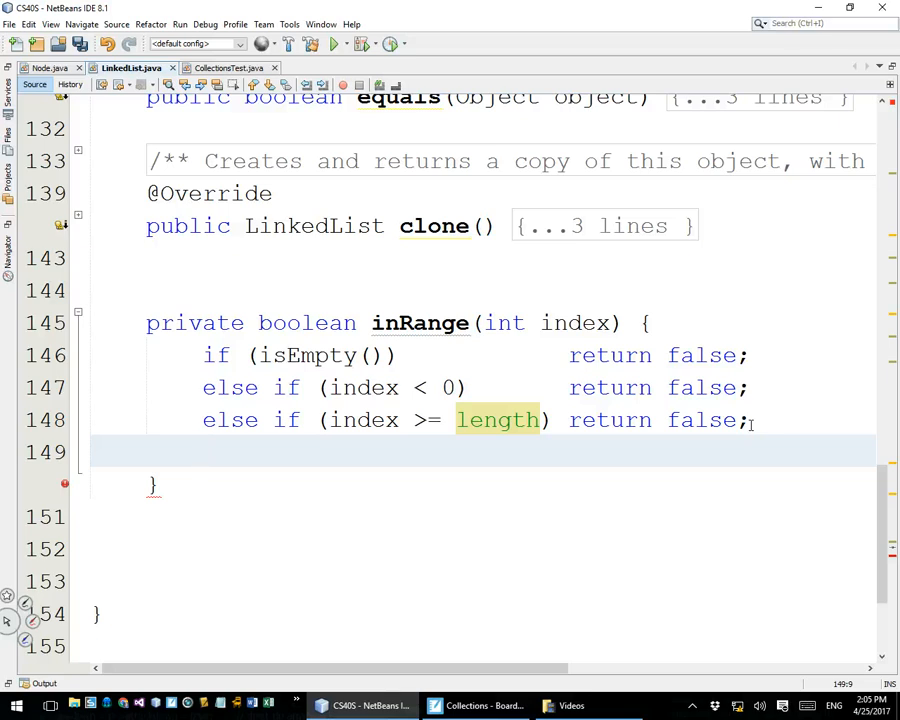
pyautogui.write('return')
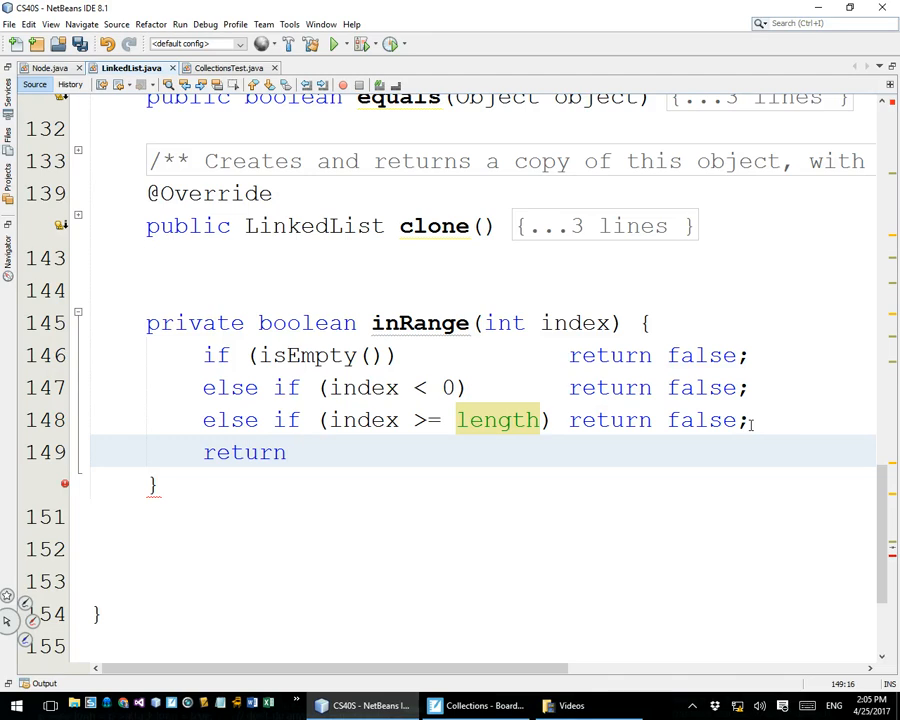
pyautogui.write('true;')
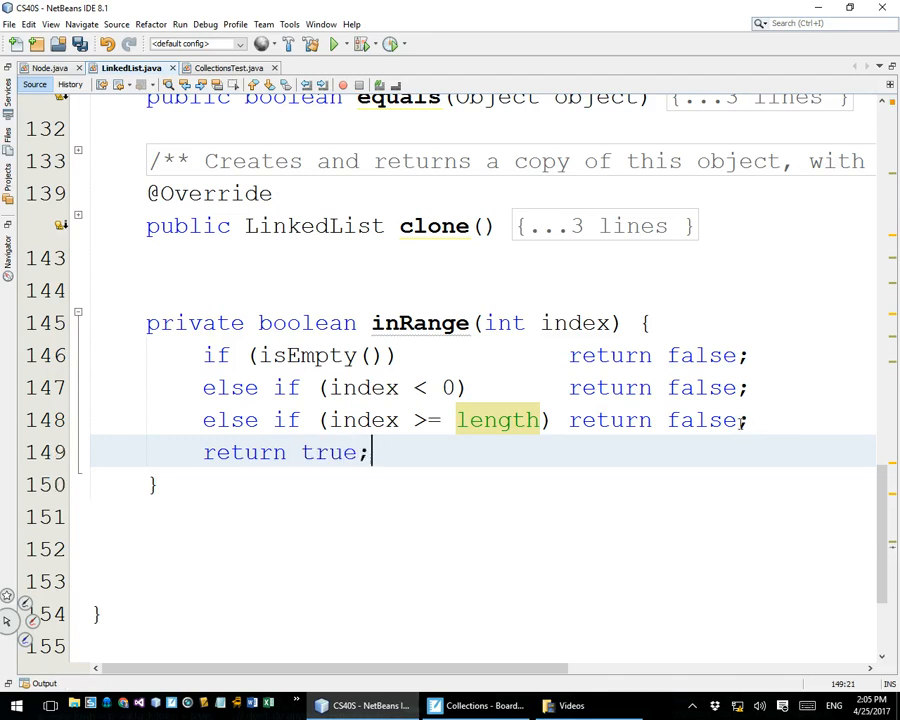
pyautogui.click(527, 548)
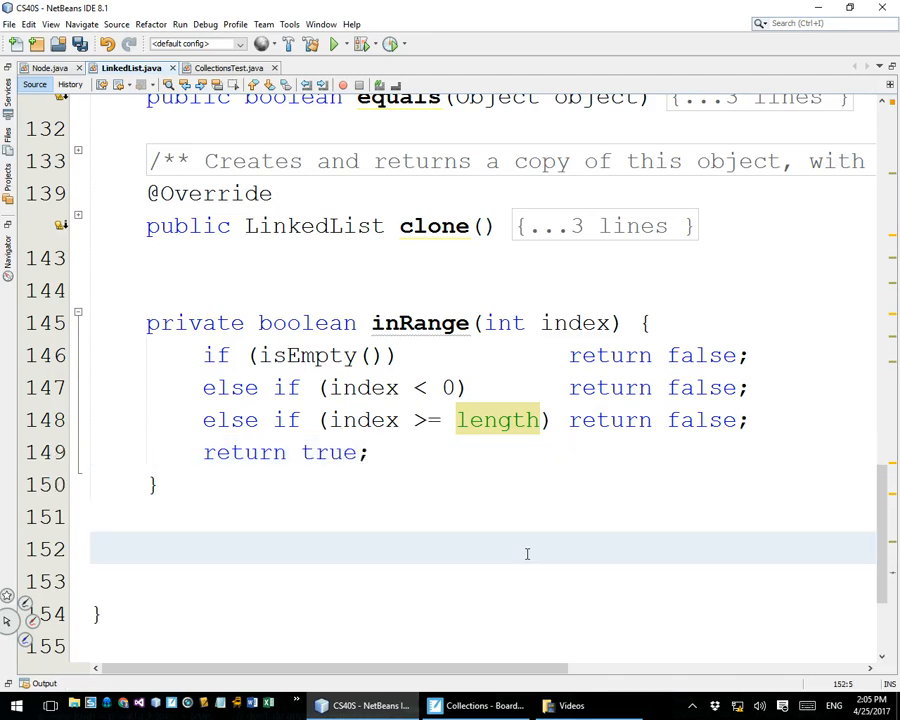
pyautogui.click(147, 548)
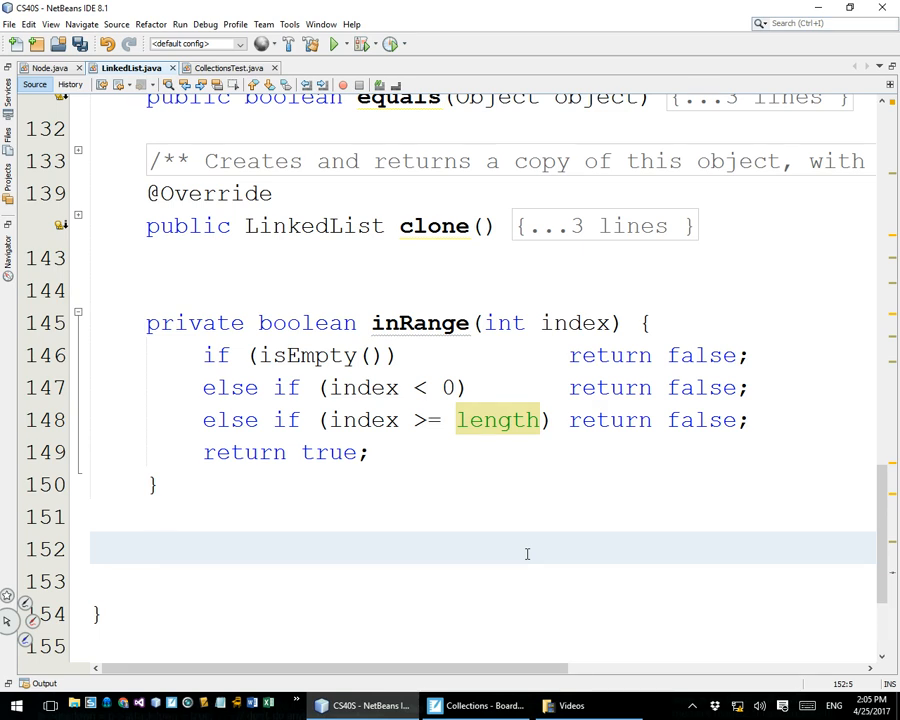
pyautogui.click(147, 549)
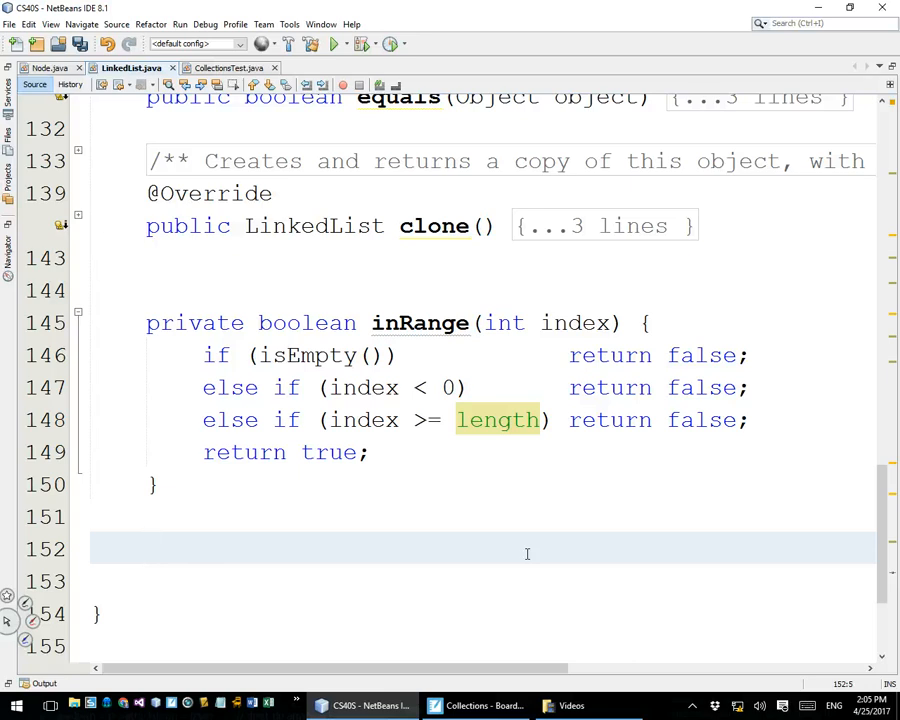
pyautogui.click(147, 548)
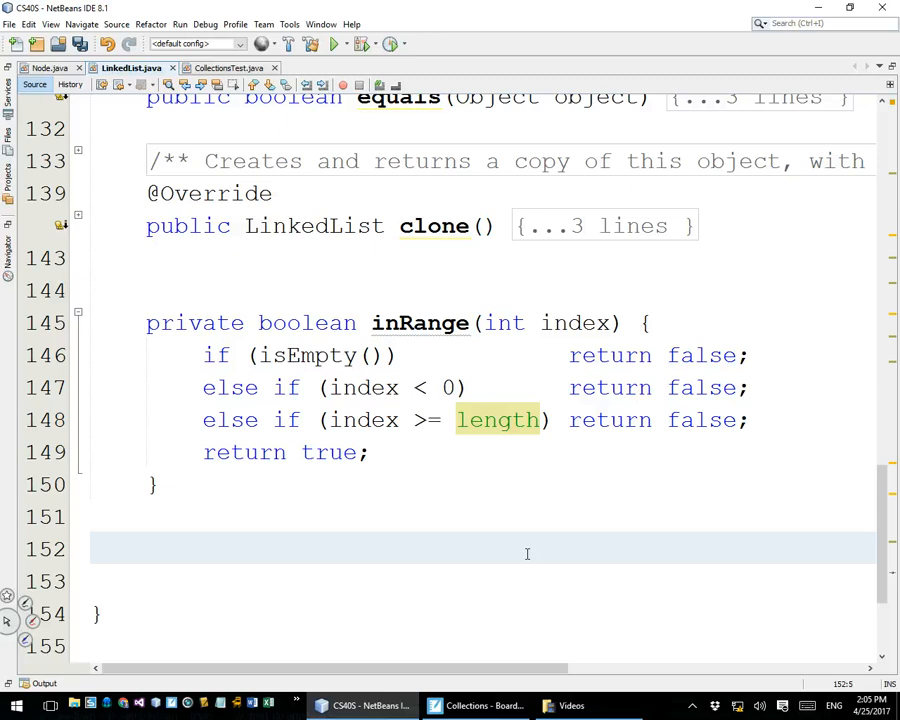
pyautogui.click(148, 549)
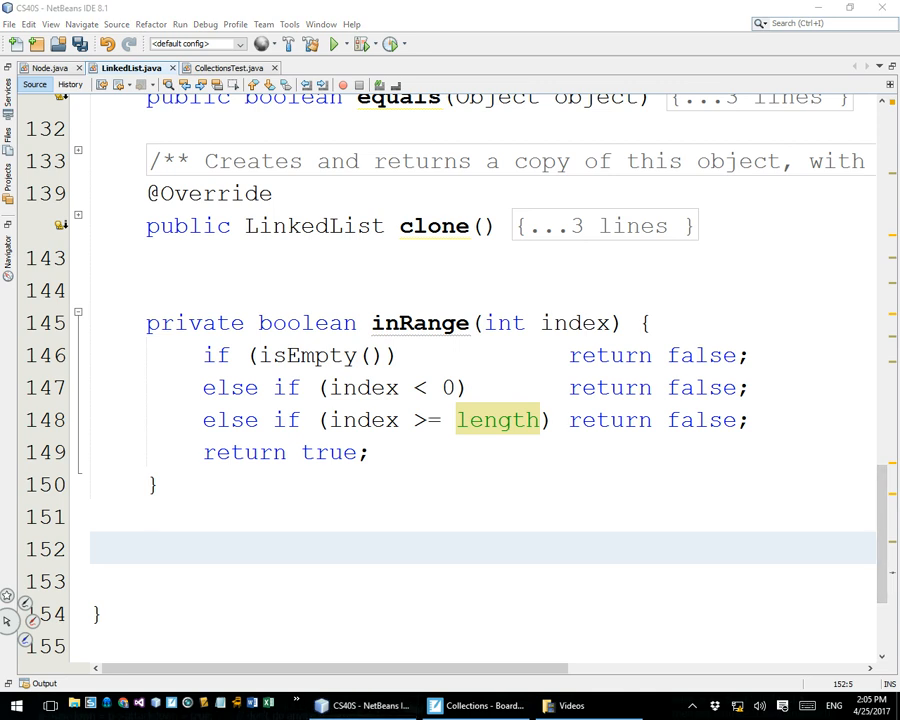
pyautogui.click(336, 516)
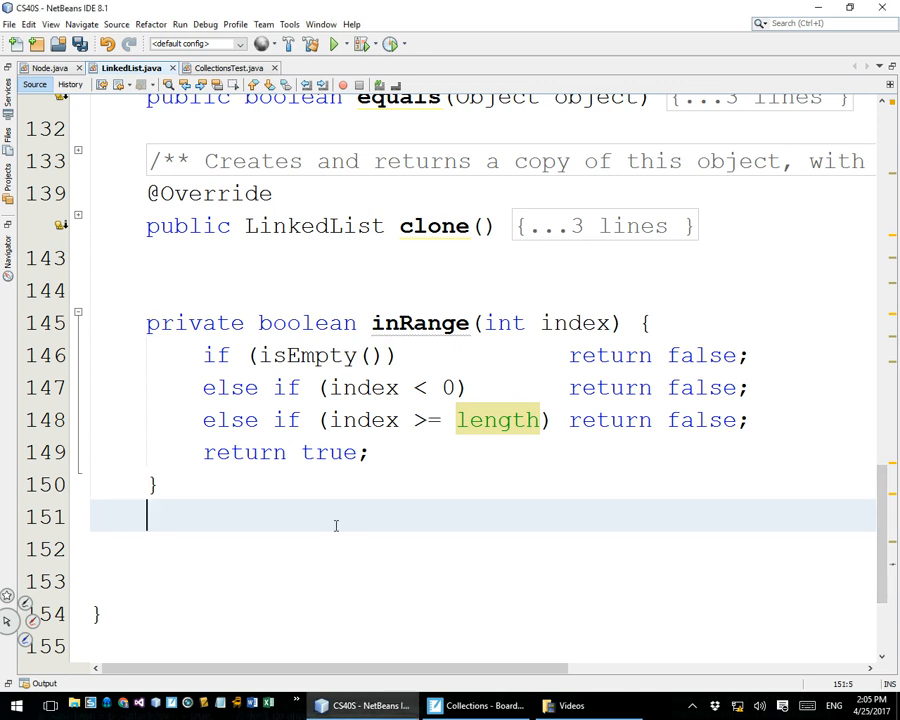
pyautogui.press('enter')
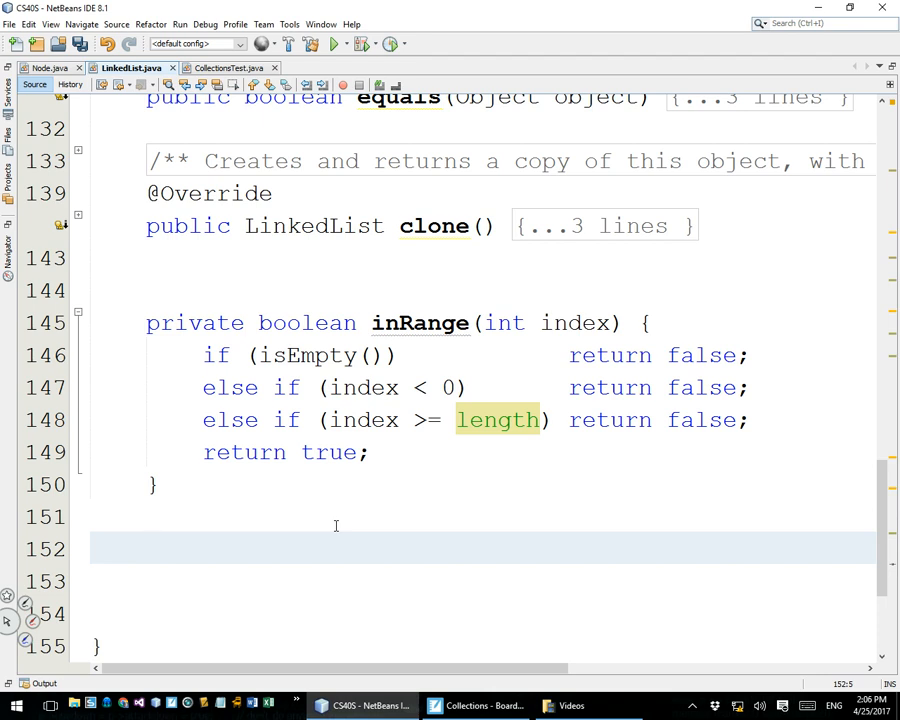
pyautogui.click(147, 548)
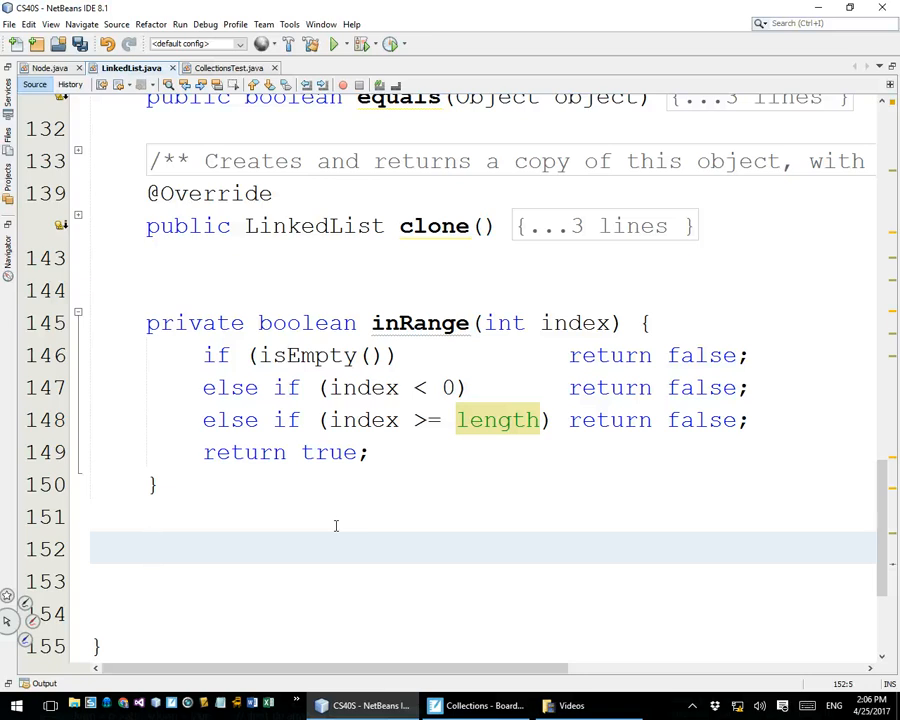
# - Write protected Node getFirstNode() returning head and getLastNode() returning tail
pyautogui.write('pr')
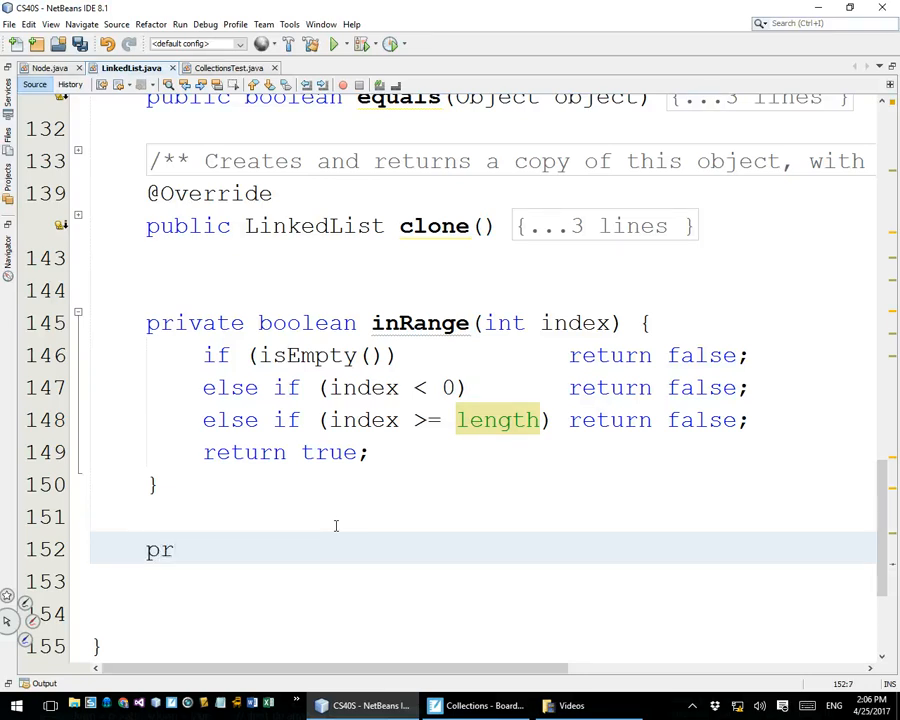
pyautogui.write('otec')
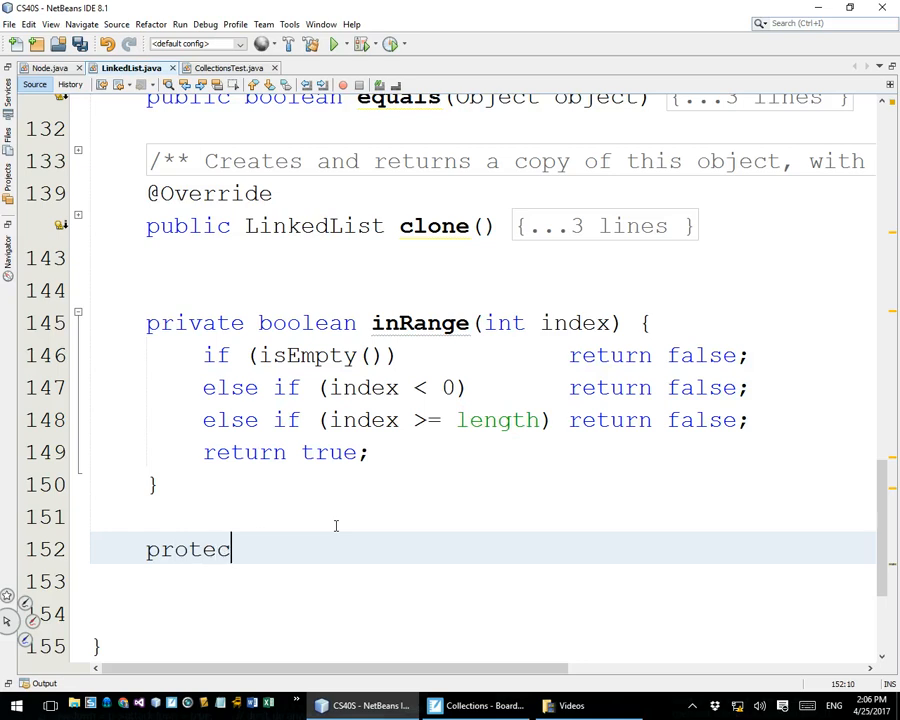
pyautogui.write('ted')
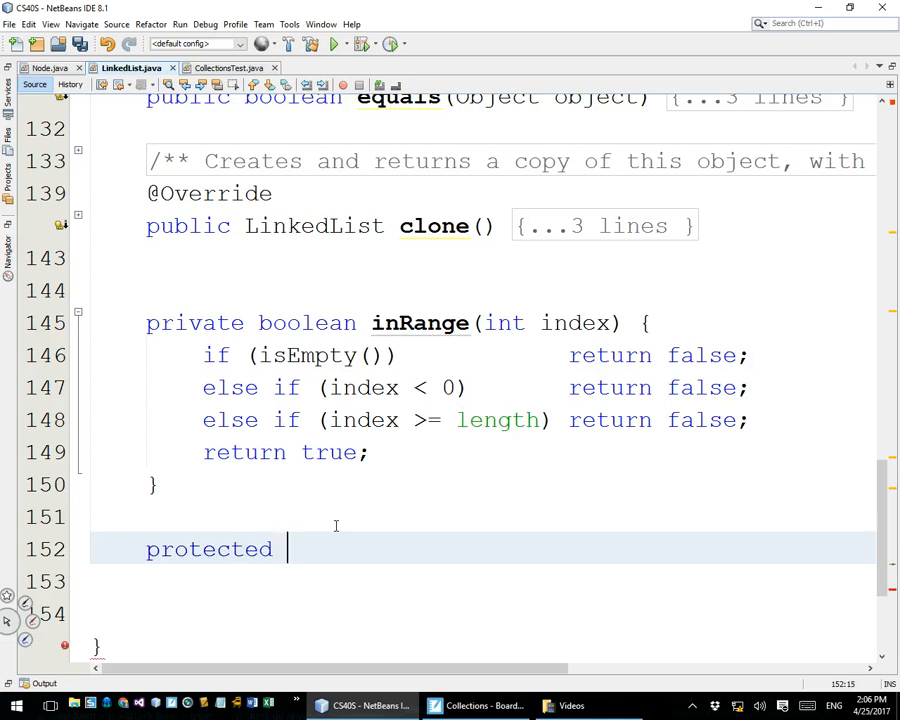
pyautogui.write('Node')
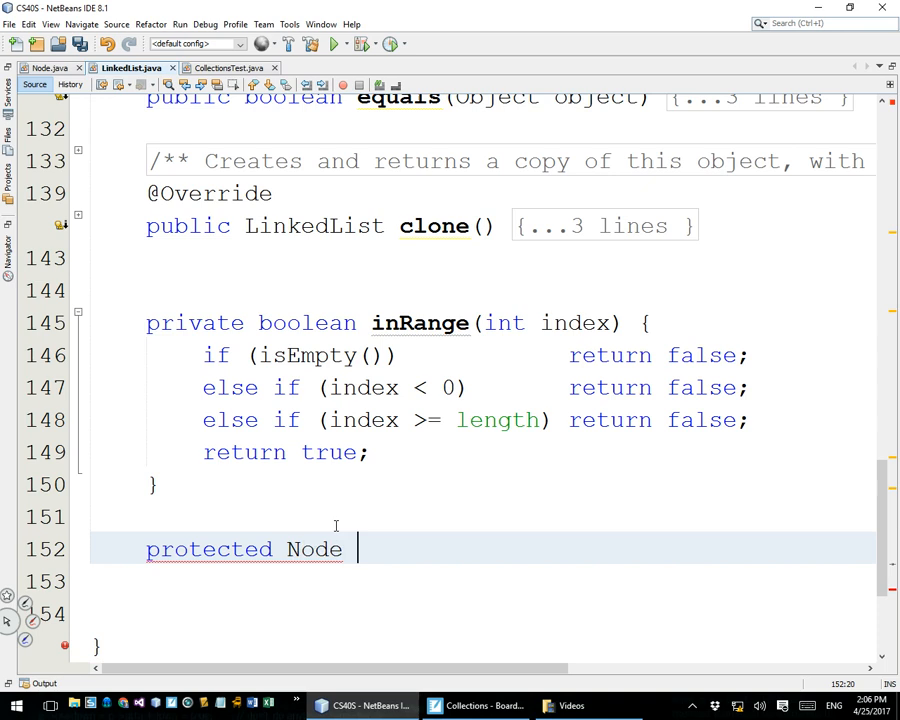
pyautogui.write('getFirstNode() {')
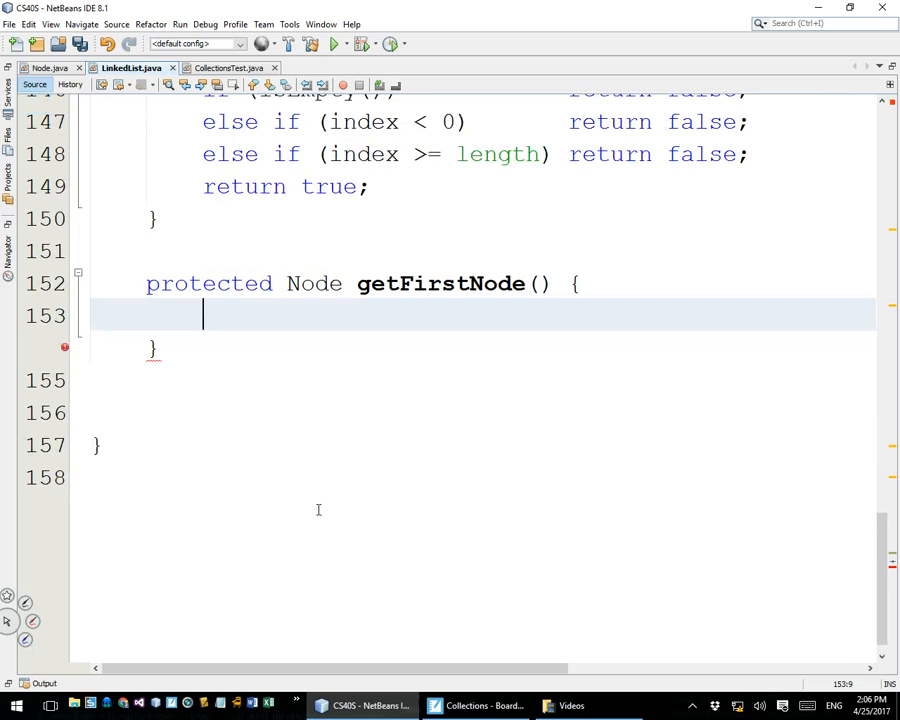
pyautogui.write('return head;')
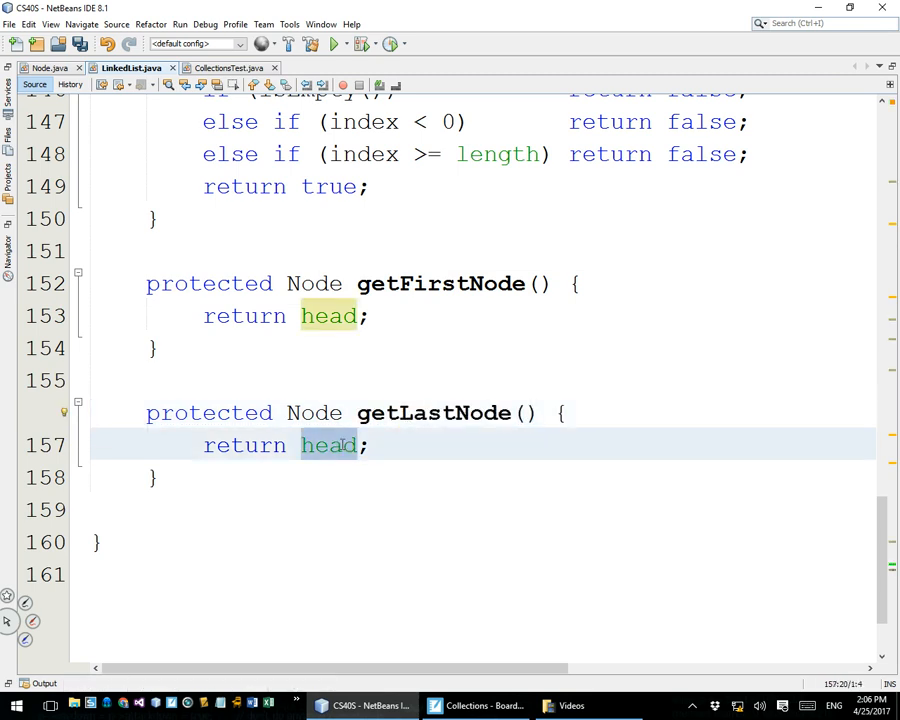
pyautogui.write('tail')
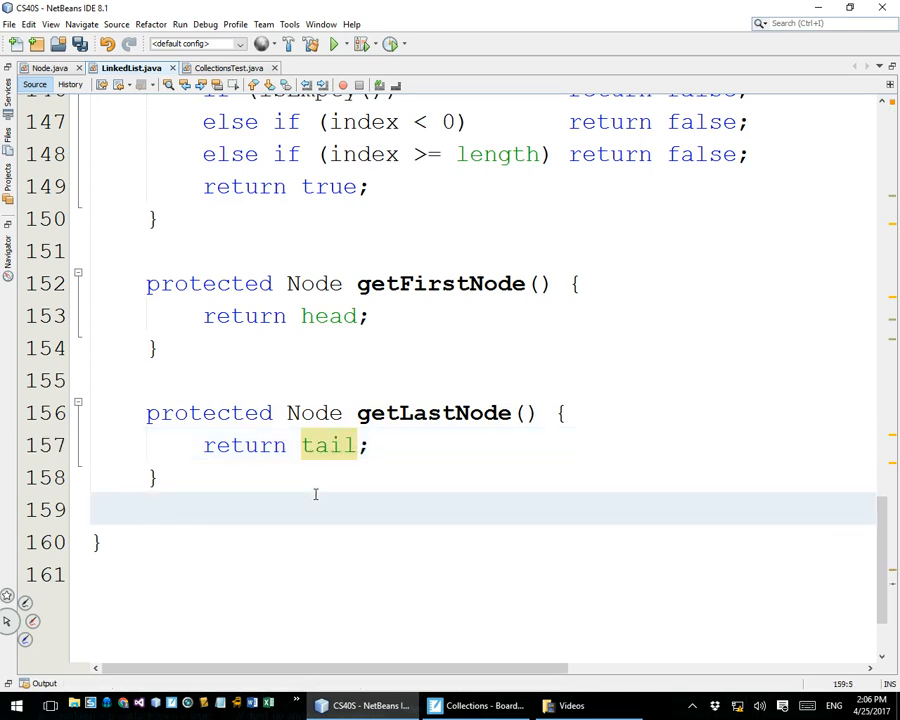
# - Add a blank line after getLastNode() and place the caret on the new line 160
pyautogui.click(147, 509)
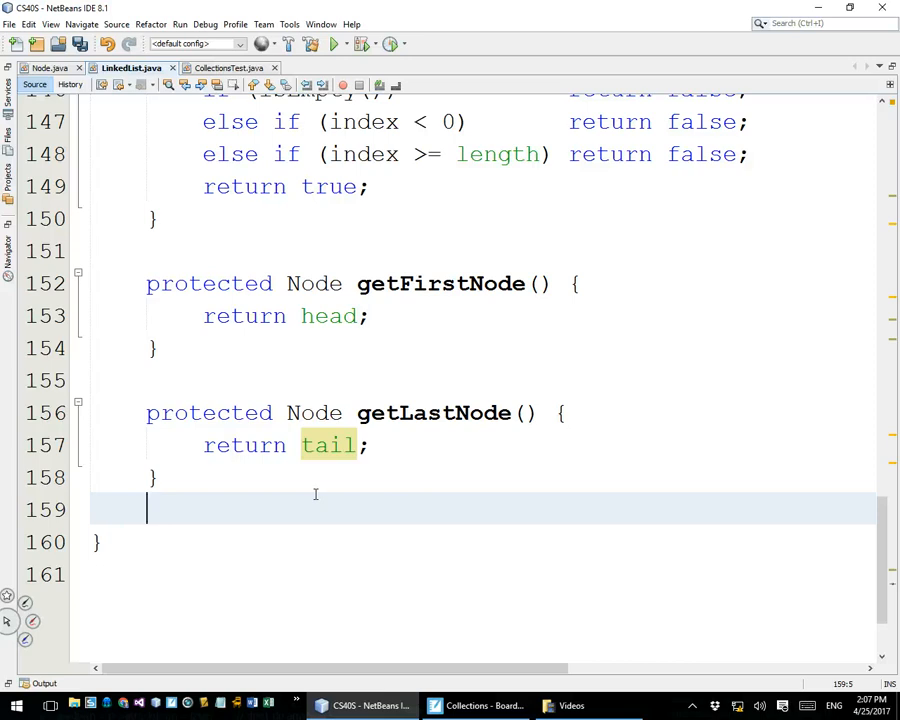
pyautogui.moveTo(405, 449)
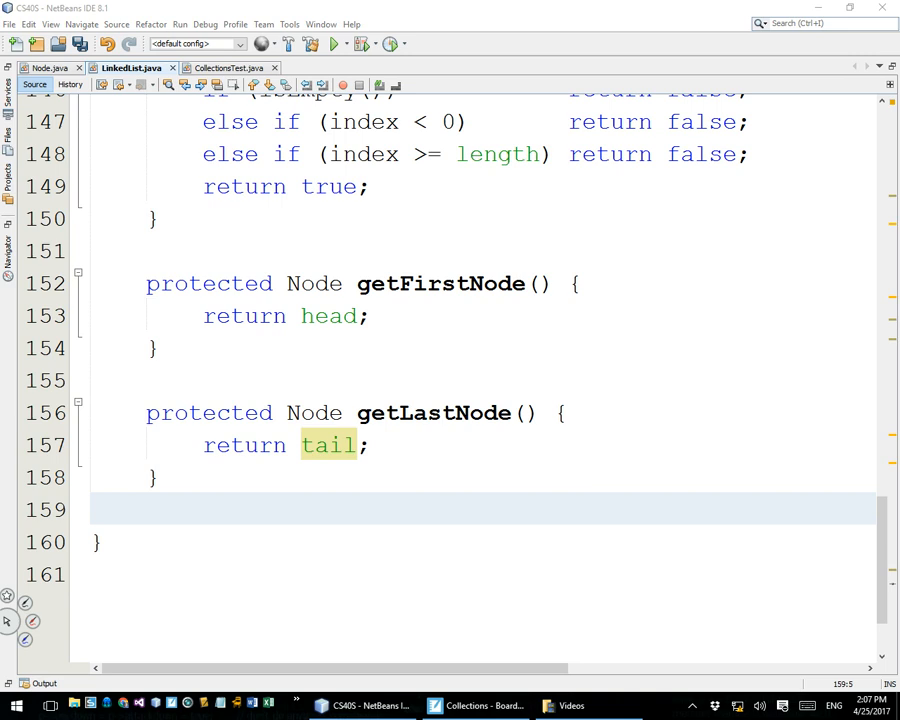
pyautogui.moveTo(729, 404)
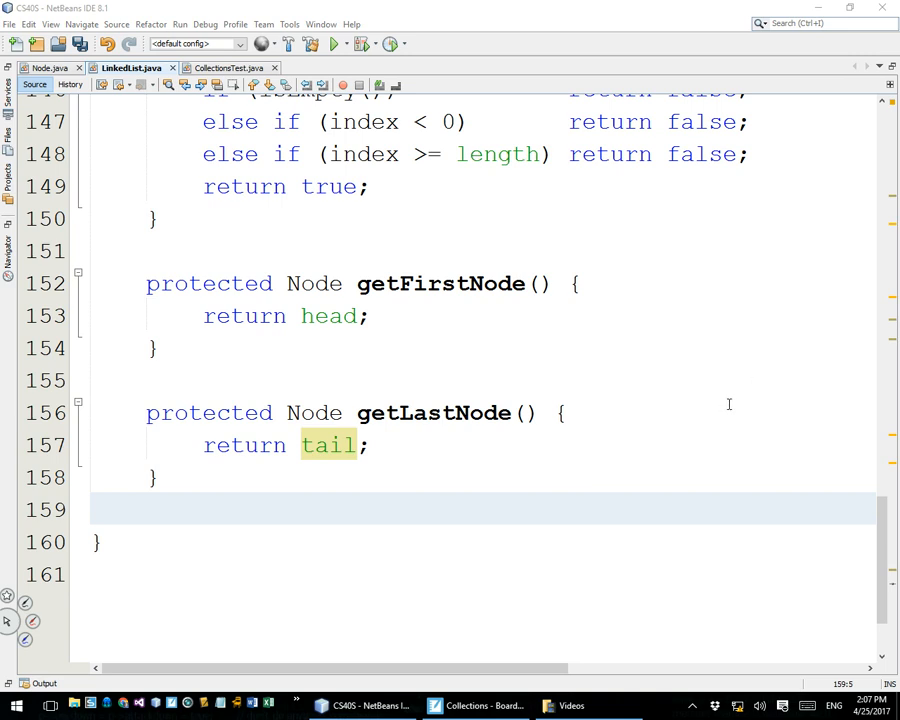
pyautogui.click(343, 477)
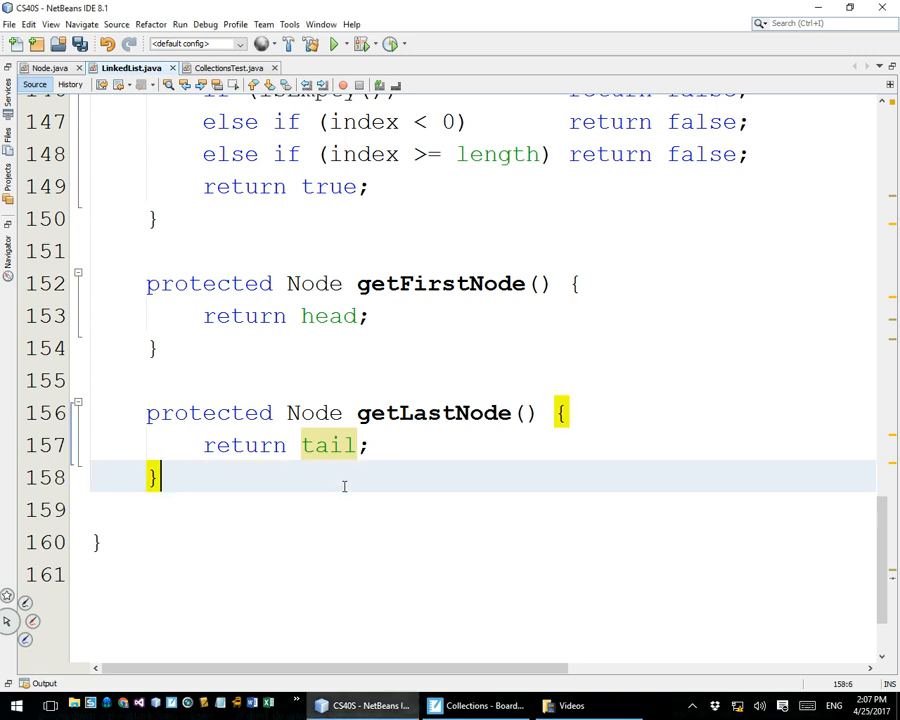
pyautogui.press('enter')
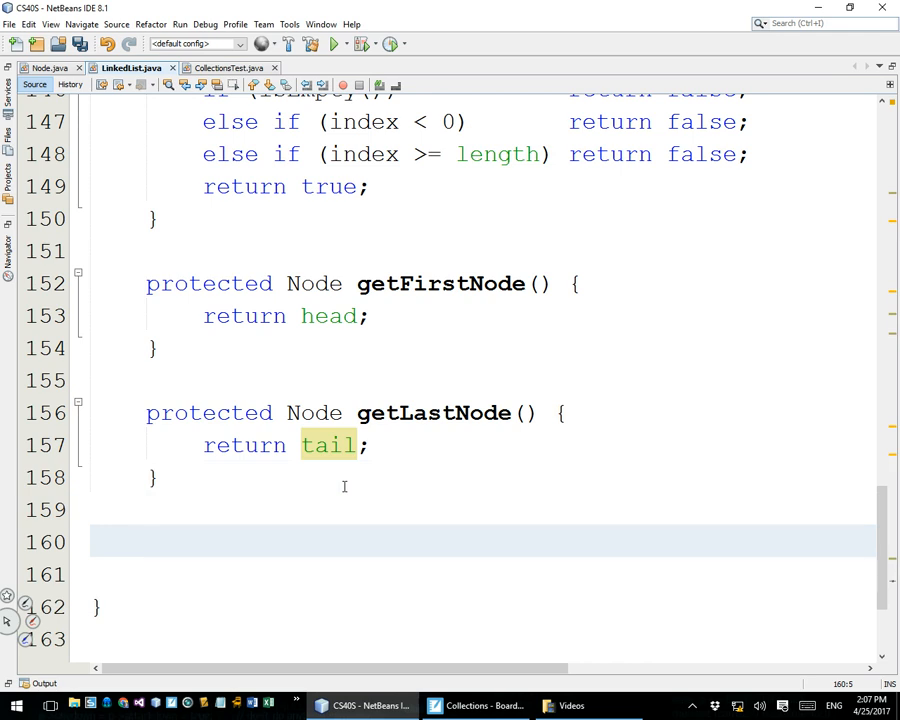
pyautogui.click(147, 541)
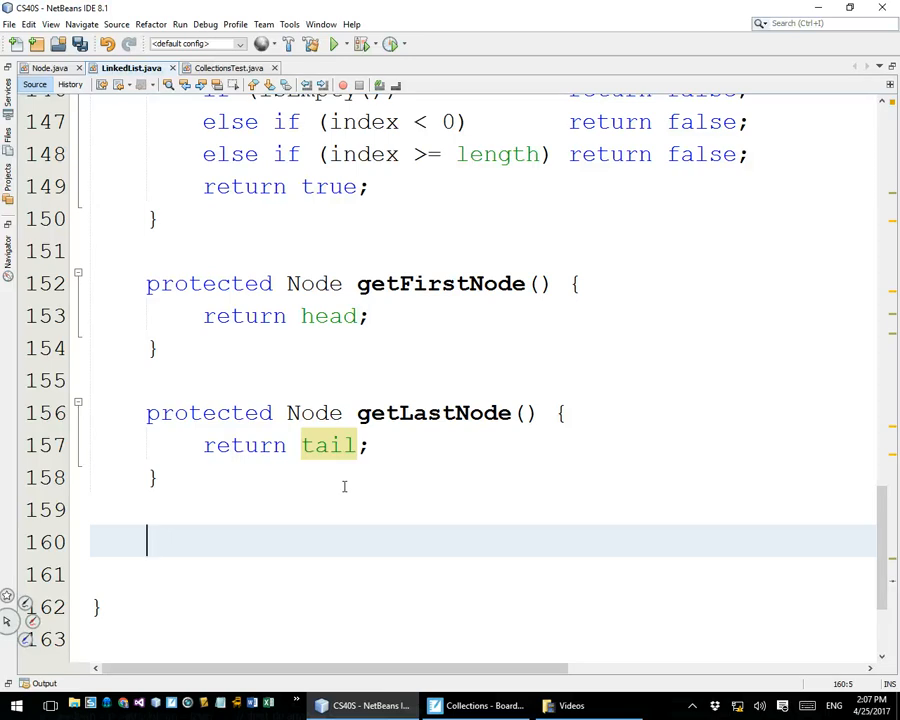
# - Declare the protected Node getNode(int index) method header after getLastNode()
pyautogui.write('prot')
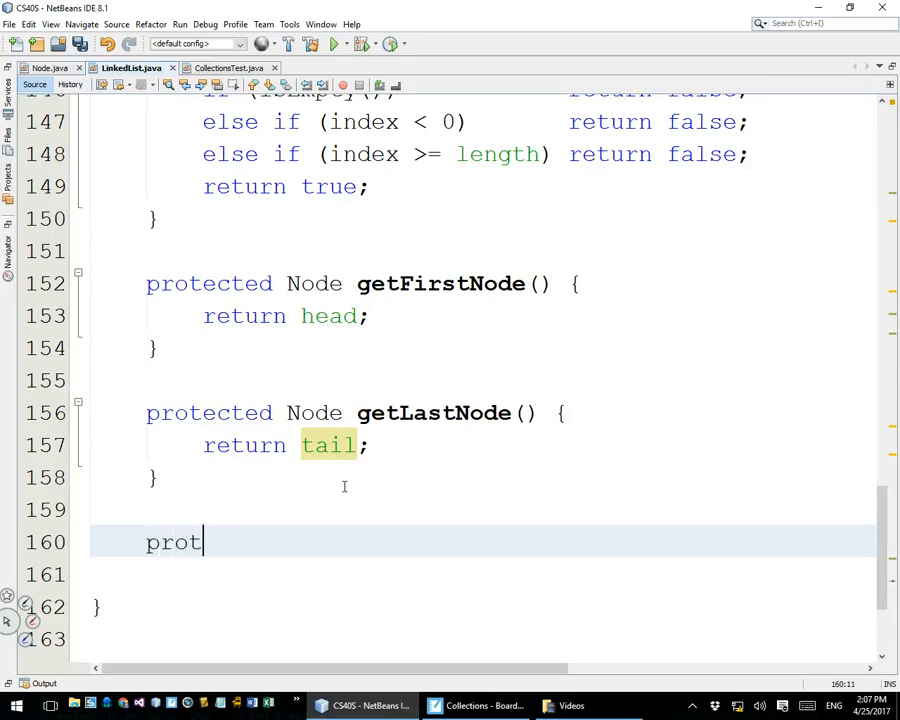
pyautogui.write('w')
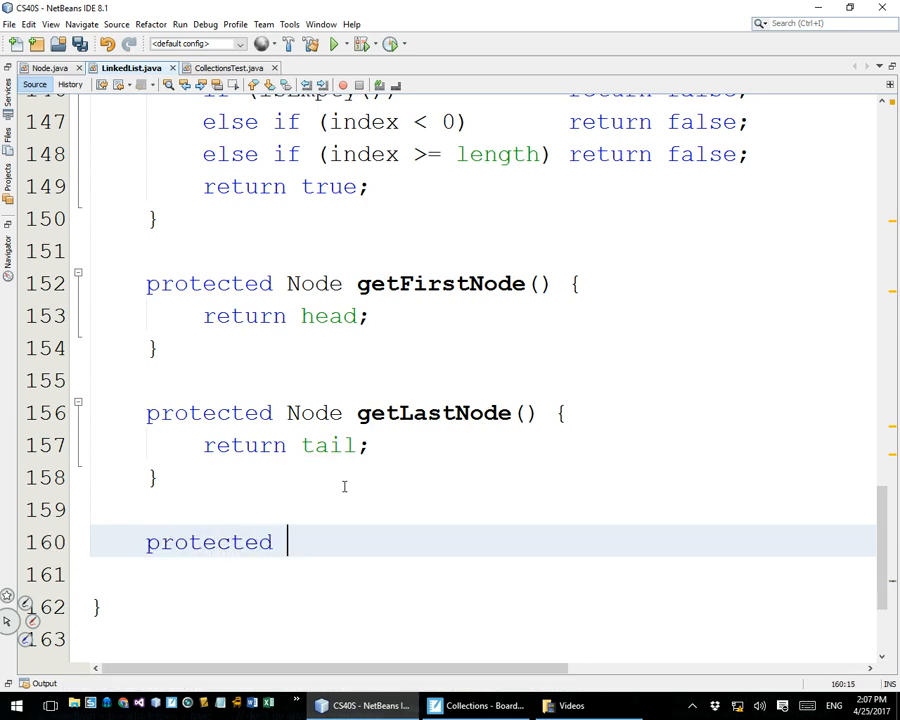
pyautogui.write('Node')
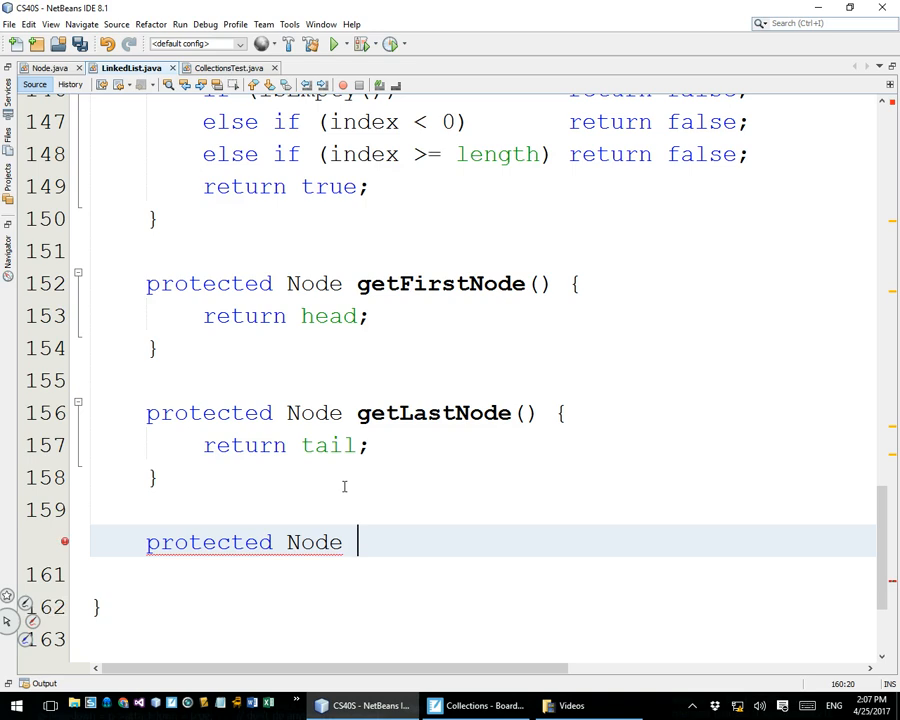
pyautogui.write('getNode()')
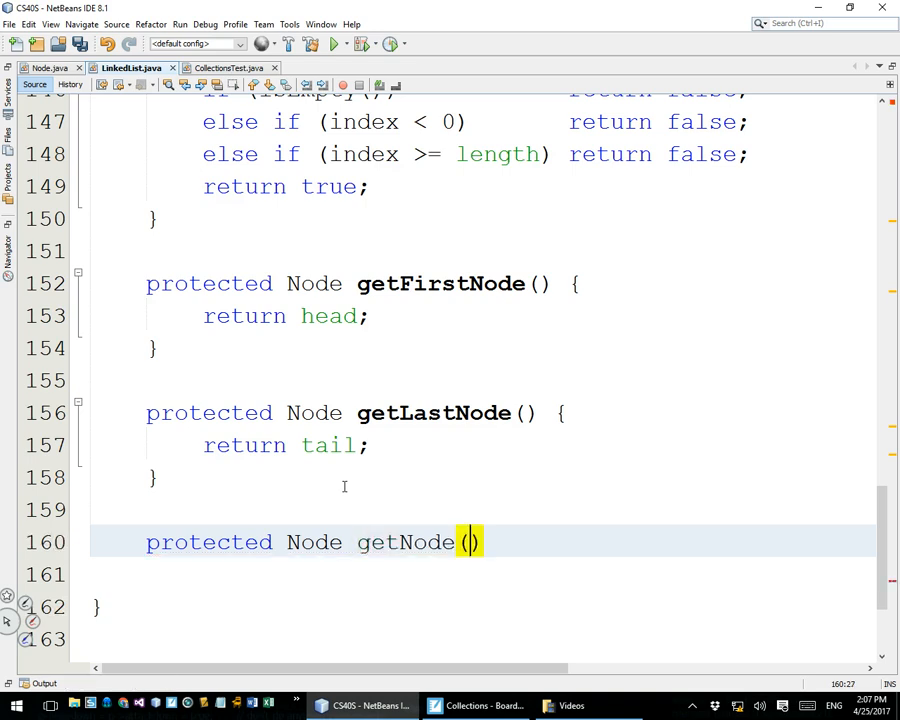
pyautogui.write('int index')
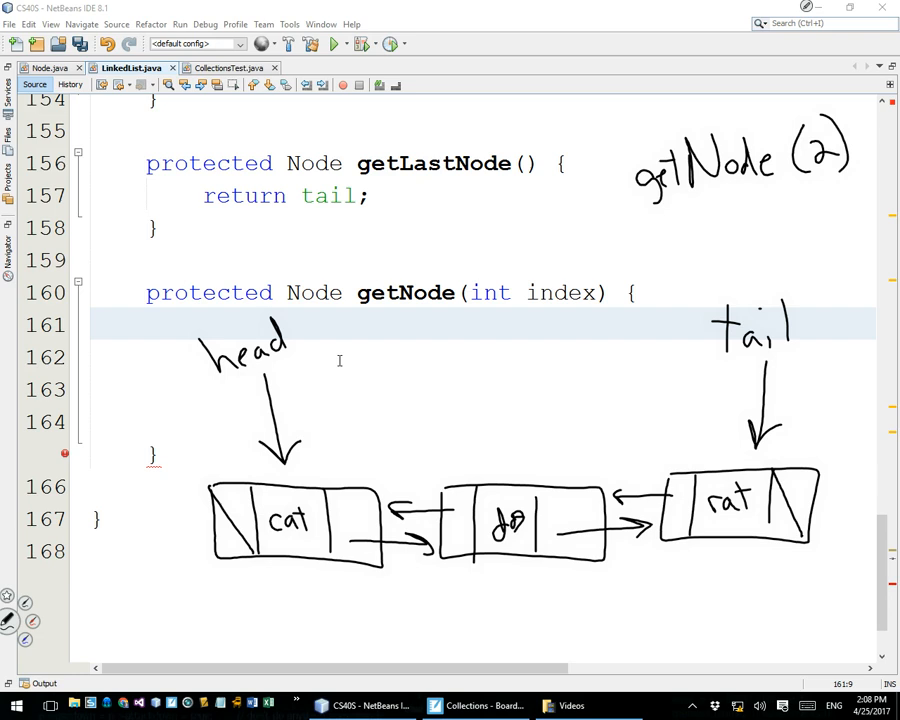
pyautogui.moveTo(600, 192); pyautogui.dragTo(335, 285)
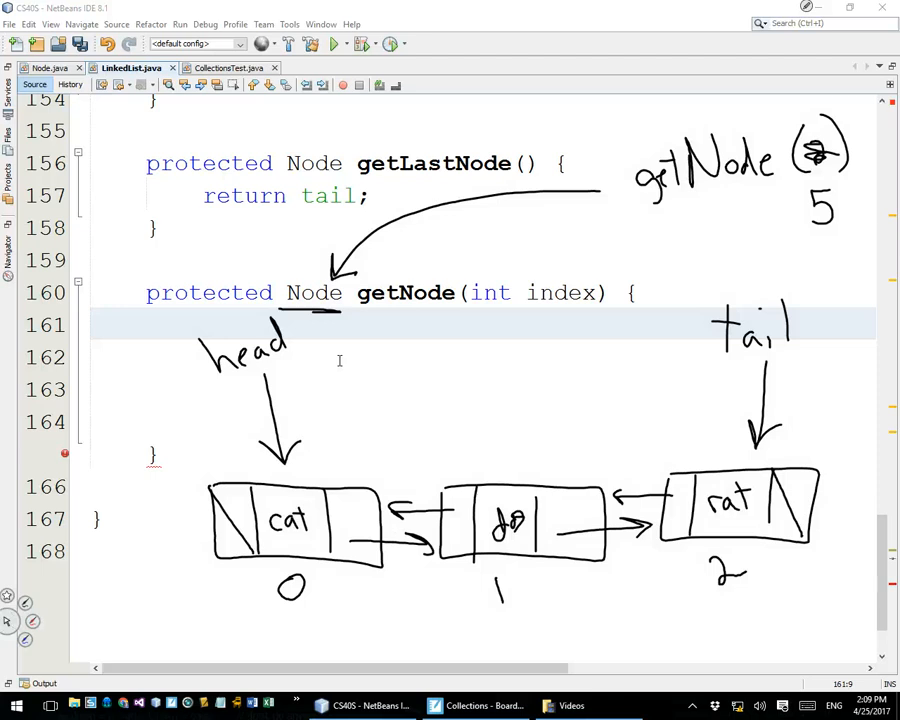
pyautogui.click(807, 9)
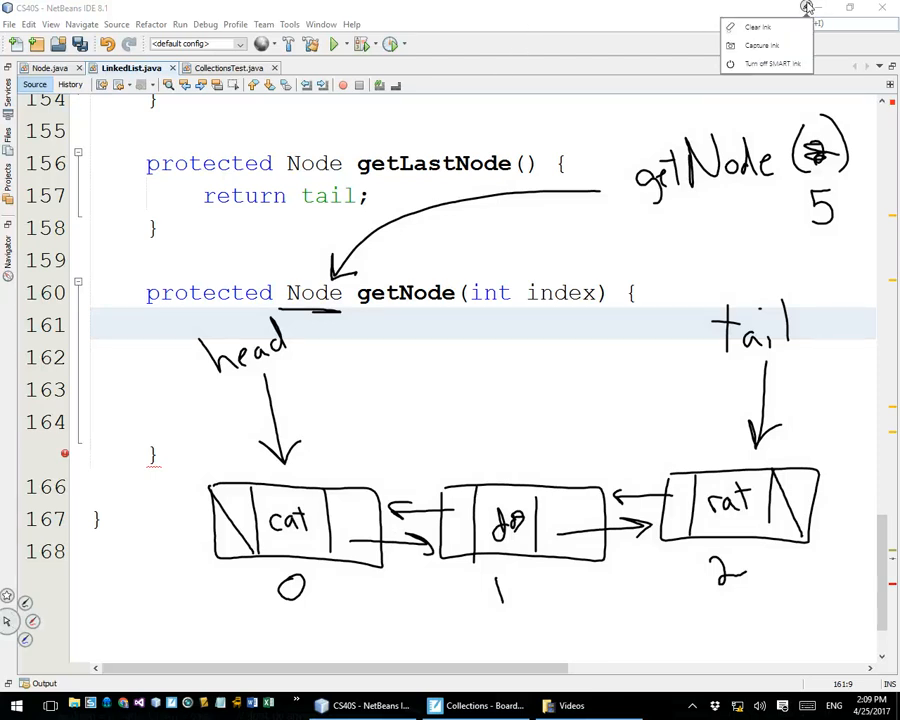
# - Clear the ink, then start getNode with 'if (inRange(index) == false) return null;'
pyautogui.click(758, 27)
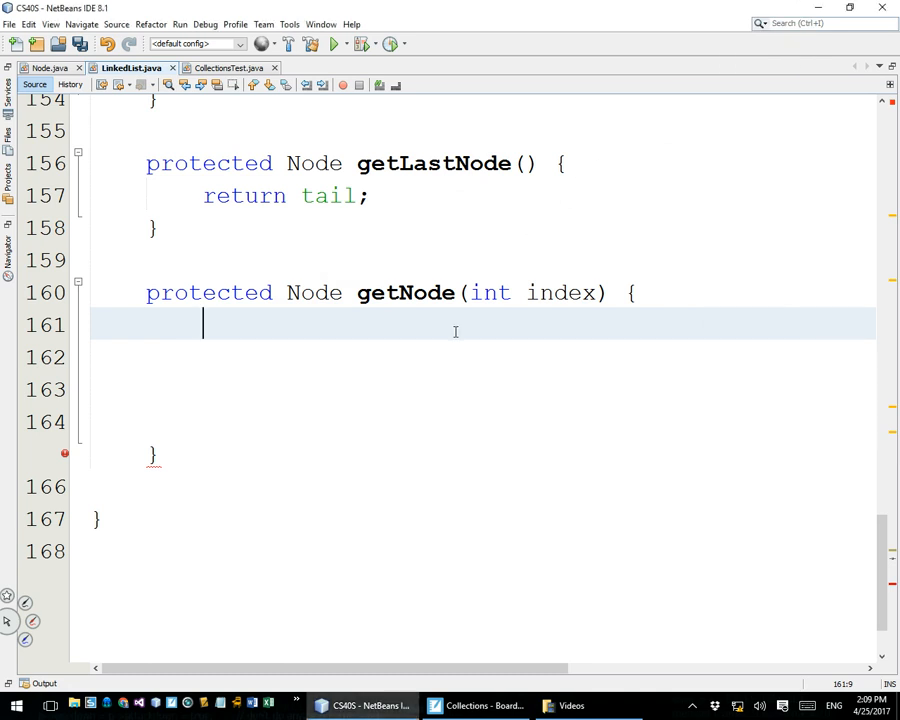
pyautogui.write('if (inRange(index)')
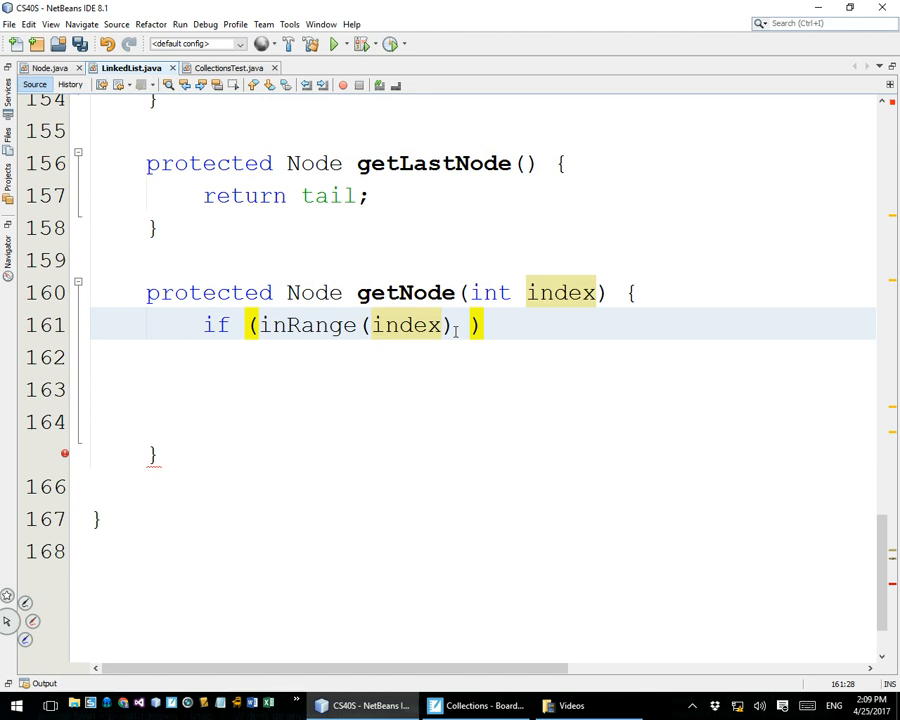
pyautogui.write('== false')
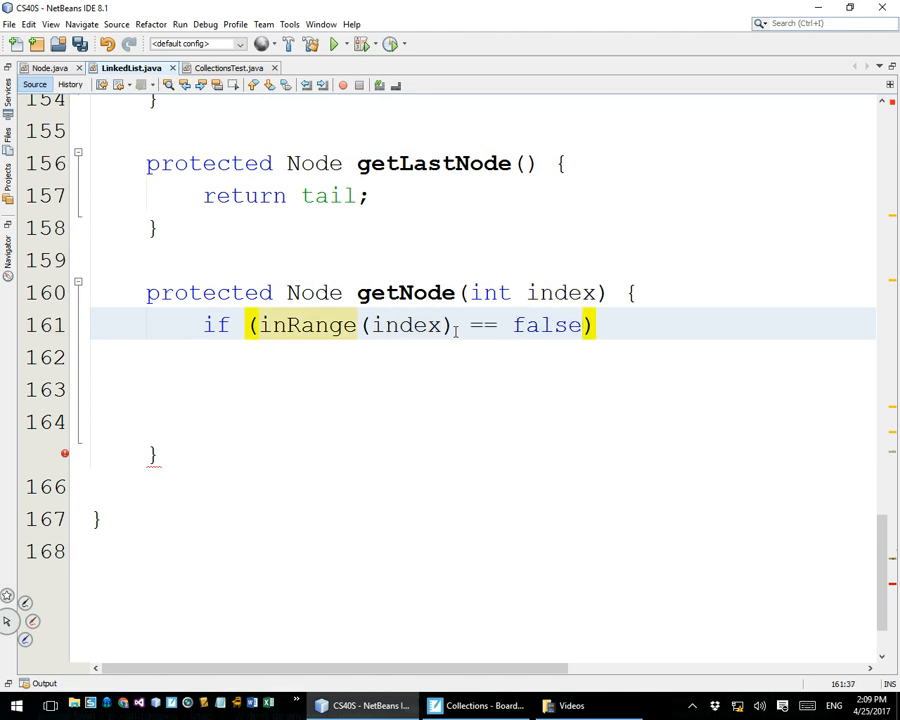
pyautogui.write('retyurn null;')
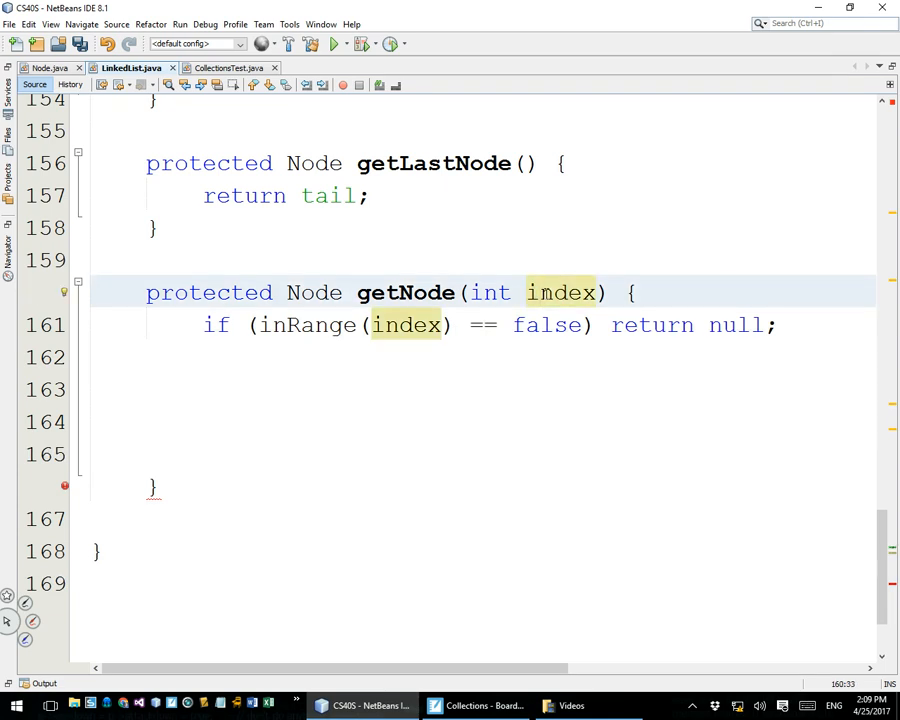
pyautogui.click(535, 292)
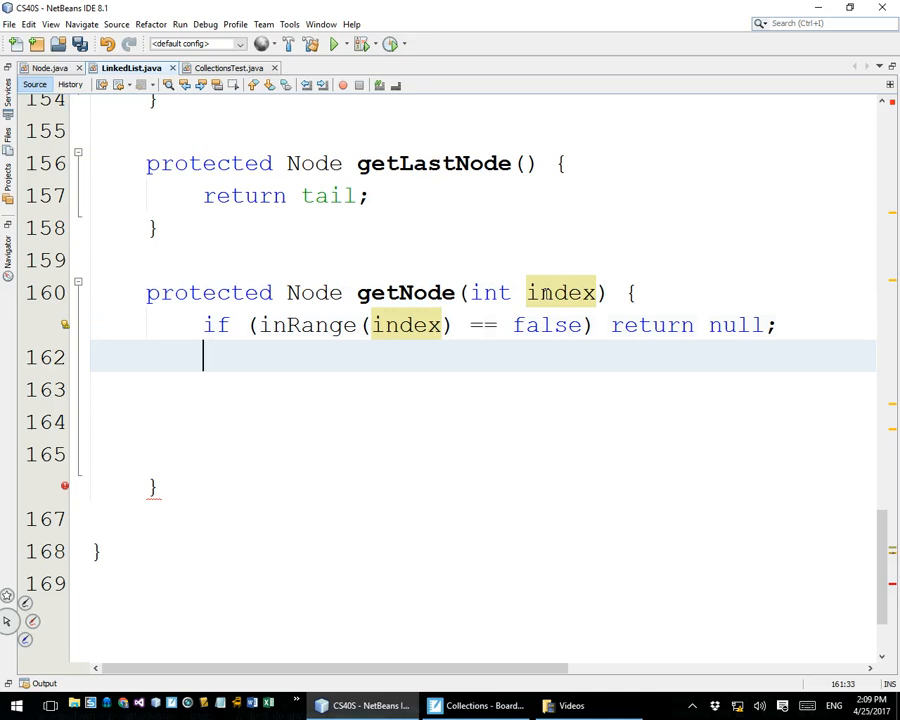
# - Add 'else if (index == 0) return getFirstNode();' below the null check
pyautogui.write('else if (index == 0')
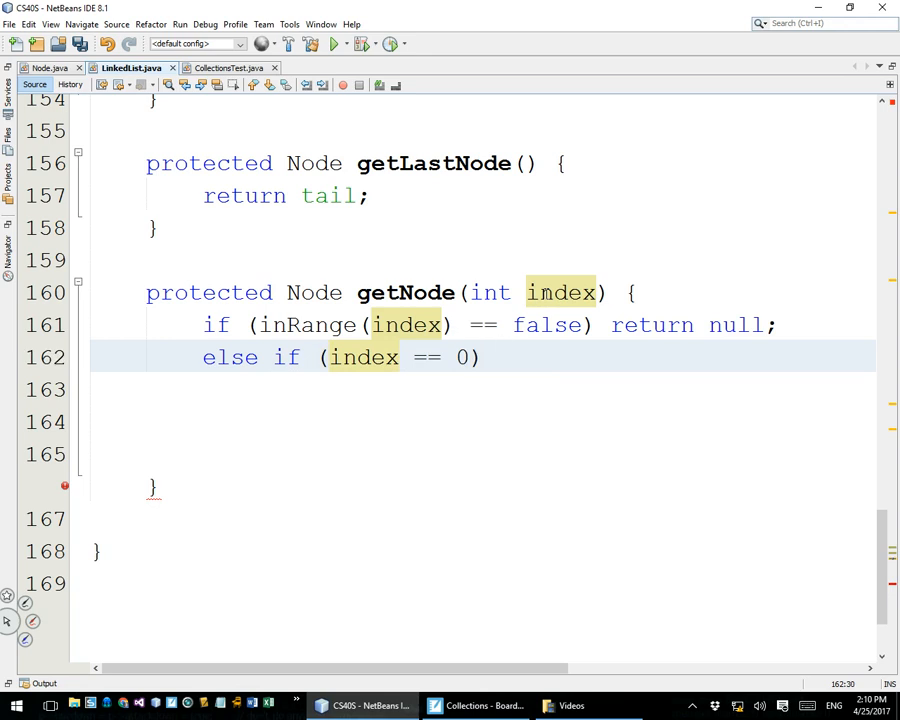
pyautogui.write('return')
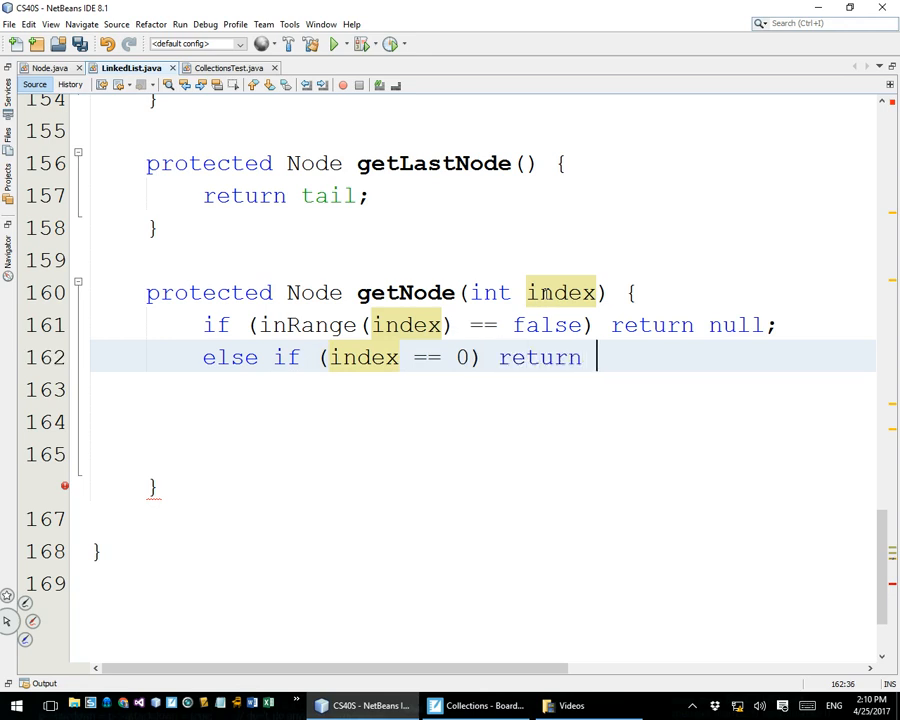
pyautogui.write('getFirstNode();')
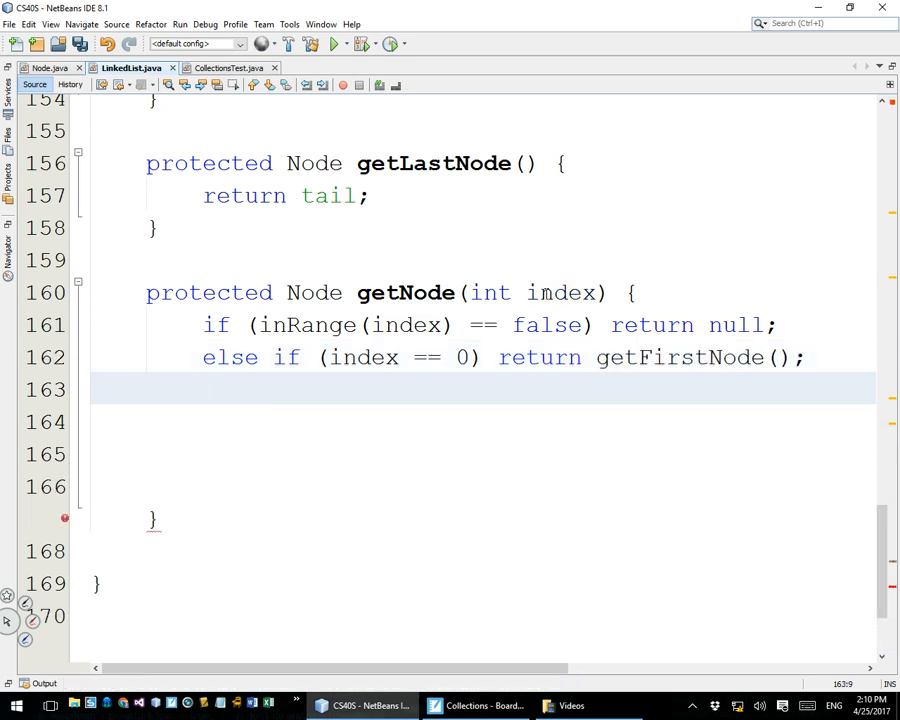
pyautogui.click(203, 389)
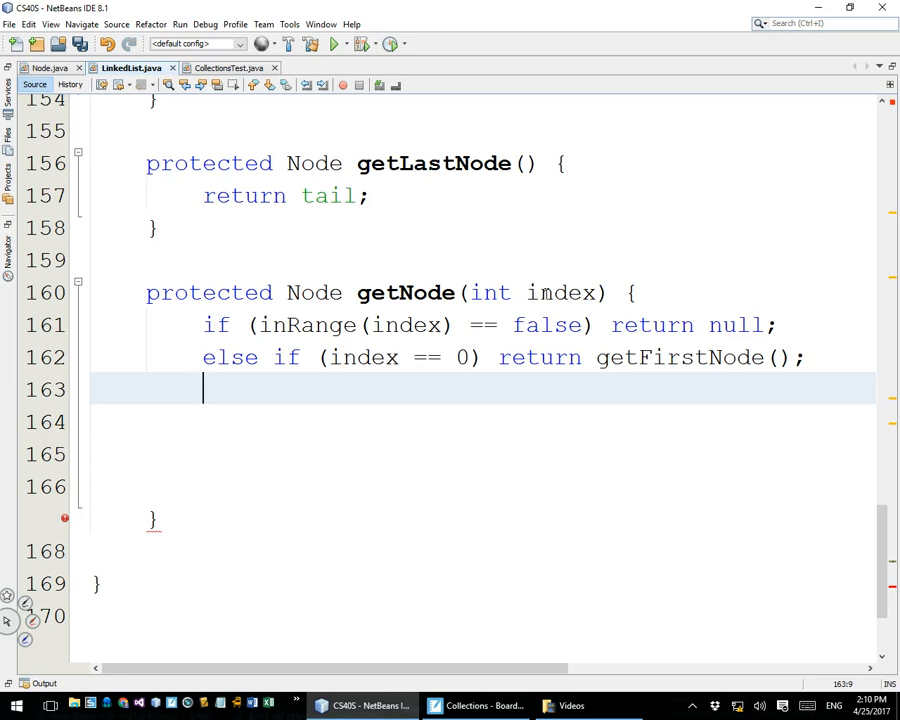
# - Add 'else if (index == length-1) return getLastNode();' on the next line
pyautogui.write('els')
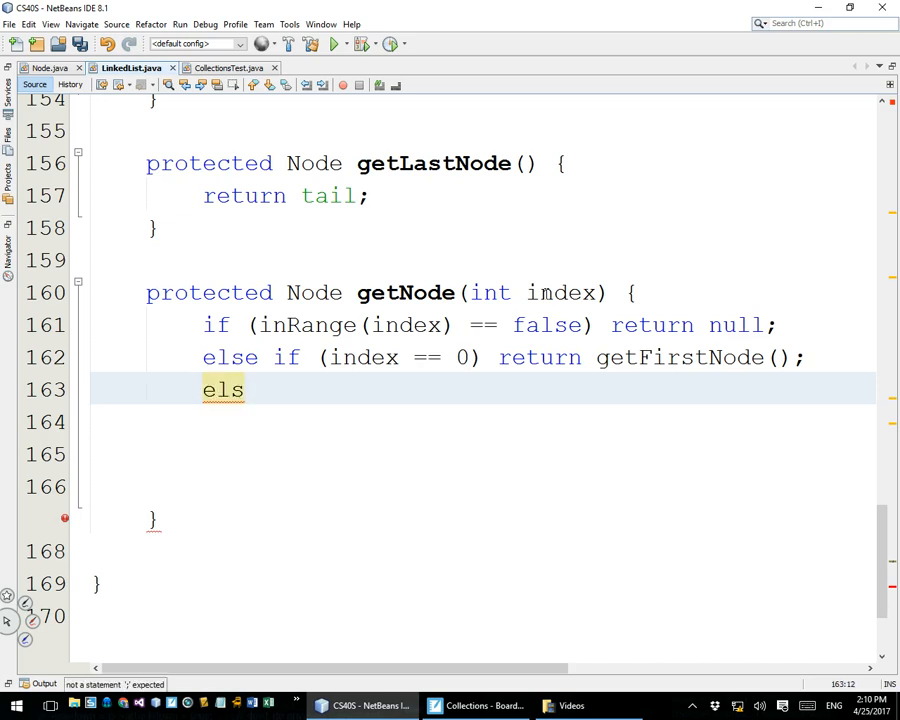
pyautogui.write('e if (index == l')
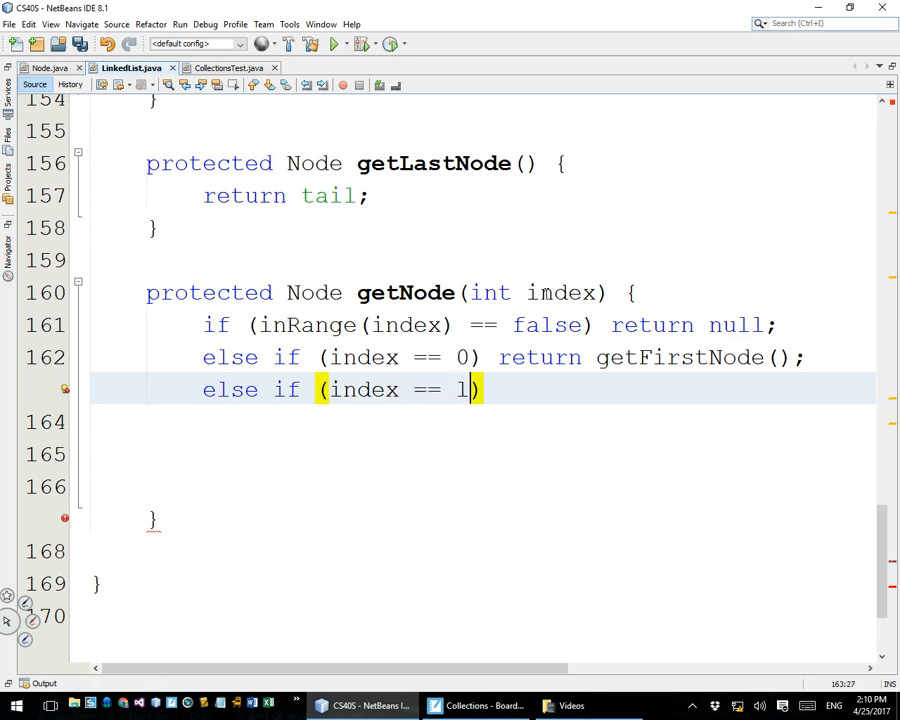
pyautogui.write('ength-1')
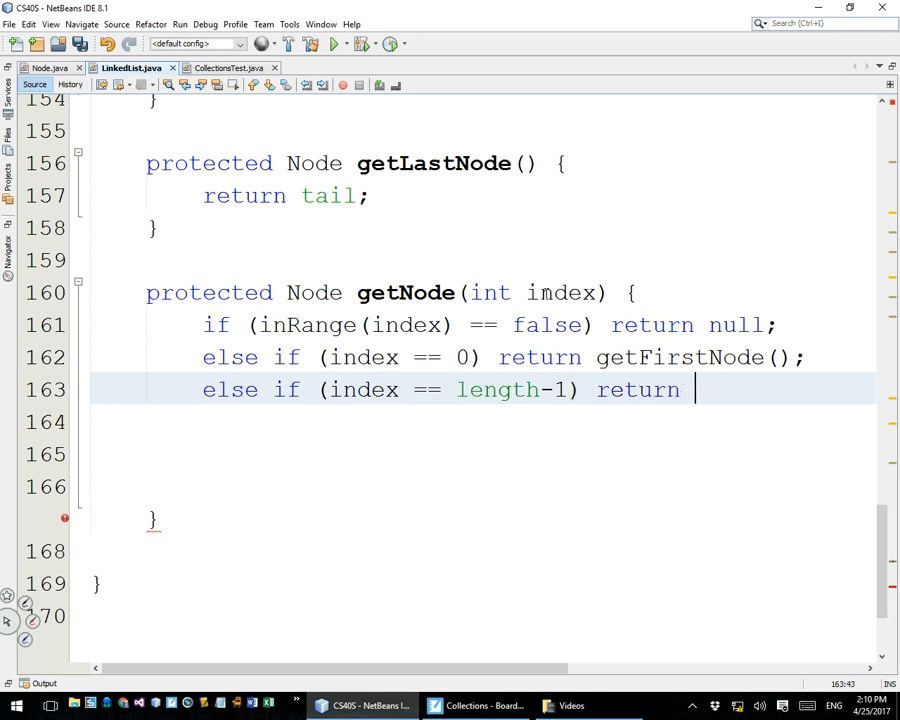
pyautogui.write('getLastNode();')
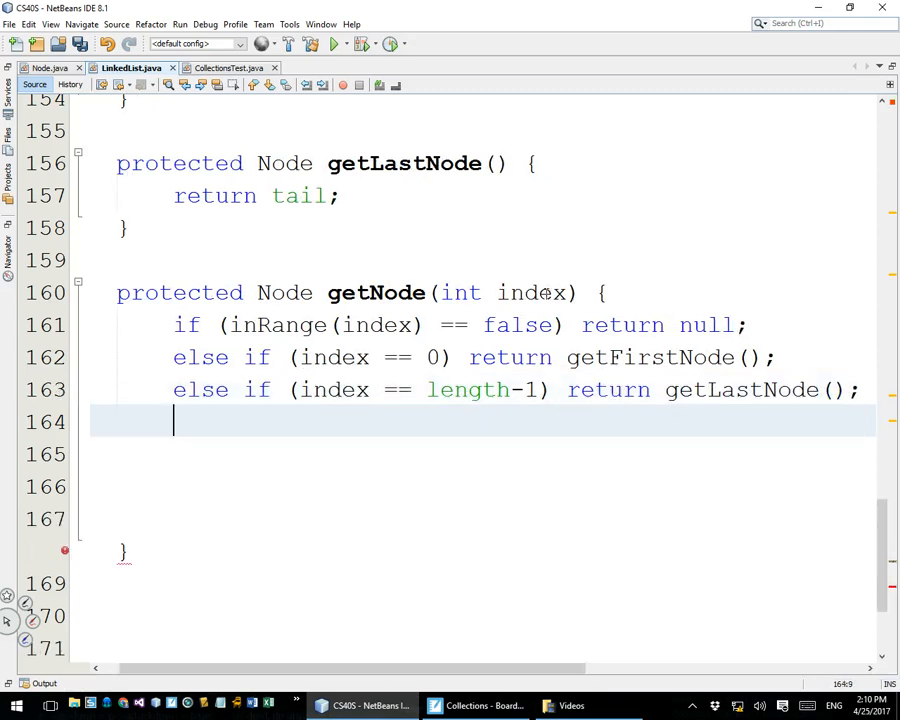
# - Pad getNode's three return statements with spaces so they line up in one column
pyautogui.click(468, 357)
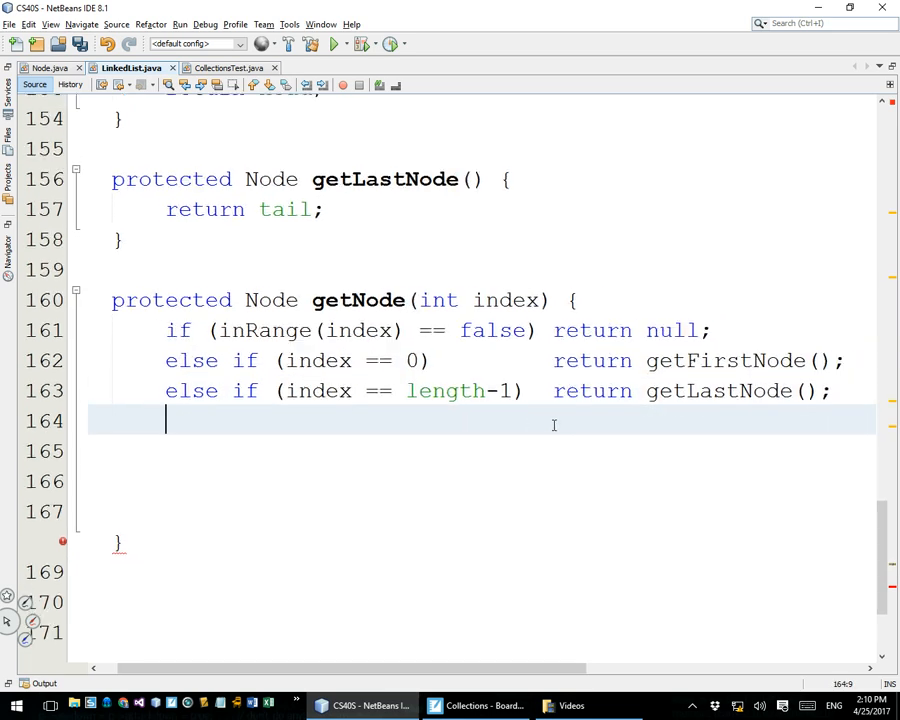
pyautogui.moveTo(537, 433)
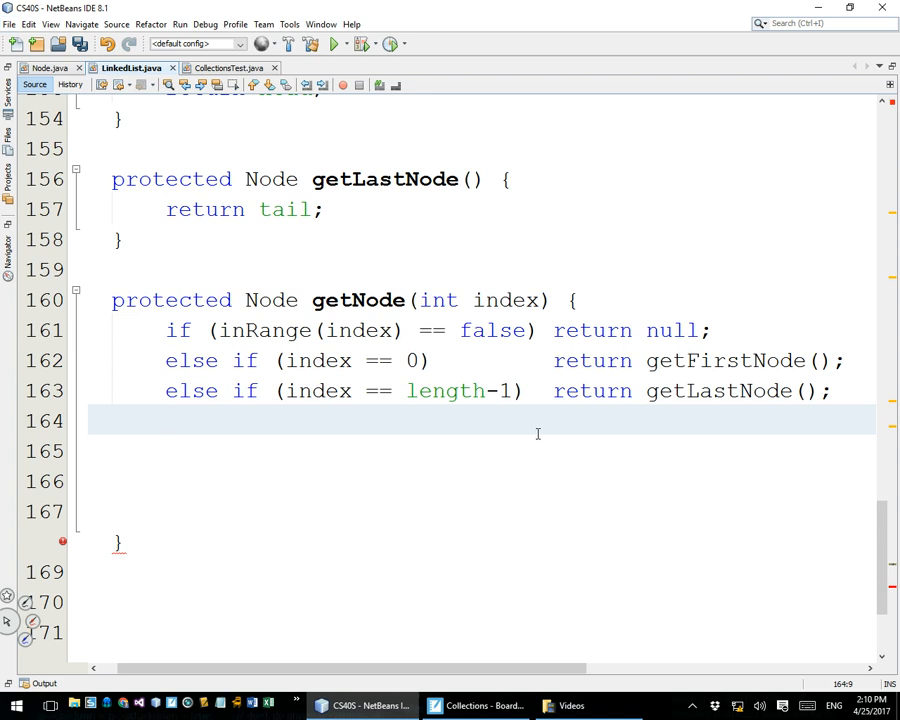
pyautogui.click(166, 420)
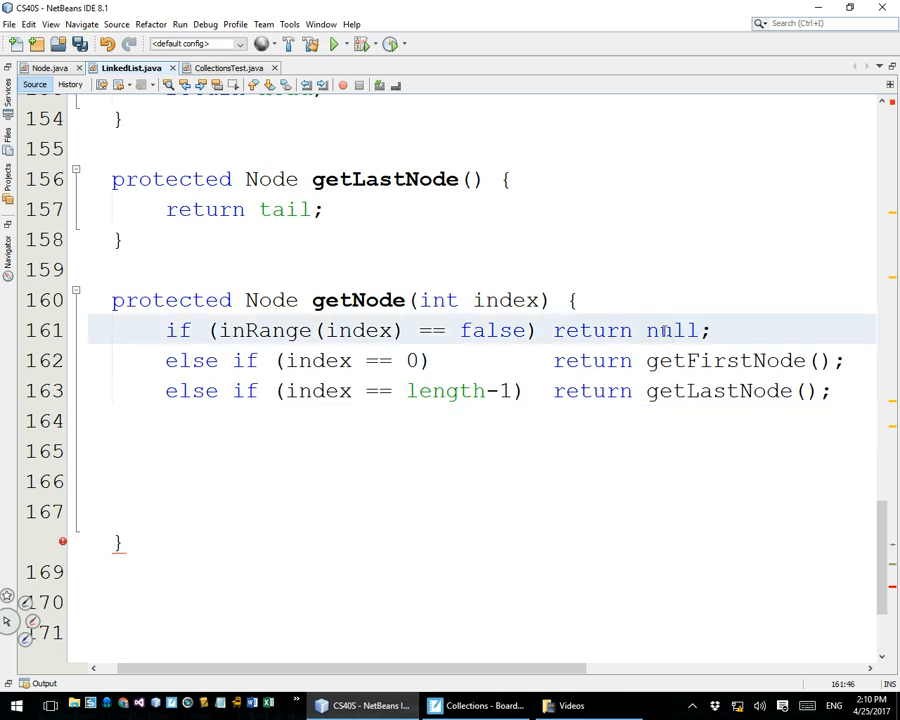
pyautogui.click(333, 360)
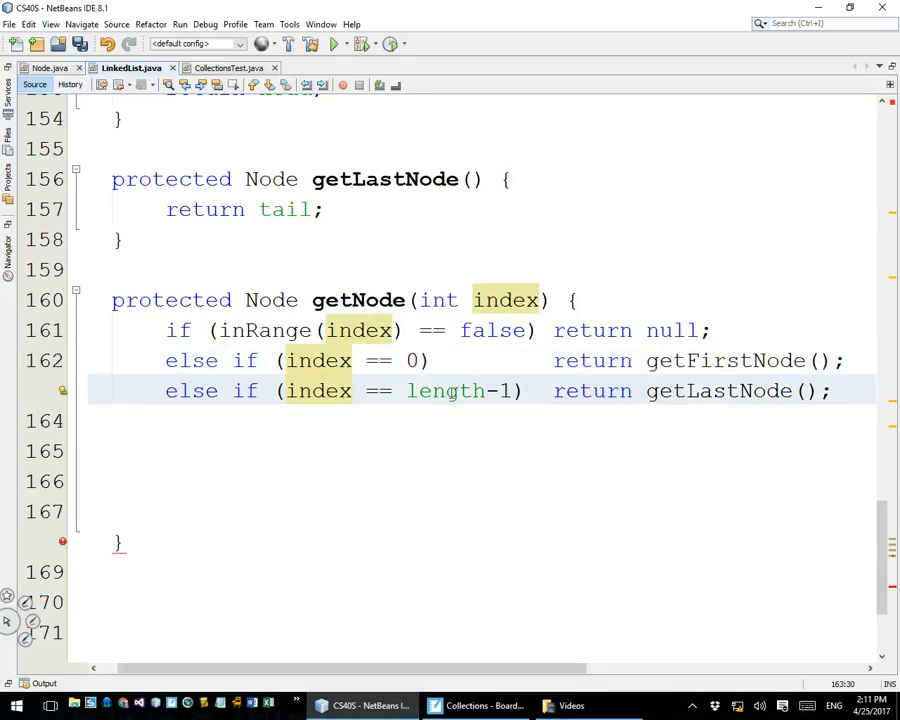
pyautogui.click(445, 391)
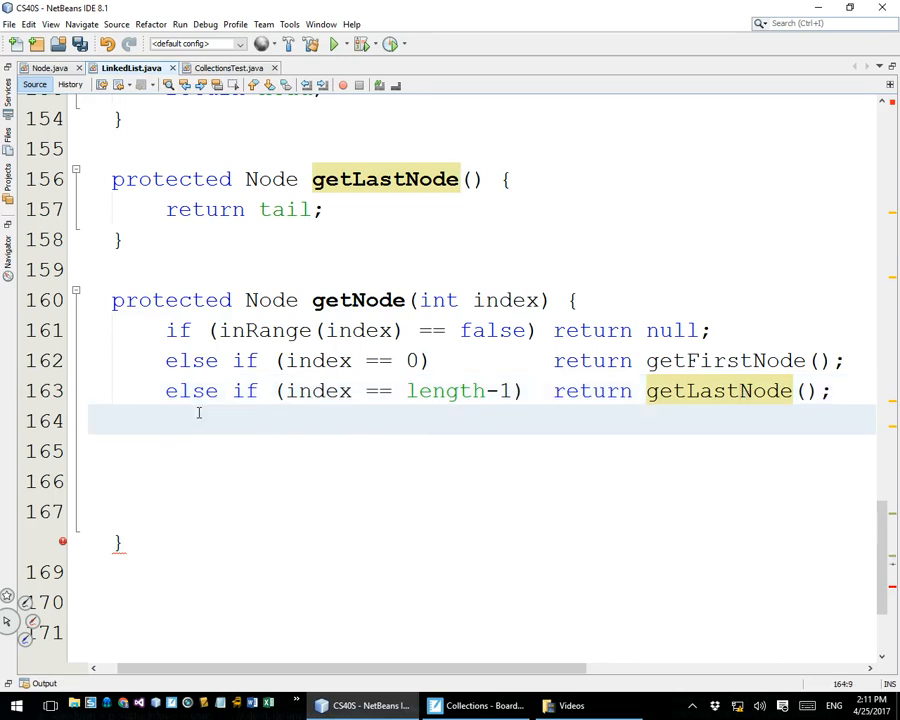
# - End getNode with an 'else {' branch whose braces enclose an empty body
pyautogui.write('else')
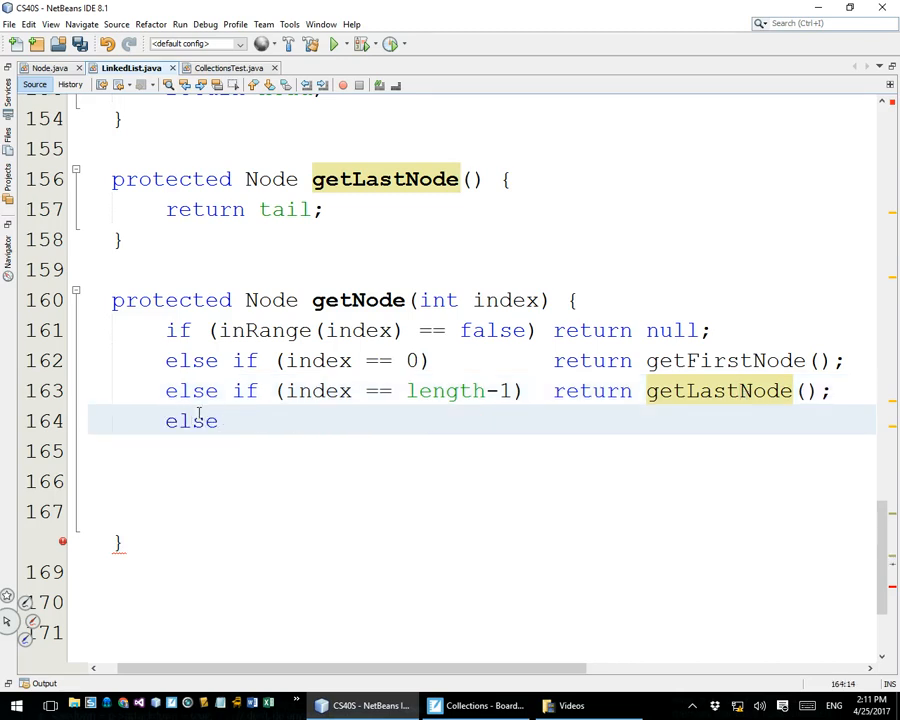
pyautogui.write('{')
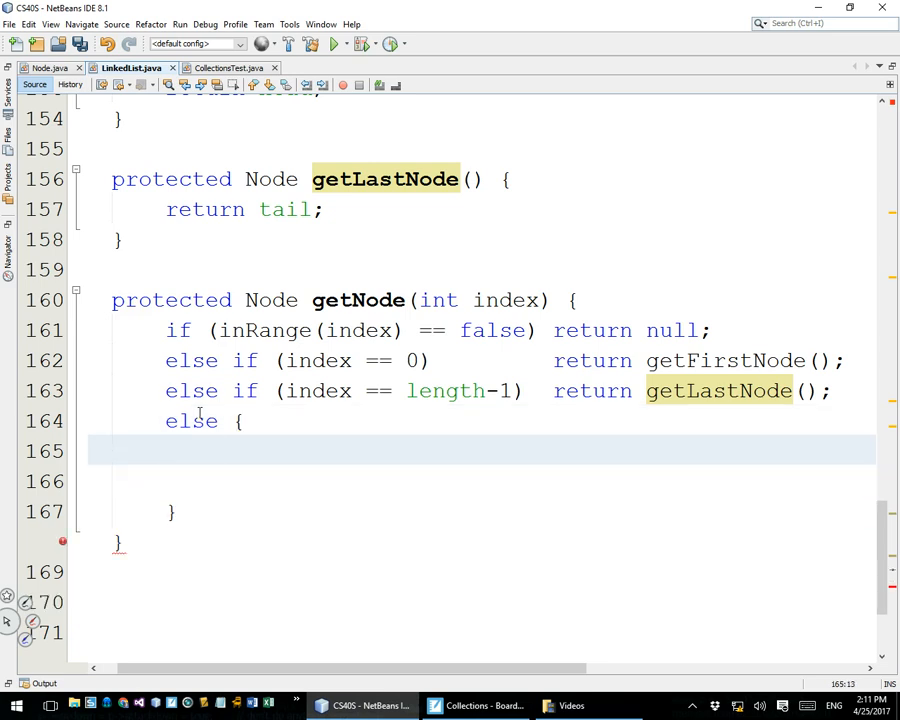
pyautogui.scroll(-3)
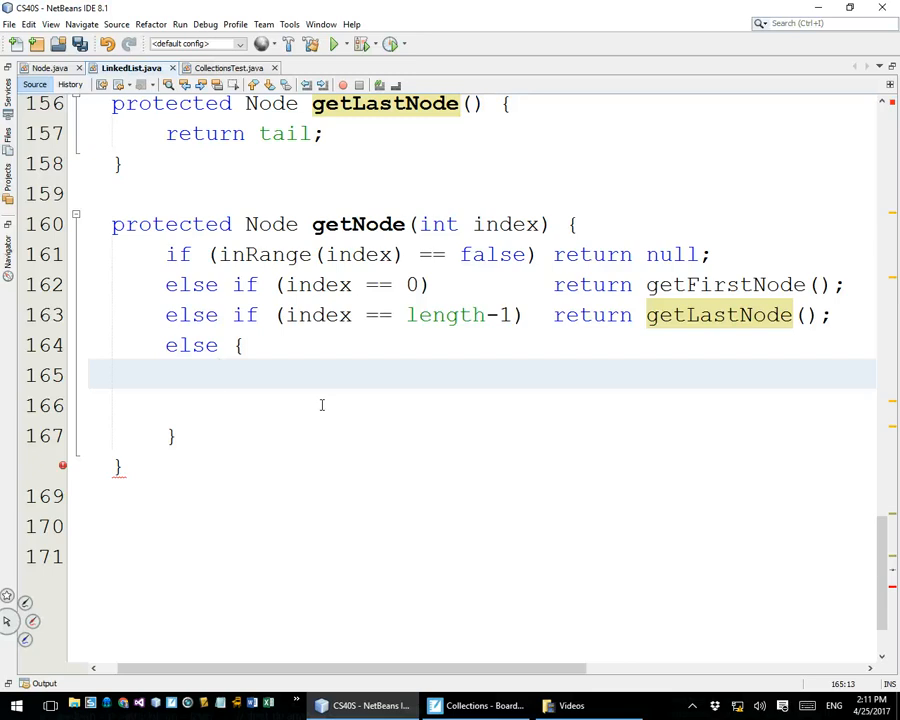
pyautogui.click(218, 374)
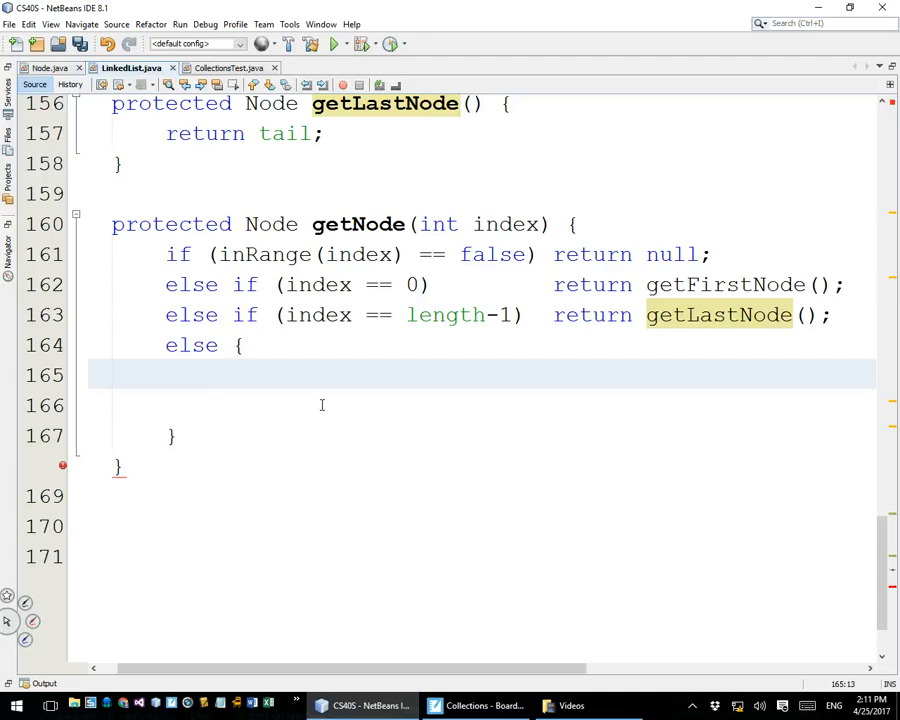
# - In the else branch declare 'Node current = head;' and a for loop running i up to index
pyautogui.write('Node')
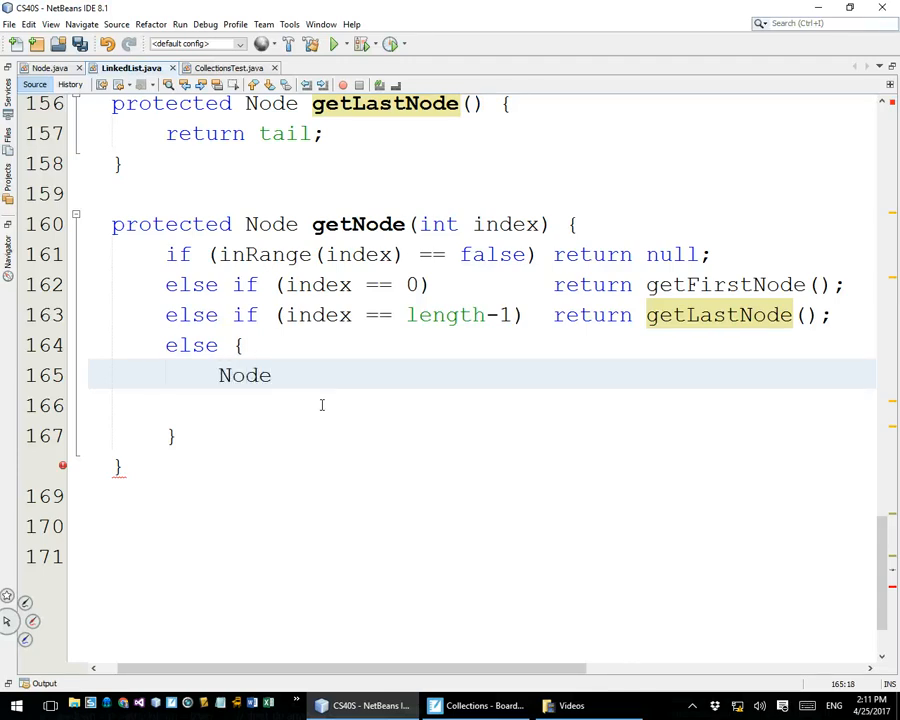
pyautogui.write('current = head;')
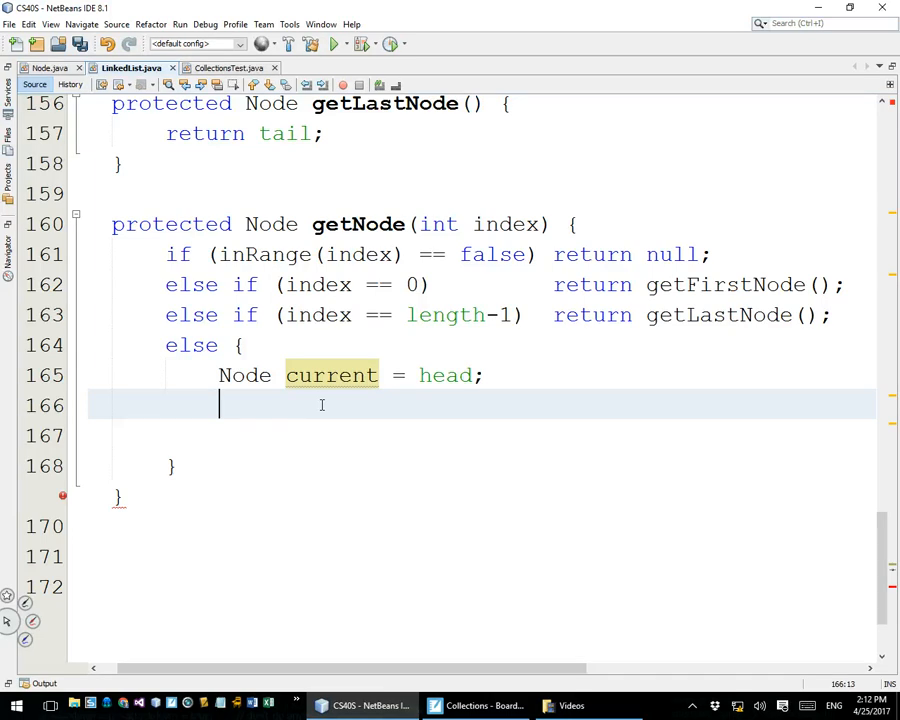
pyautogui.write('for (int i = 0; i < 10; i++) {')
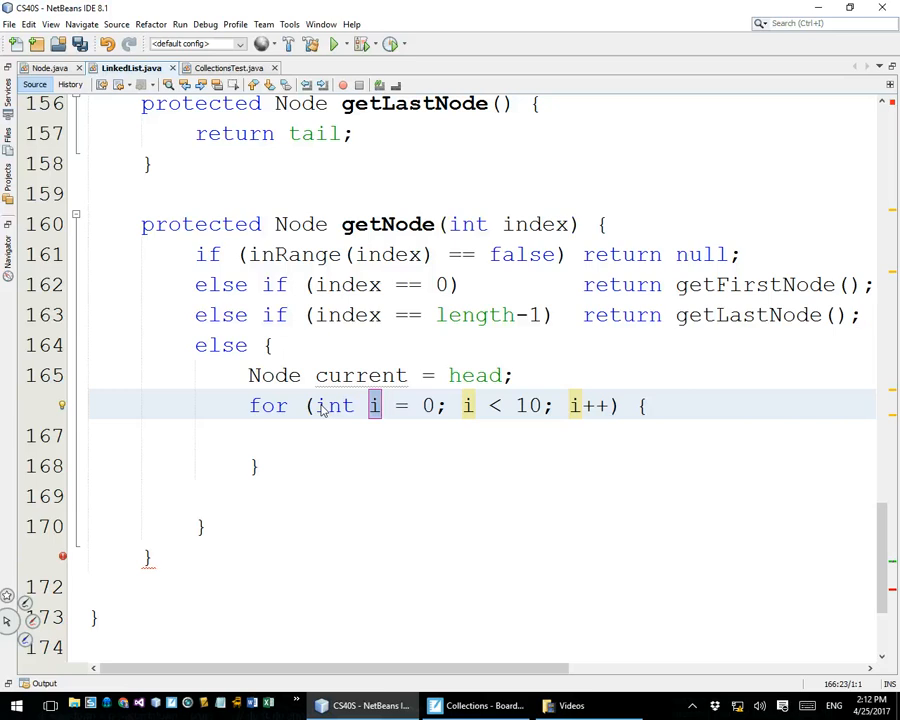
pyautogui.write('ind')
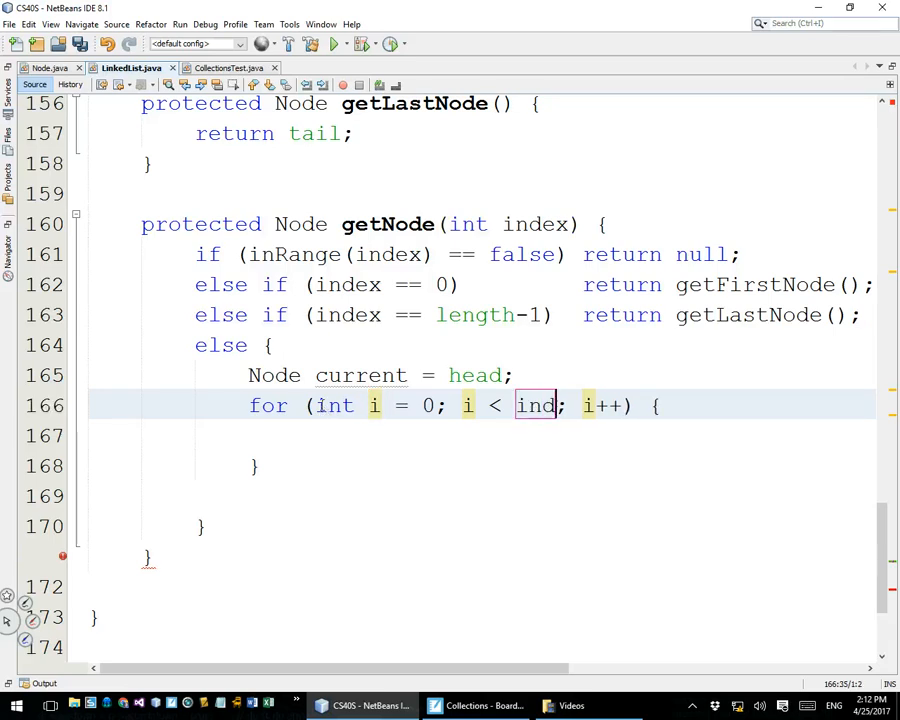
pyautogui.write('ex')
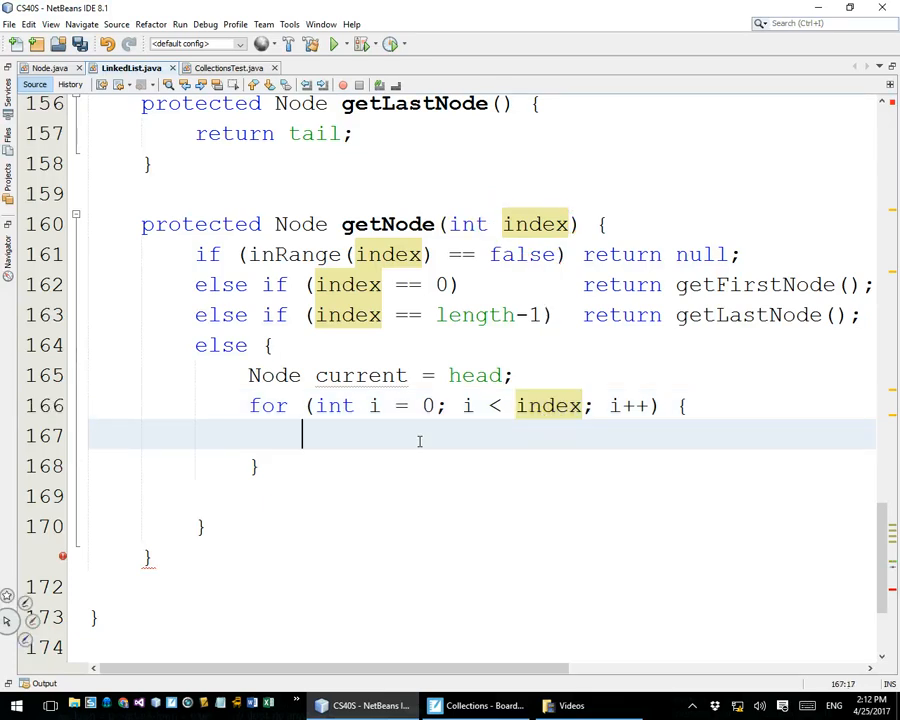
# - Advance with 'current = current.next;' inside the loop, then 'return current;' after it
pyautogui.write('current')
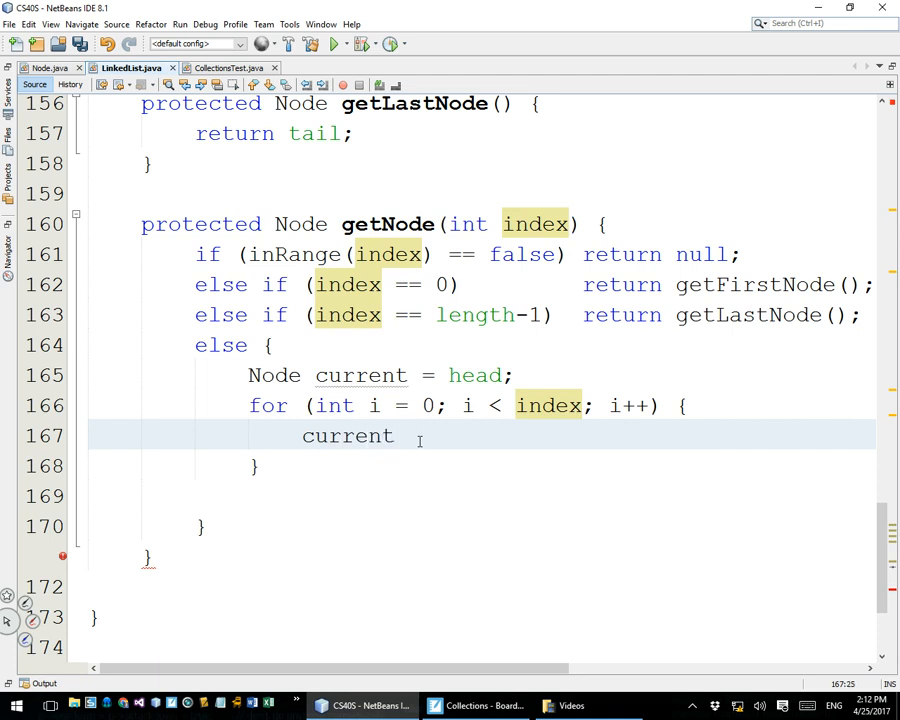
pyautogui.write('= current')
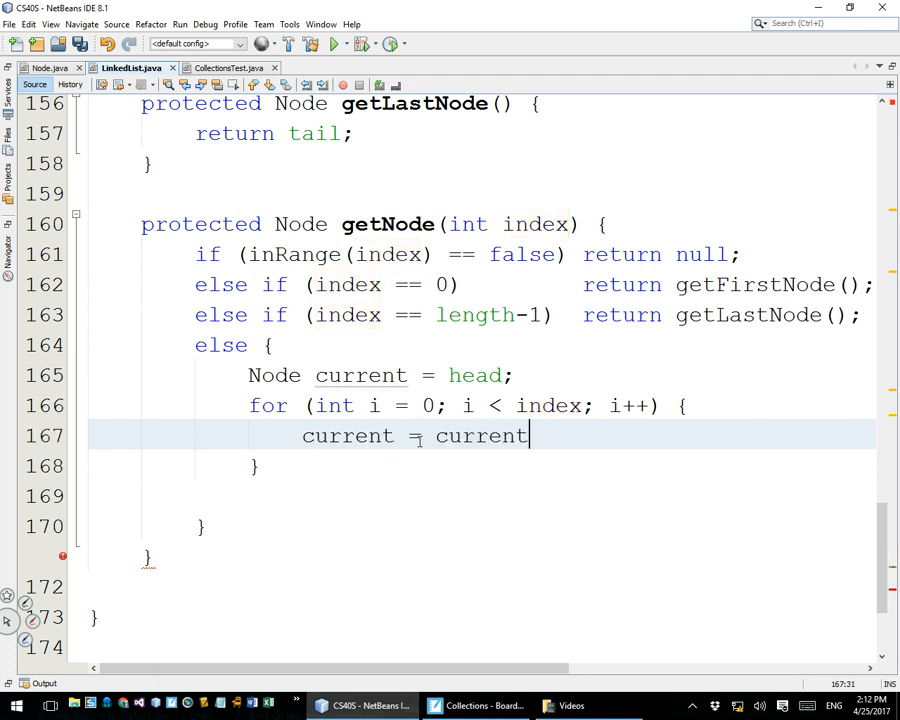
pyautogui.write('.next;')
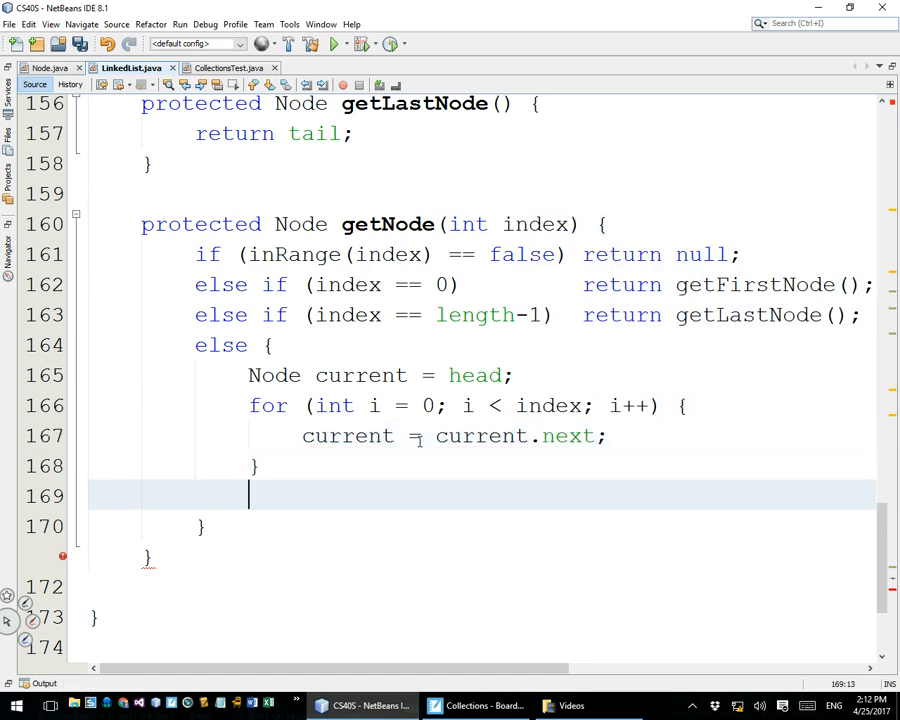
pyautogui.write('return cu')
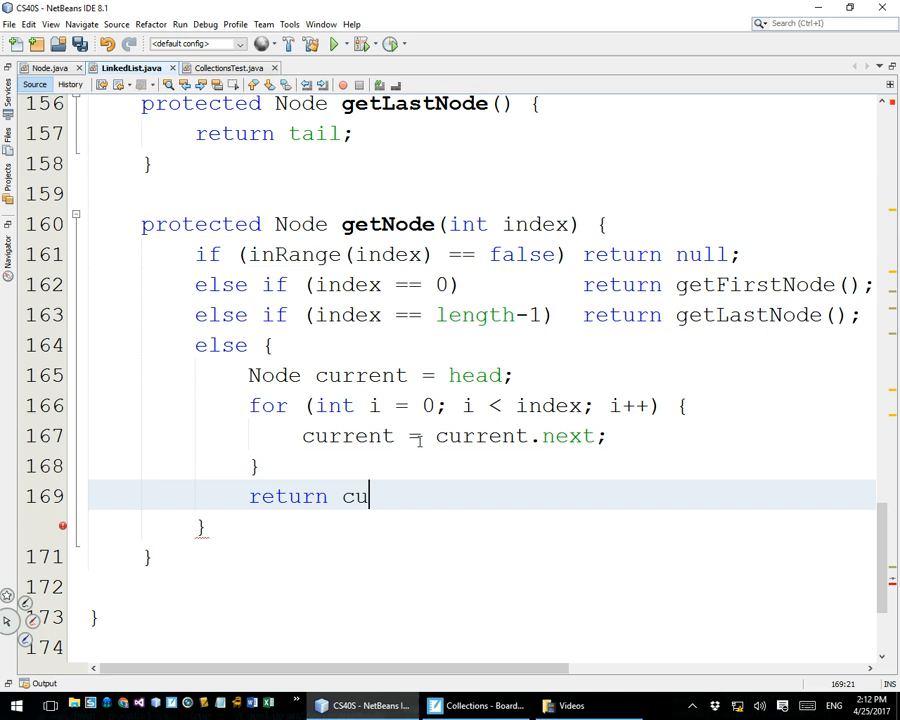
pyautogui.write('rrent;')
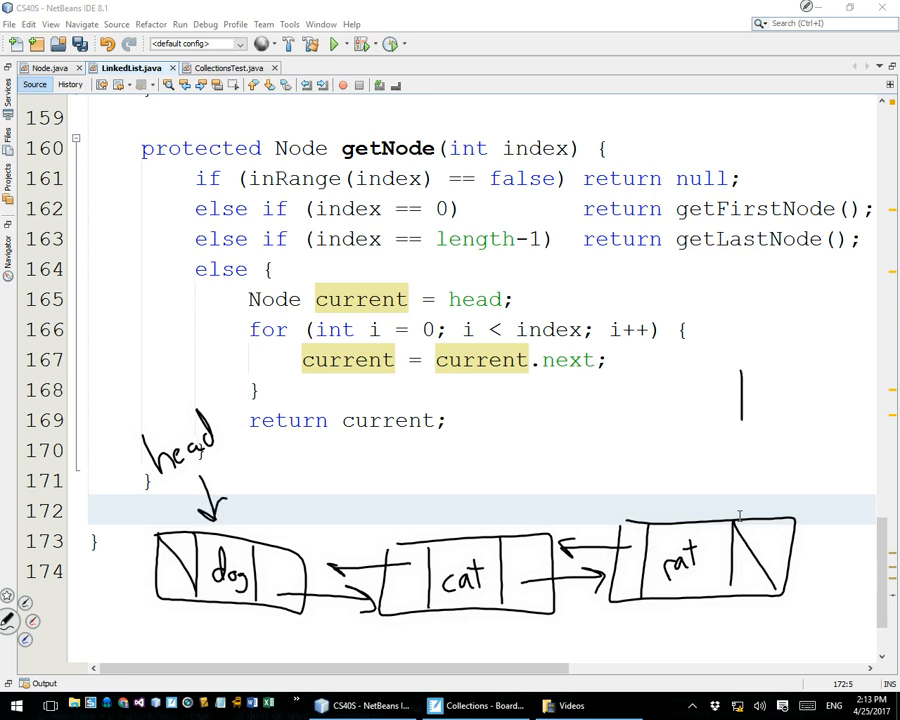
pyautogui.moveTo(755, 375); pyautogui.dragTo(755, 510)
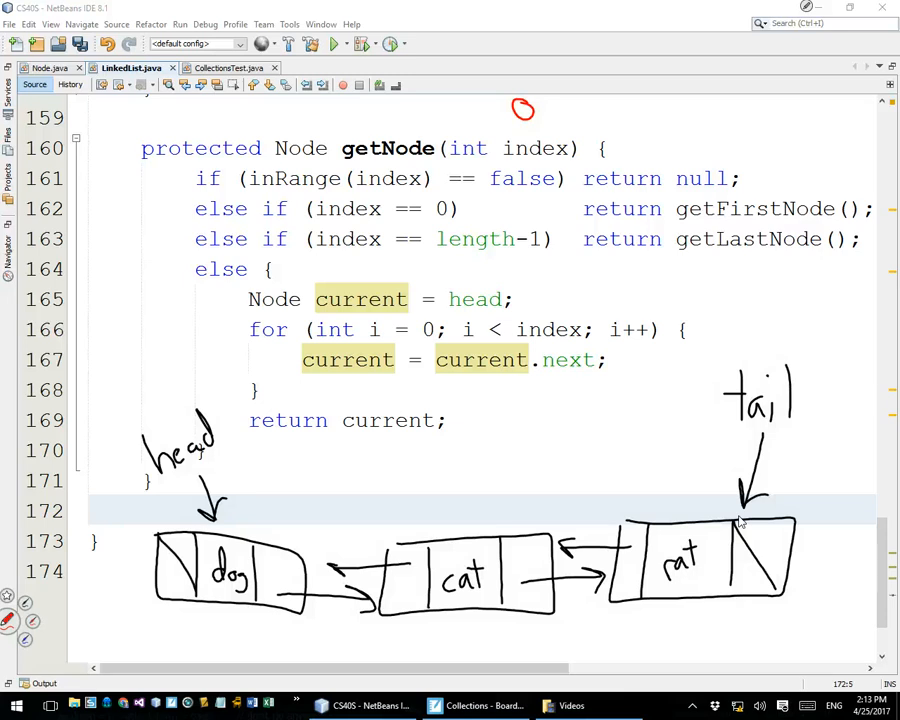
pyautogui.moveTo(560, 120); pyautogui.dragTo(590, 95)
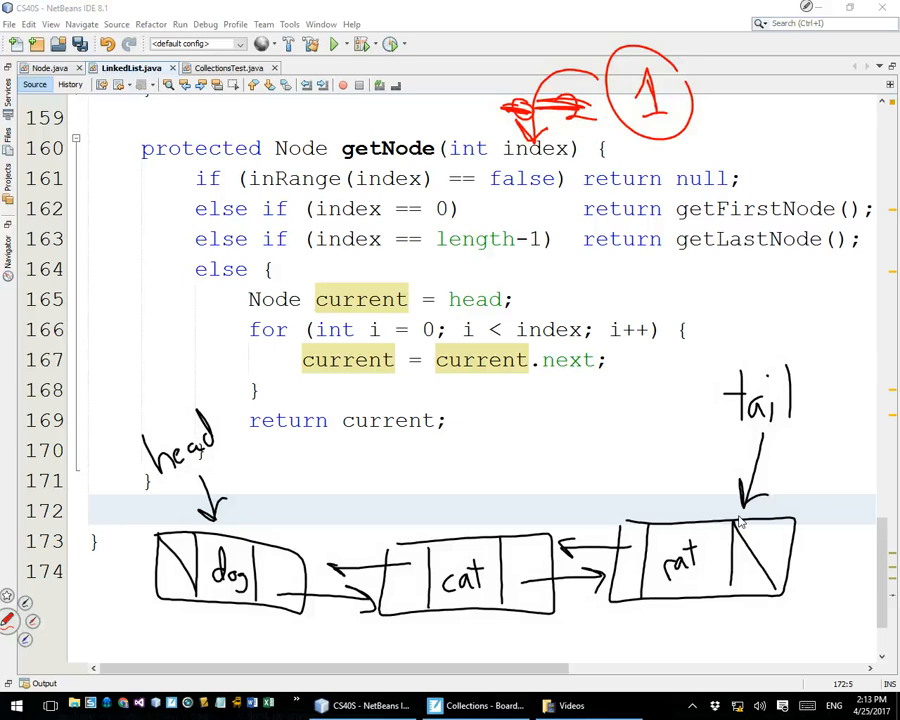
pyautogui.moveTo(290, 450); pyautogui.dragTo(310, 455)
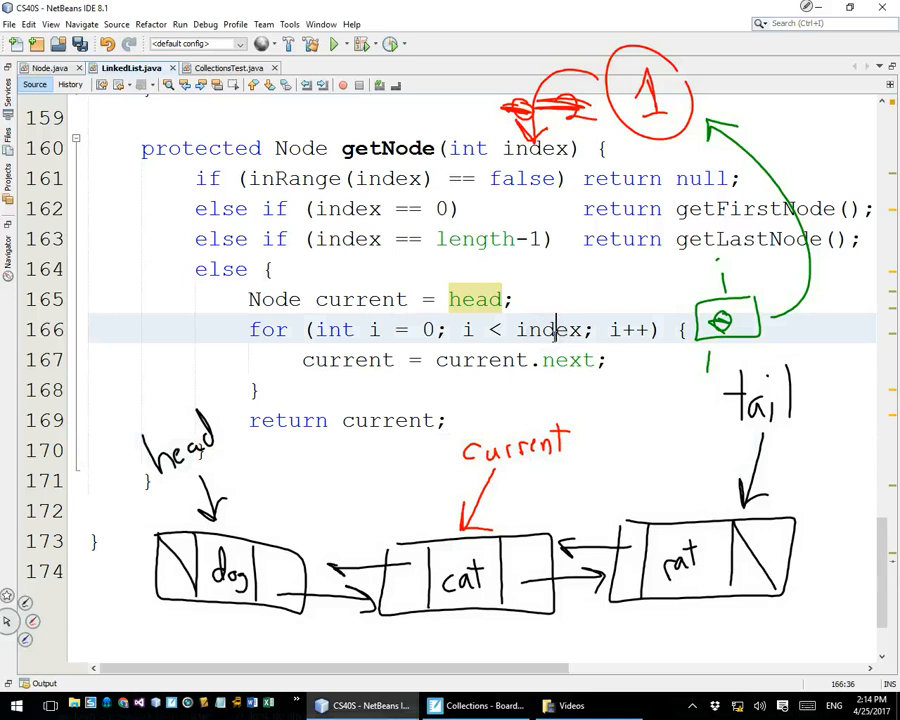
pyautogui.doubleClick(550, 329)
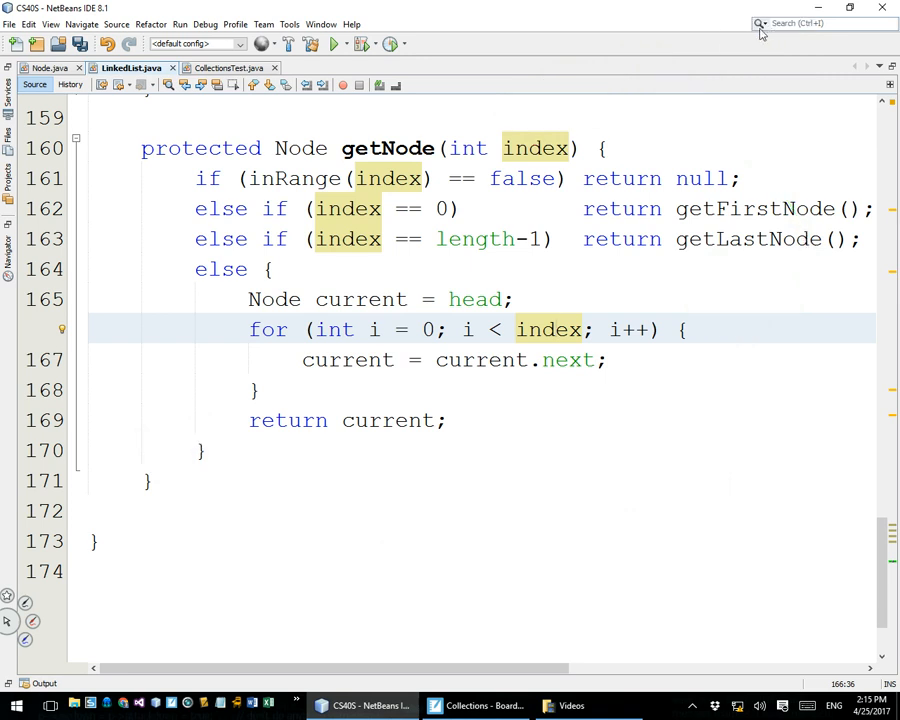
pyautogui.moveTo(375, 313)
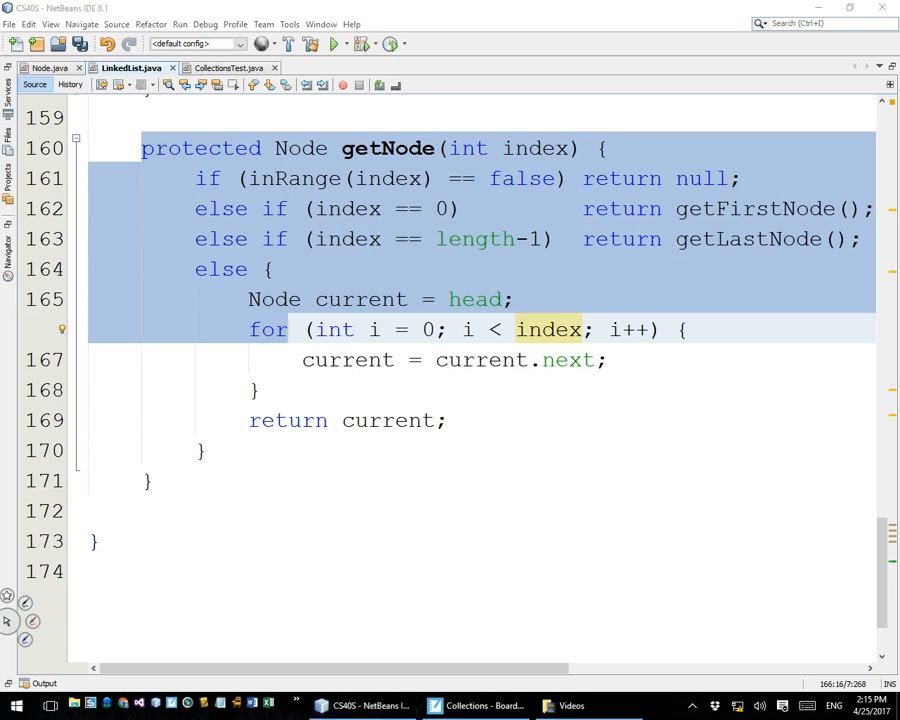
pyautogui.moveTo(755, 318)
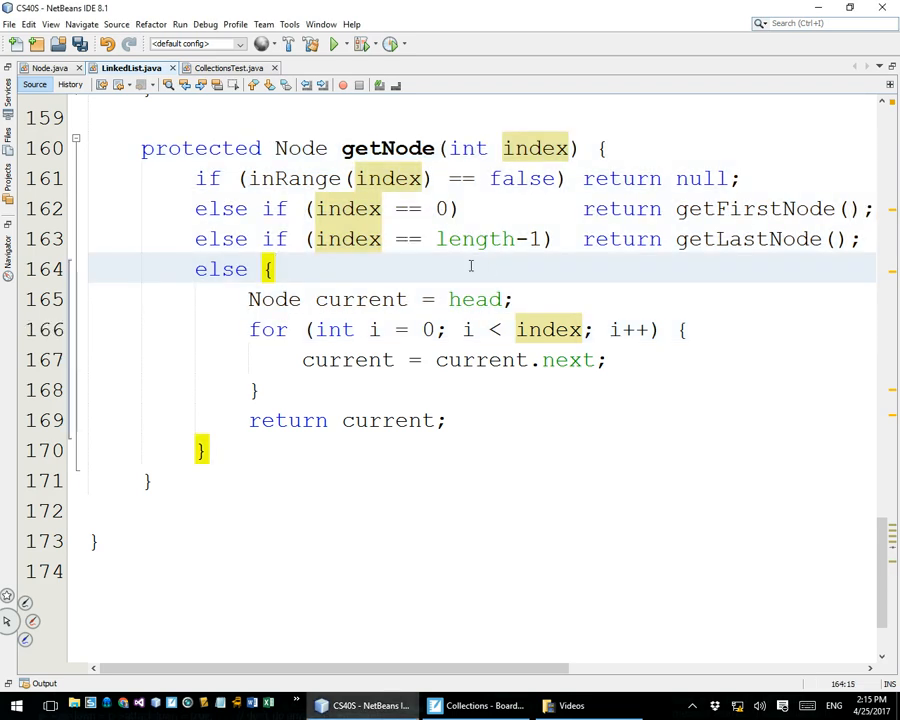
# - Scroll up to clone() and make room for a new first line in its body
pyautogui.scroll(3)
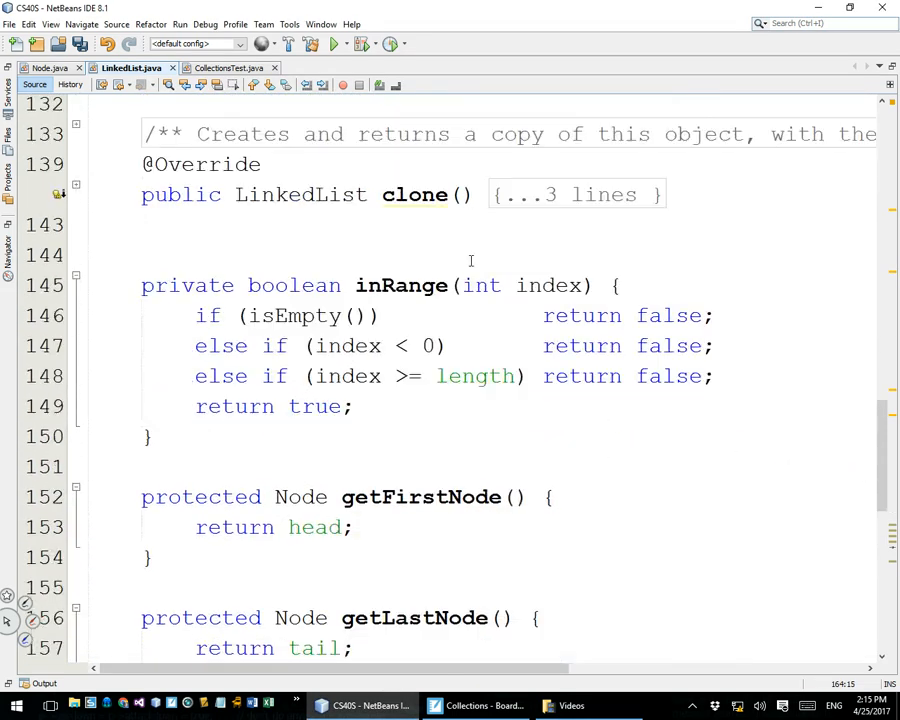
pyautogui.scroll(3)
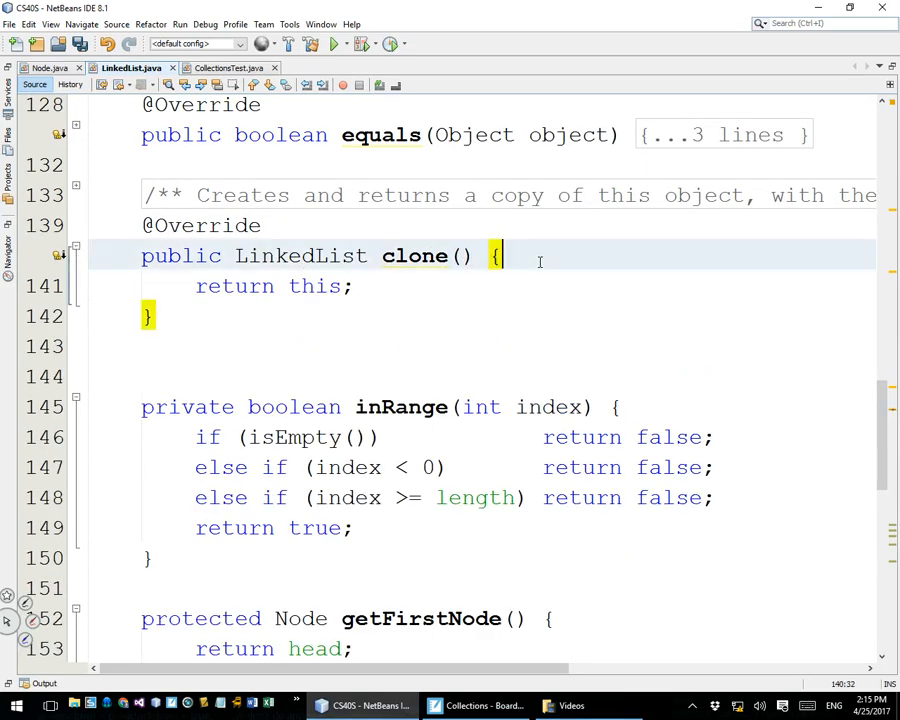
pyautogui.press('enter')
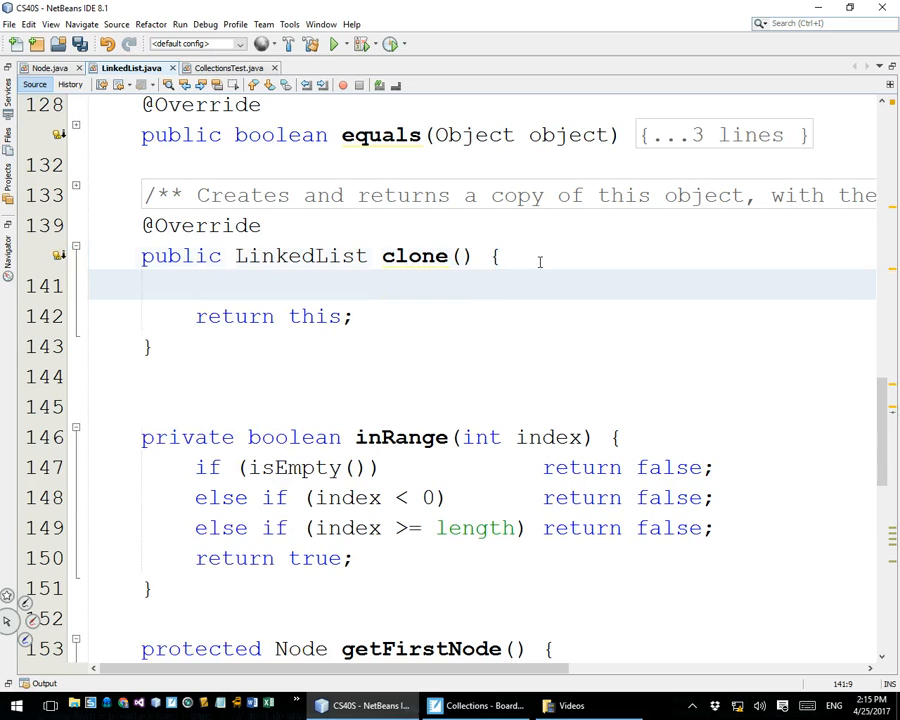
pyautogui.click(196, 286)
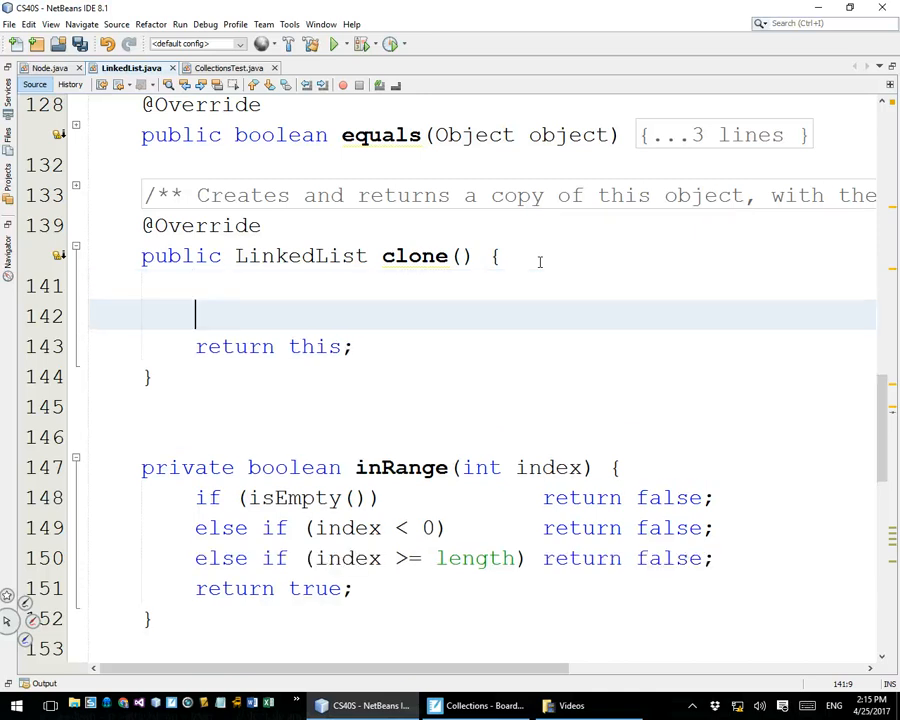
# - Declare 'LinkedList<T> list = new LinkedList<>();' and return list instead of this
pyautogui.write('LinkedList<T> list =')
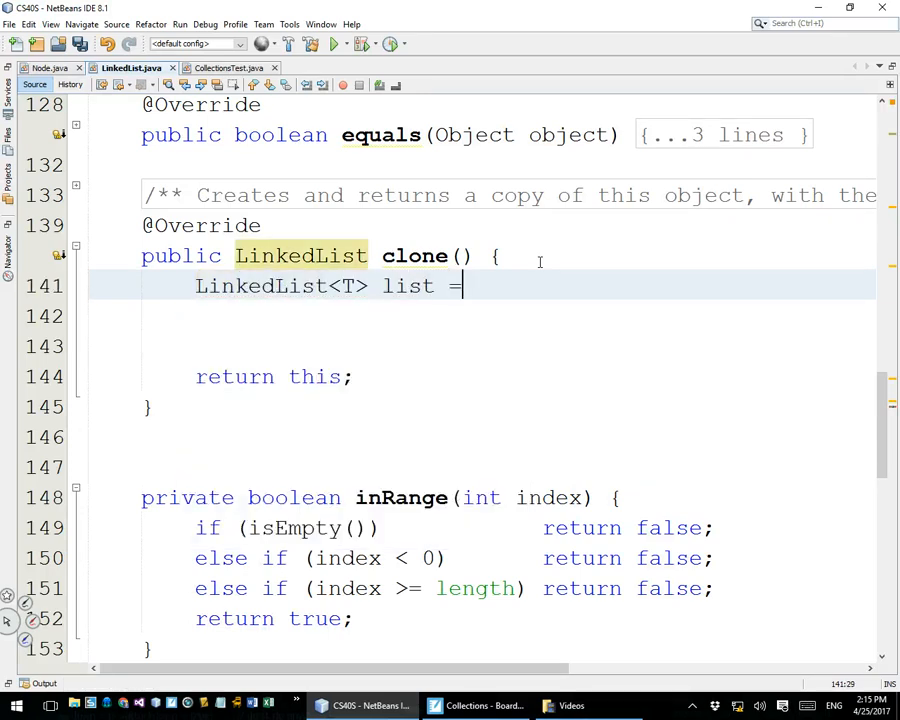
pyautogui.write('new')
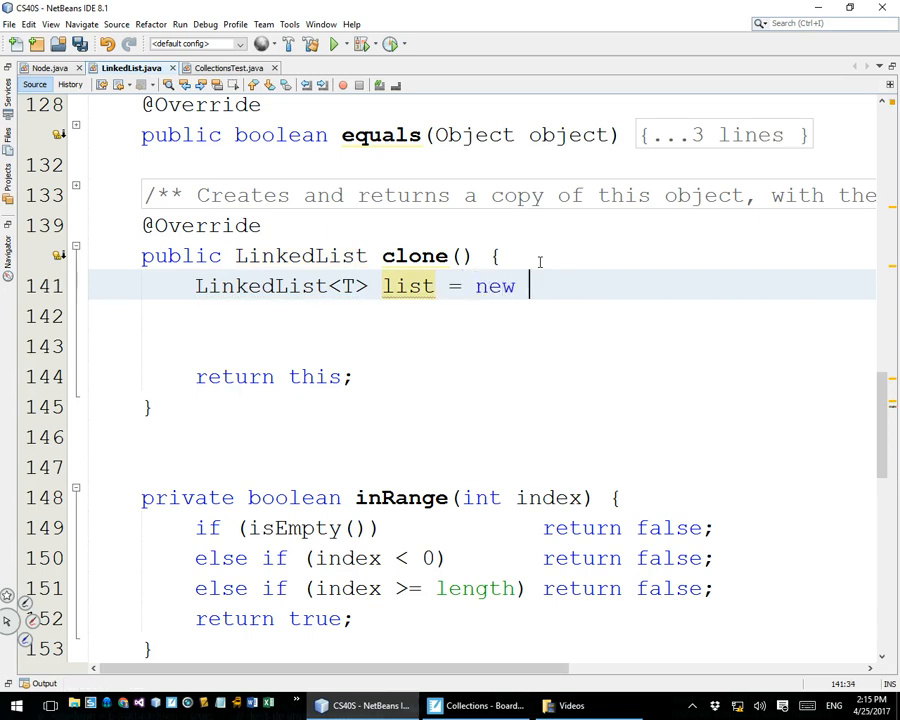
pyautogui.write('LinkedList<>();')
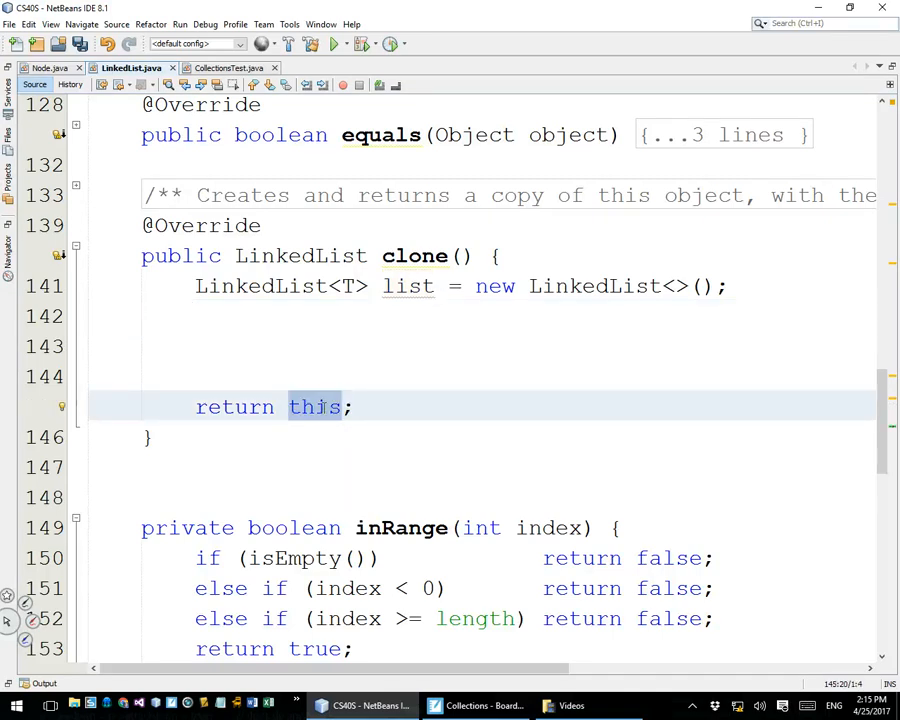
pyautogui.write('list')
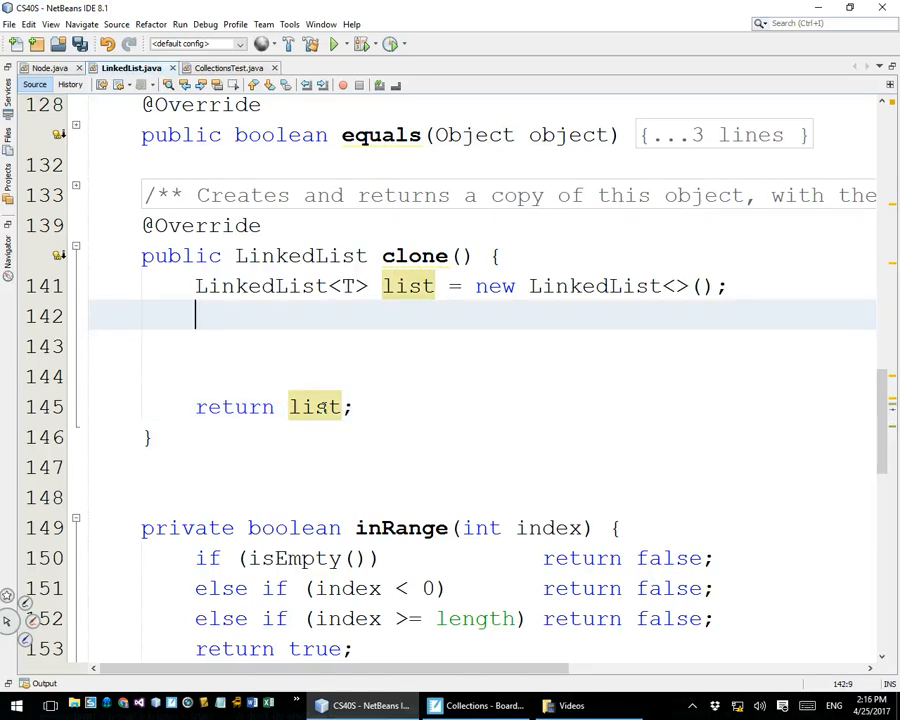
pyautogui.click(410, 286)
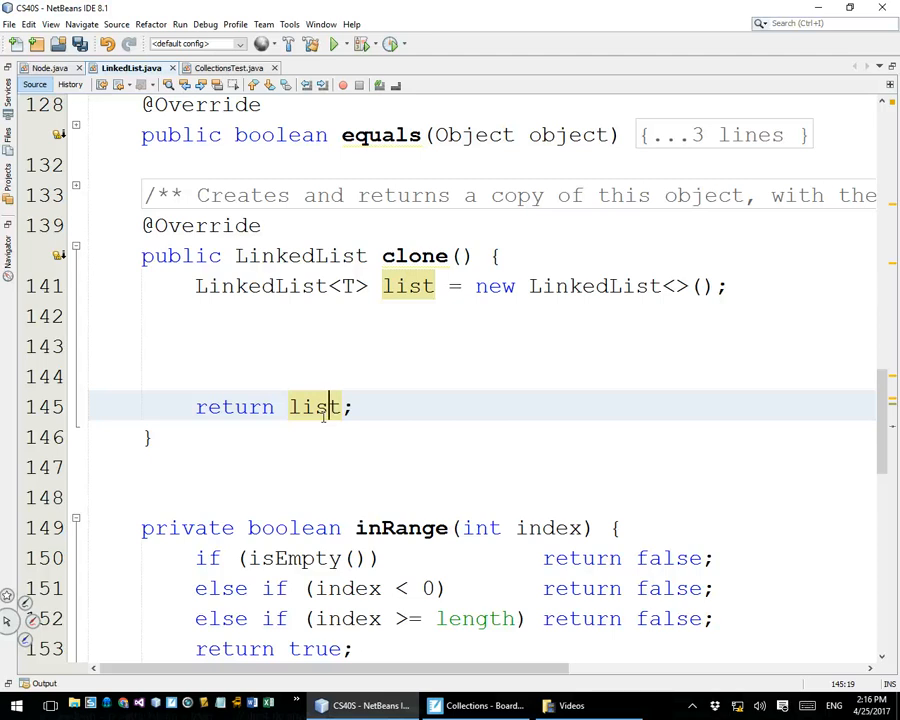
# - Add a for loop from i = 0 to length in clone(), leaving its body empty
pyautogui.write('for (int i = 0; i < 10; i++) {')
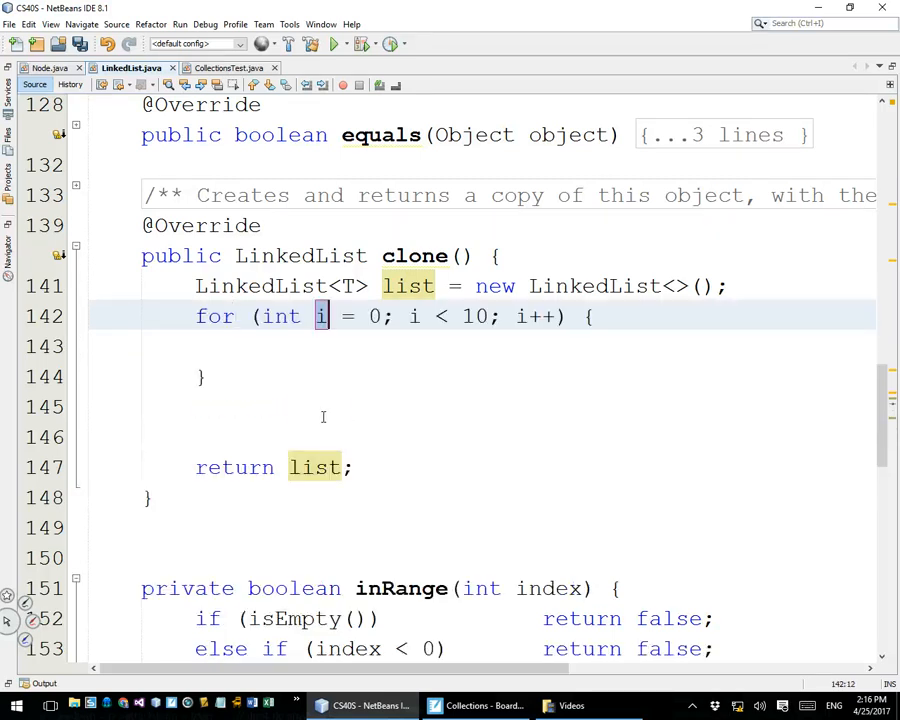
pyautogui.doubleClick(474, 316)
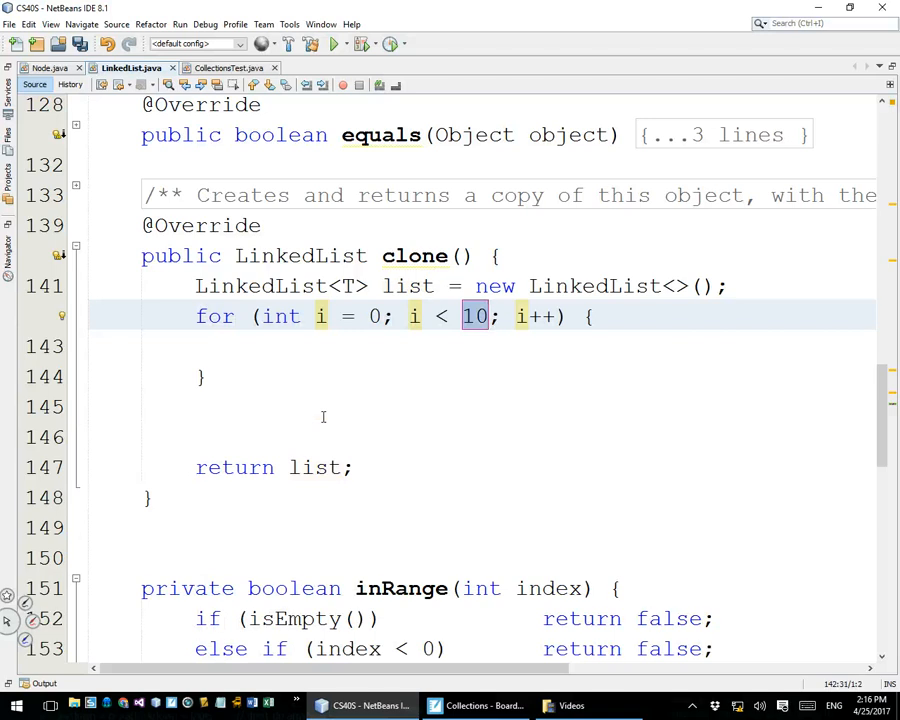
pyautogui.write('length')
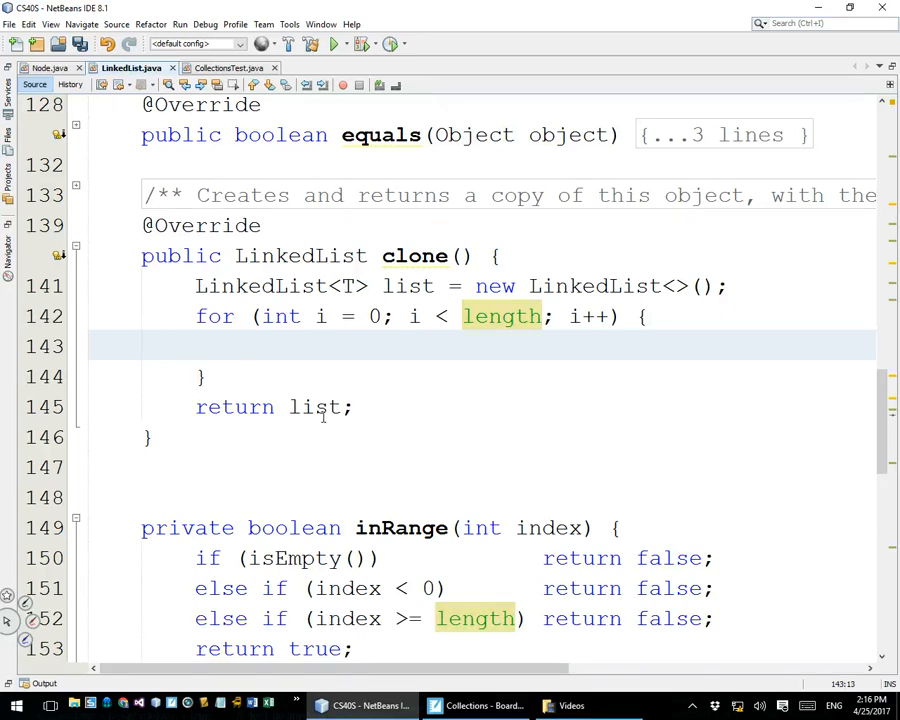
pyautogui.click(248, 345)
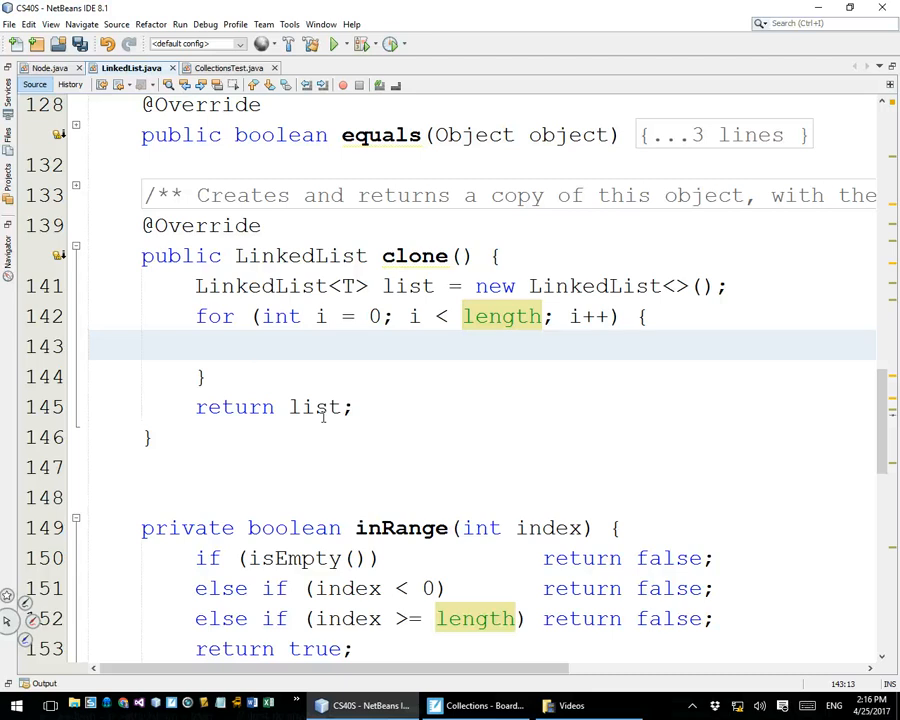
pyautogui.click(248, 345)
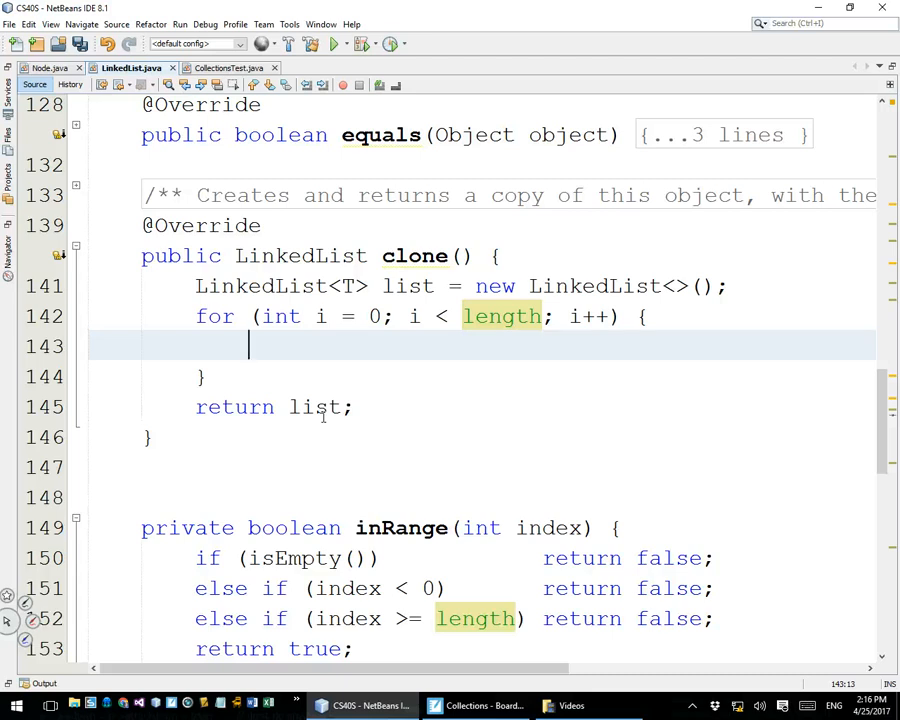
# - In the loop set 'T data = this.getNode(i).data;' above 'list.addBack(data);'
pyautogui.write('list')
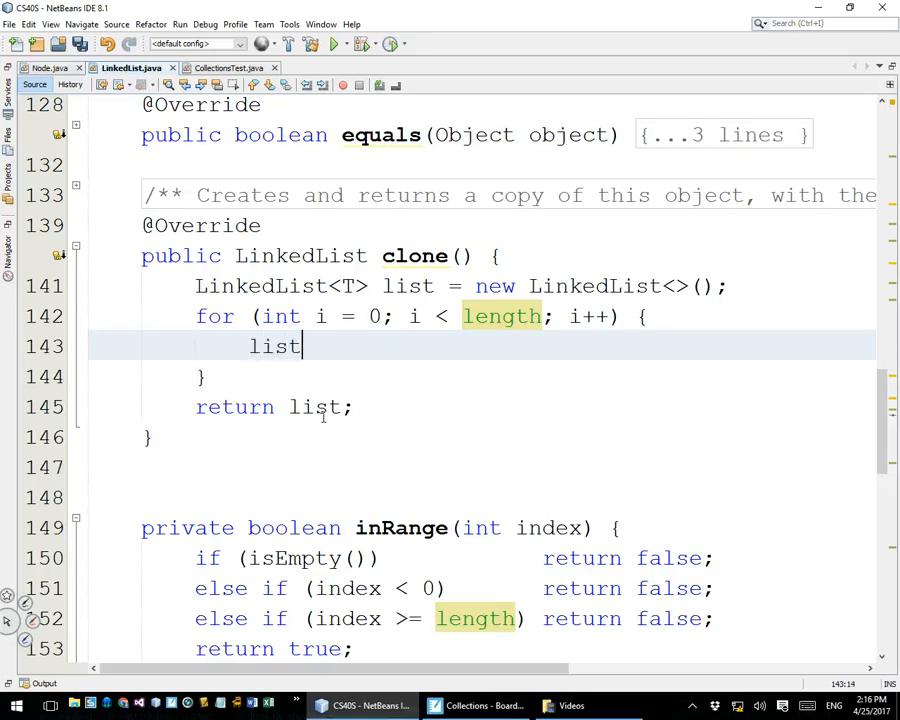
pyautogui.write('.addBack(data')
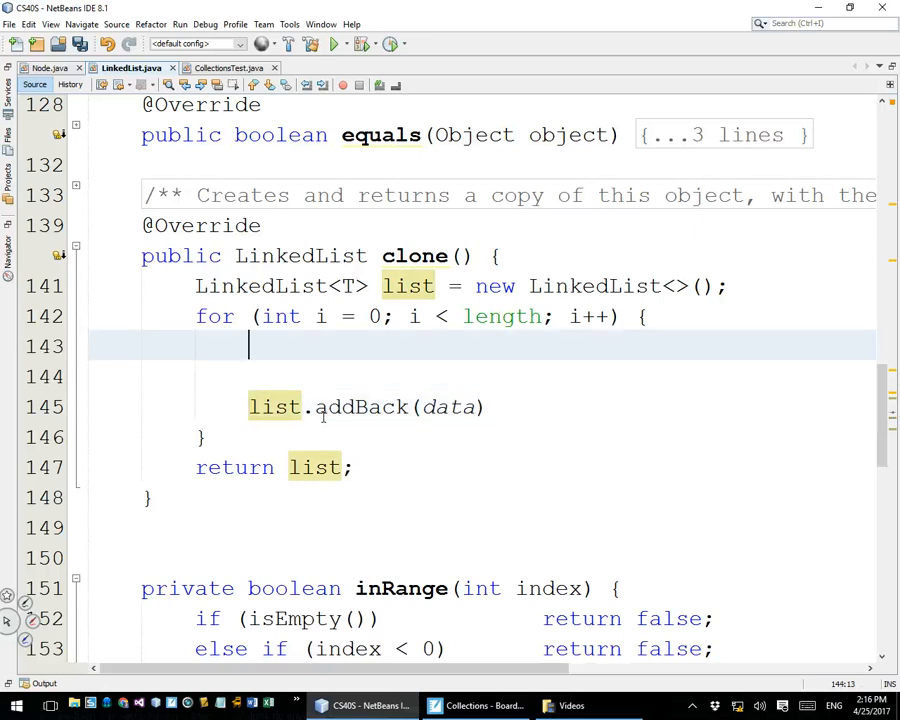
pyautogui.write('T')
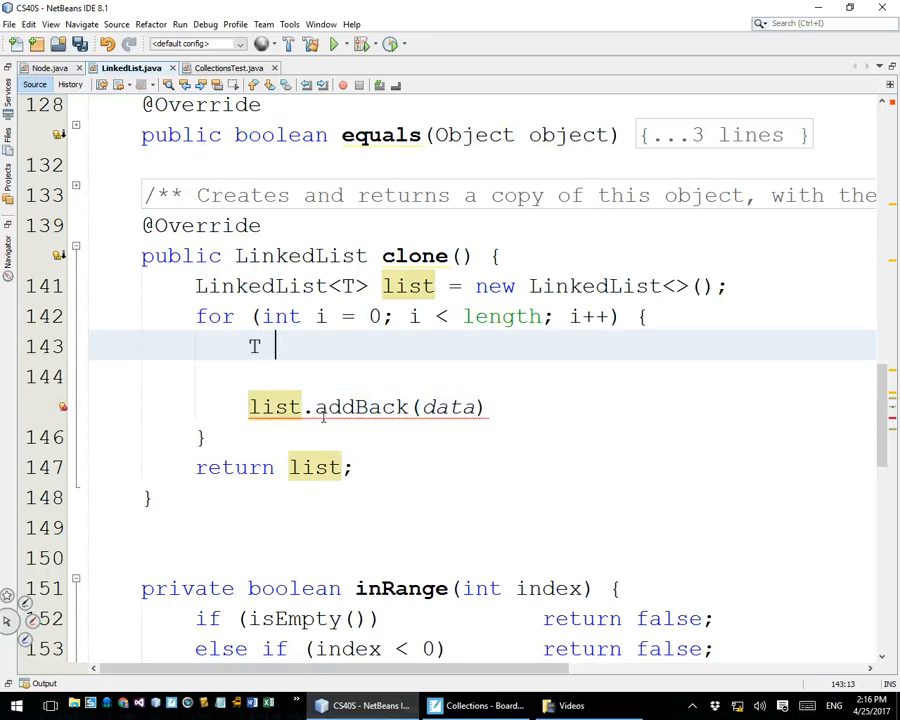
pyautogui.write('data =')
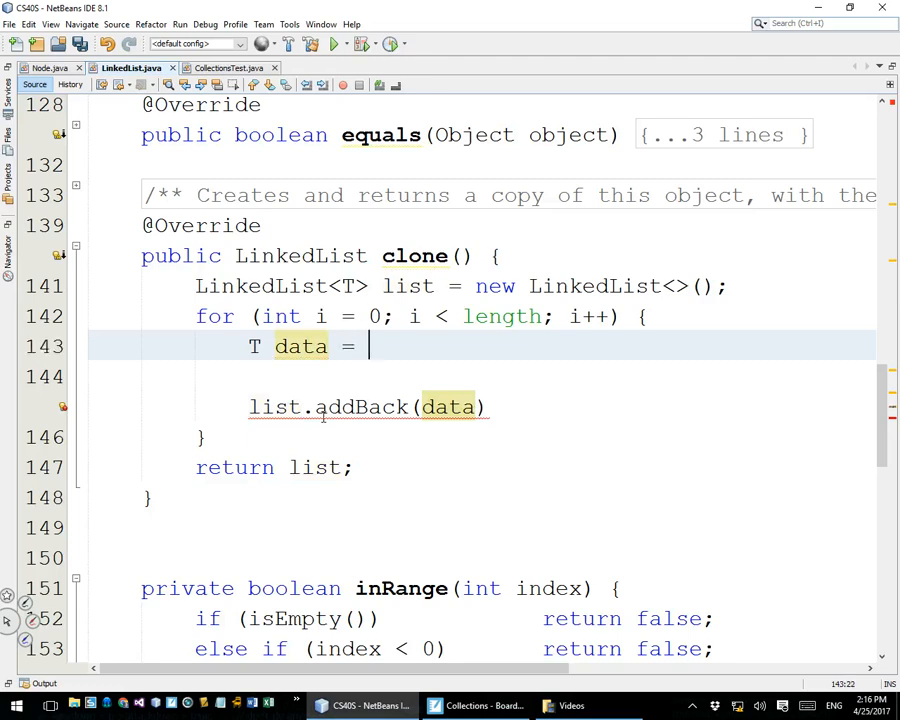
pyautogui.write('this')
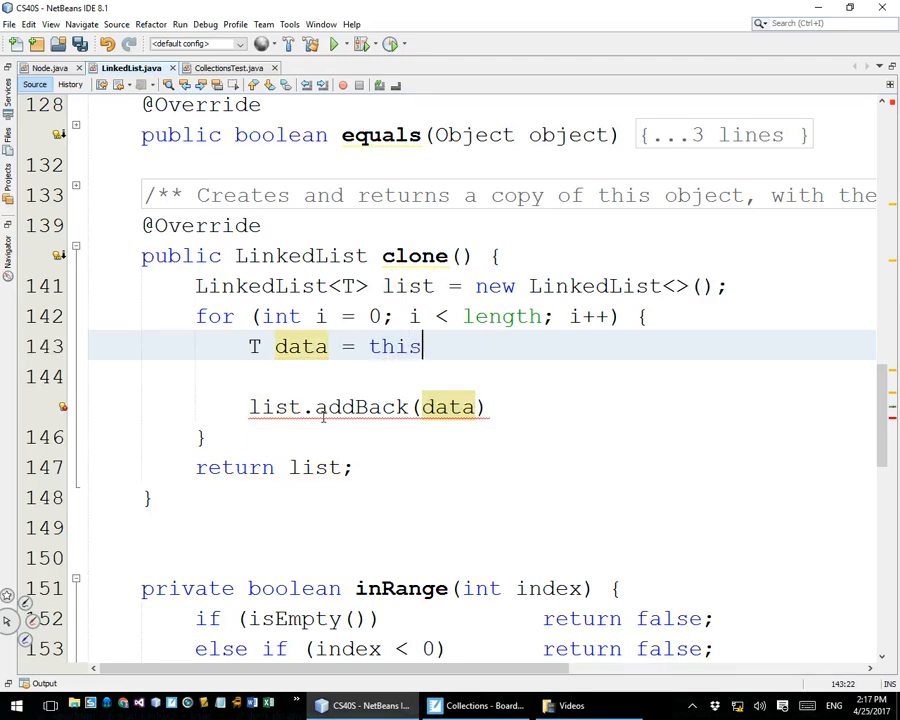
pyautogui.write('.getNode(i')
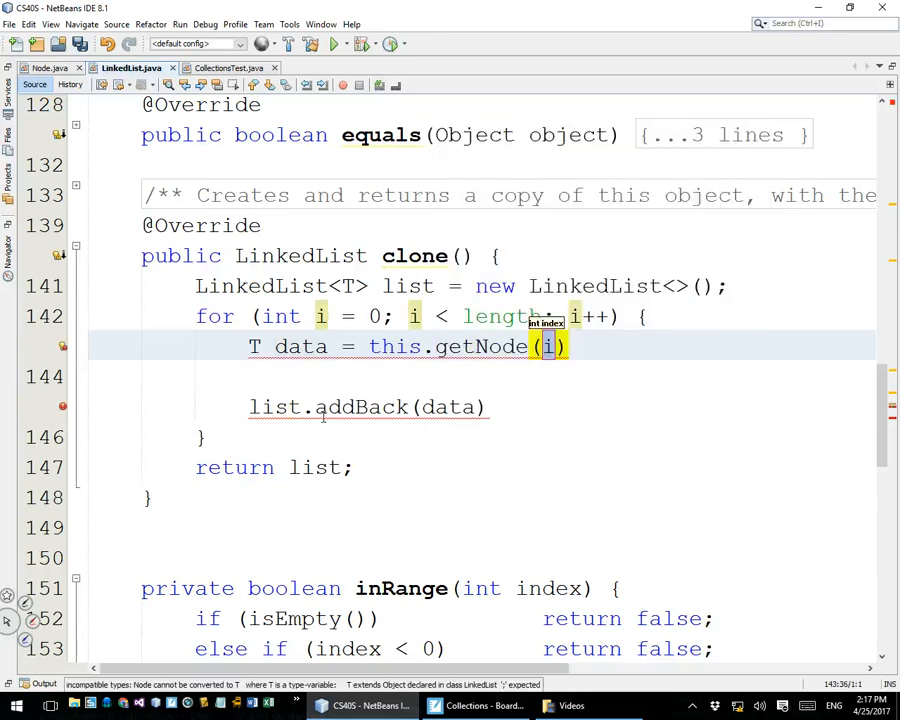
pyautogui.write('.')
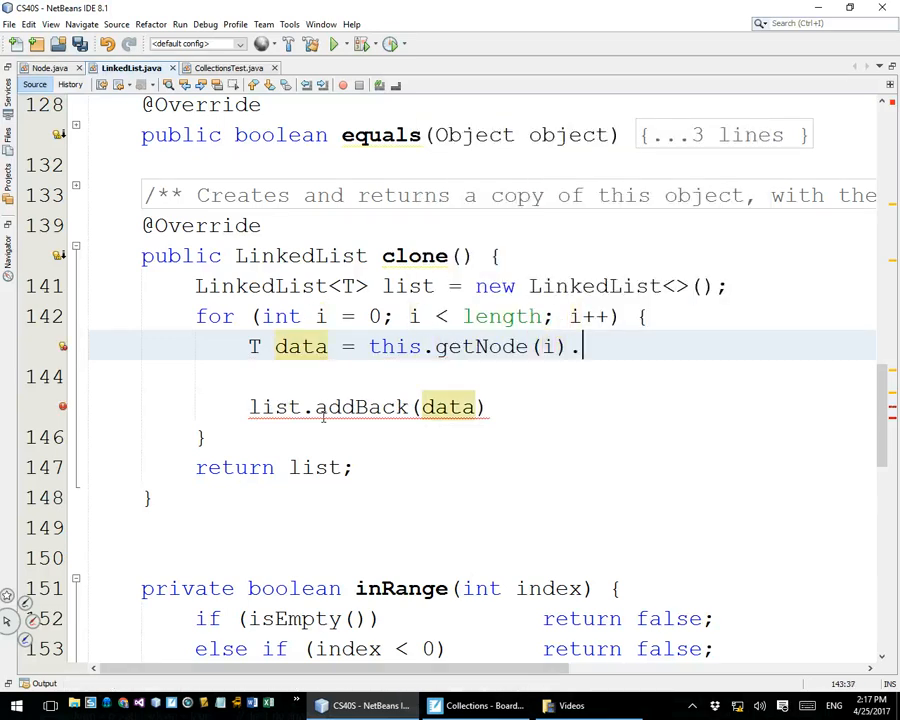
pyautogui.write('data;')
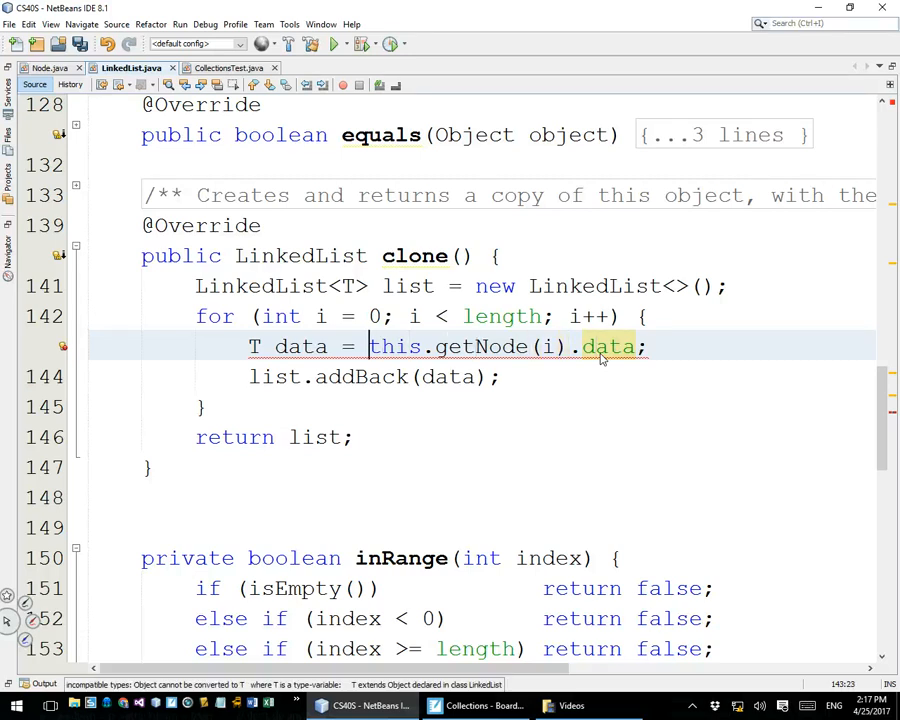
# - Cast the node data to (T) and save LinkedList.java
pyautogui.write('(T)')
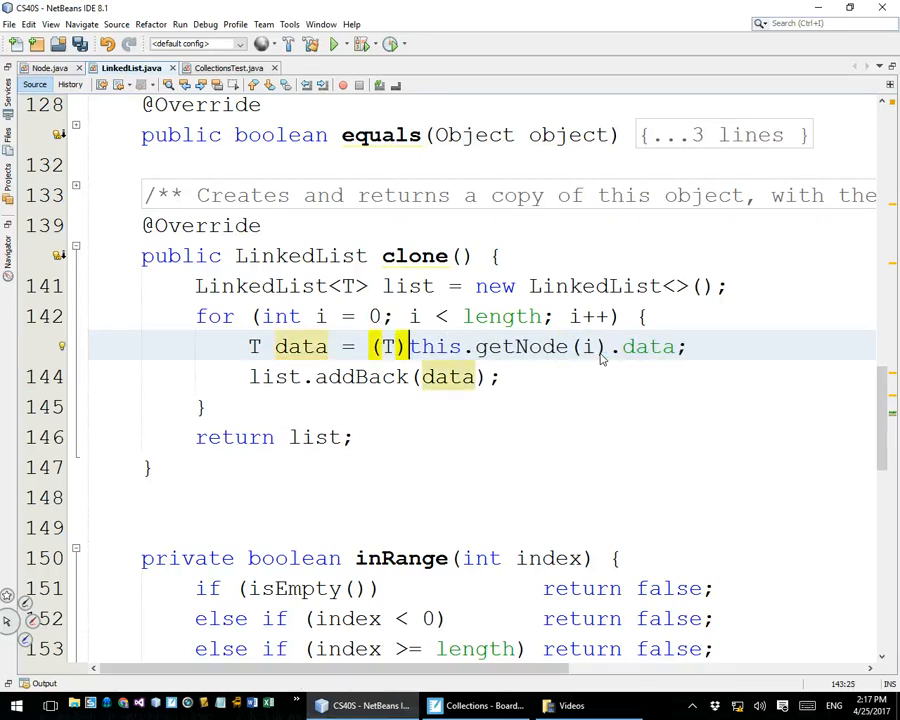
pyautogui.click(459, 437)
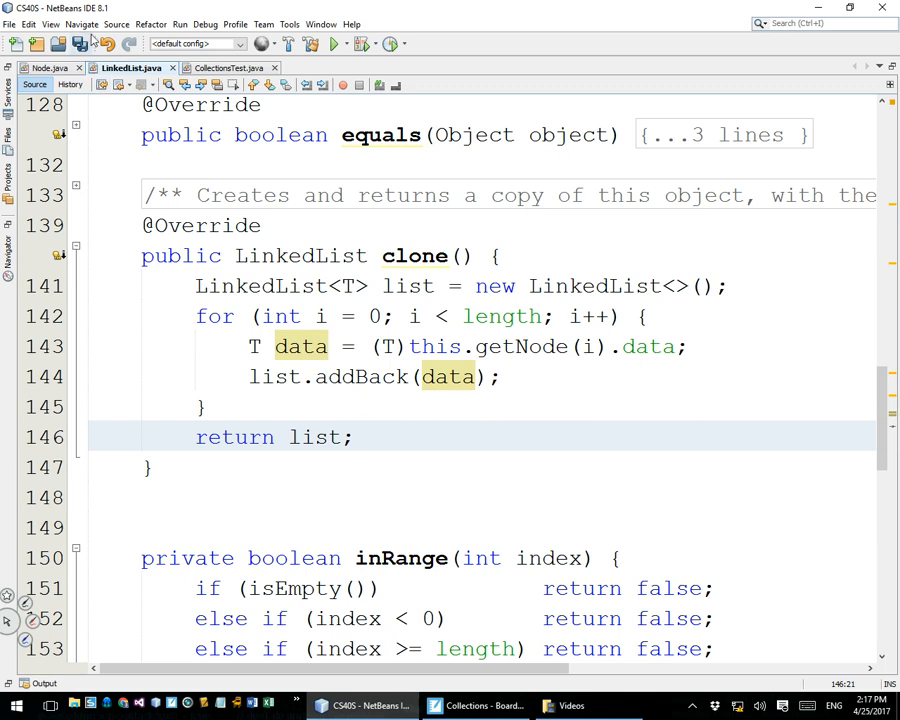
pyautogui.press('ctrl+s')
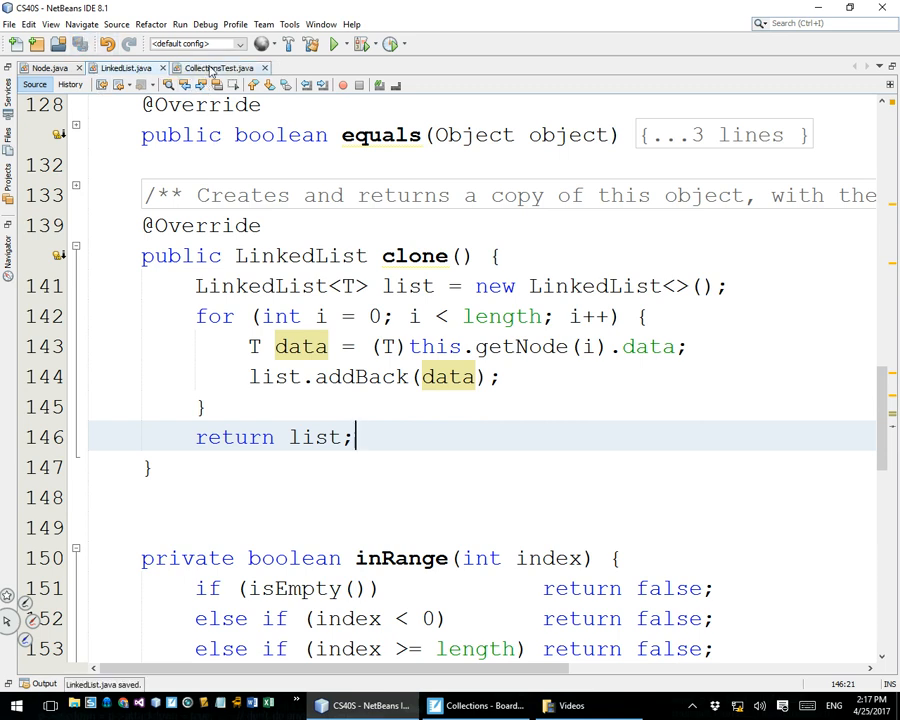
# - In CollectionsTest declare 'LinkedList<String> copy = list1.clone();'
pyautogui.click(218, 67)
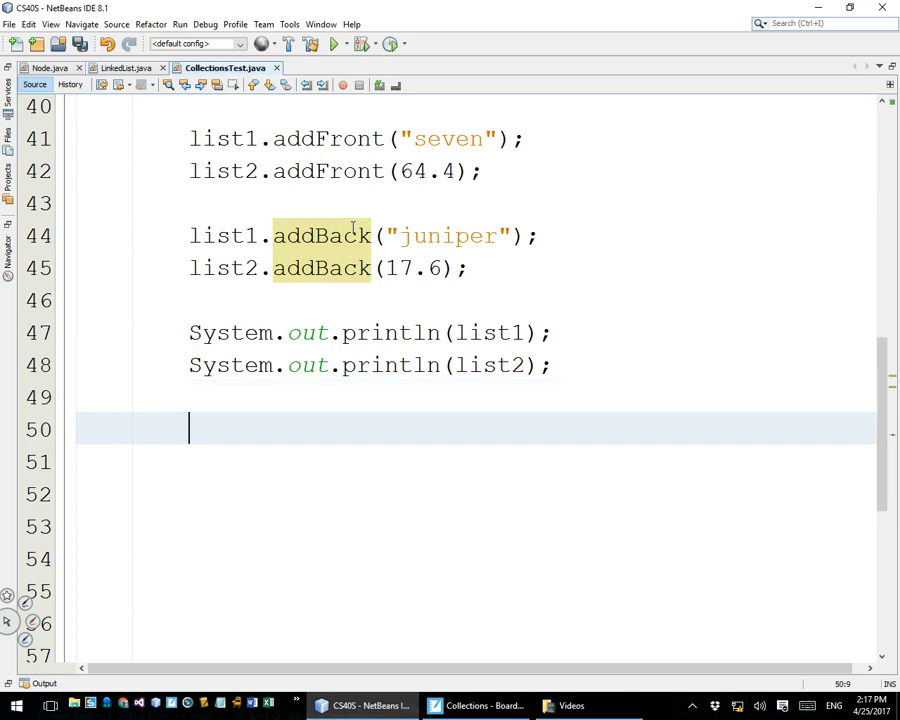
pyautogui.write('LinkedList<S')
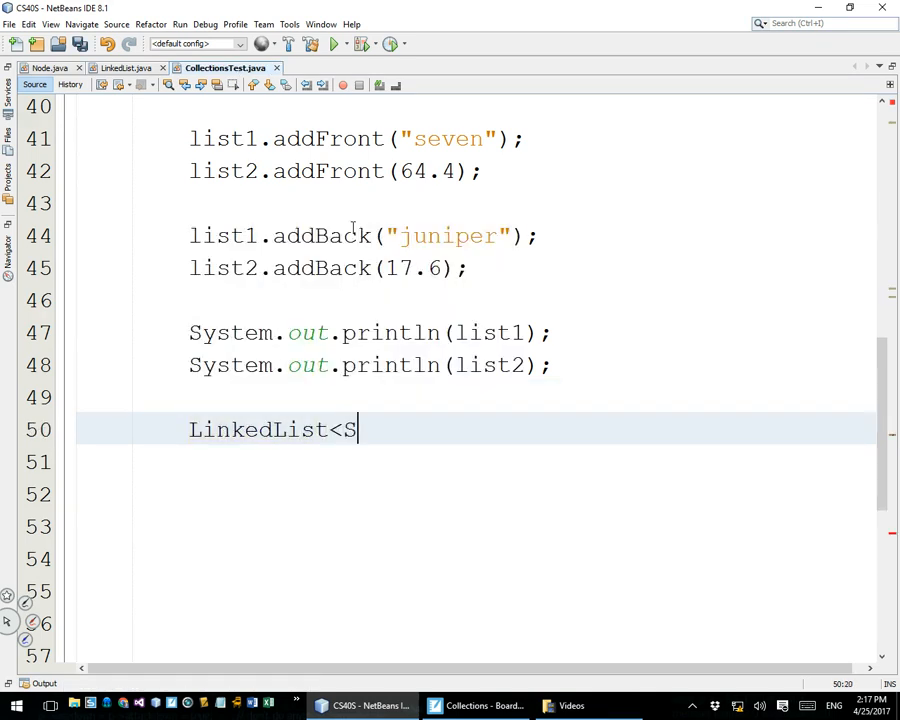
pyautogui.write('tring>')
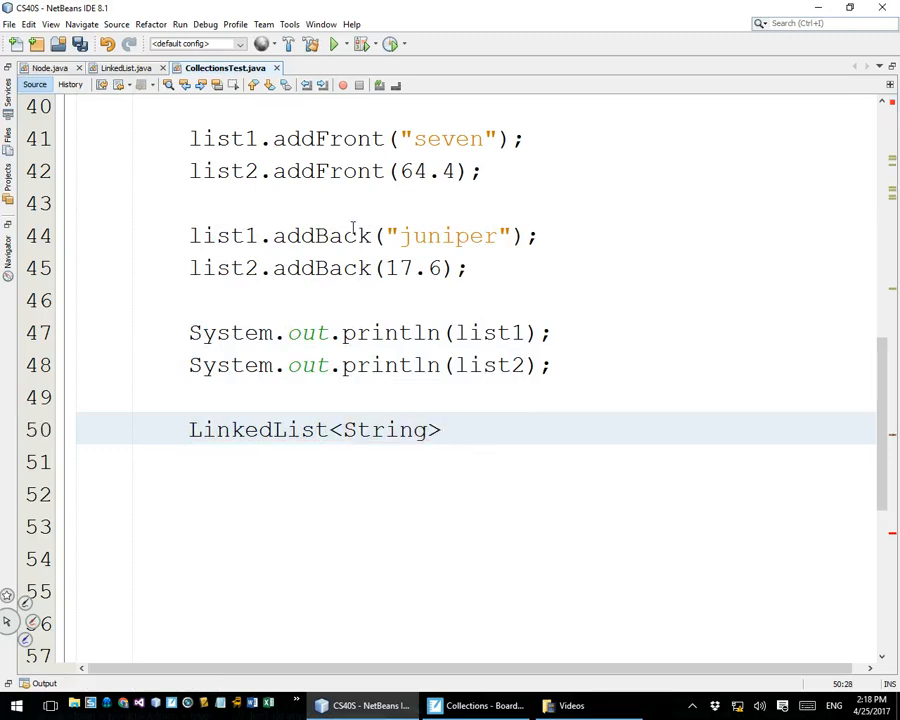
pyautogui.write('copy =')
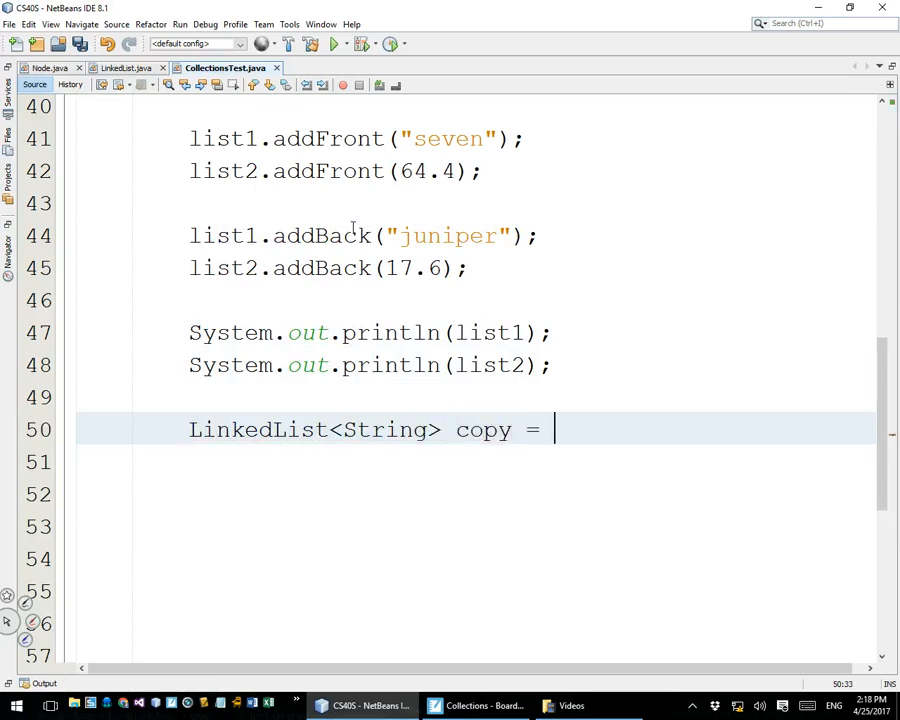
pyautogui.write('list1')
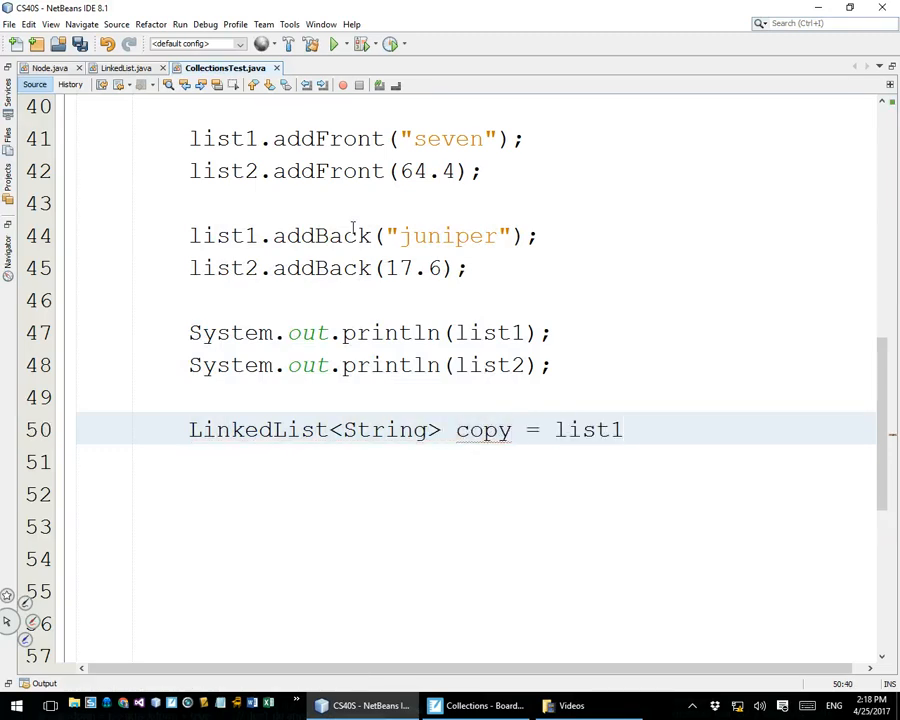
pyautogui.write('.clone();')
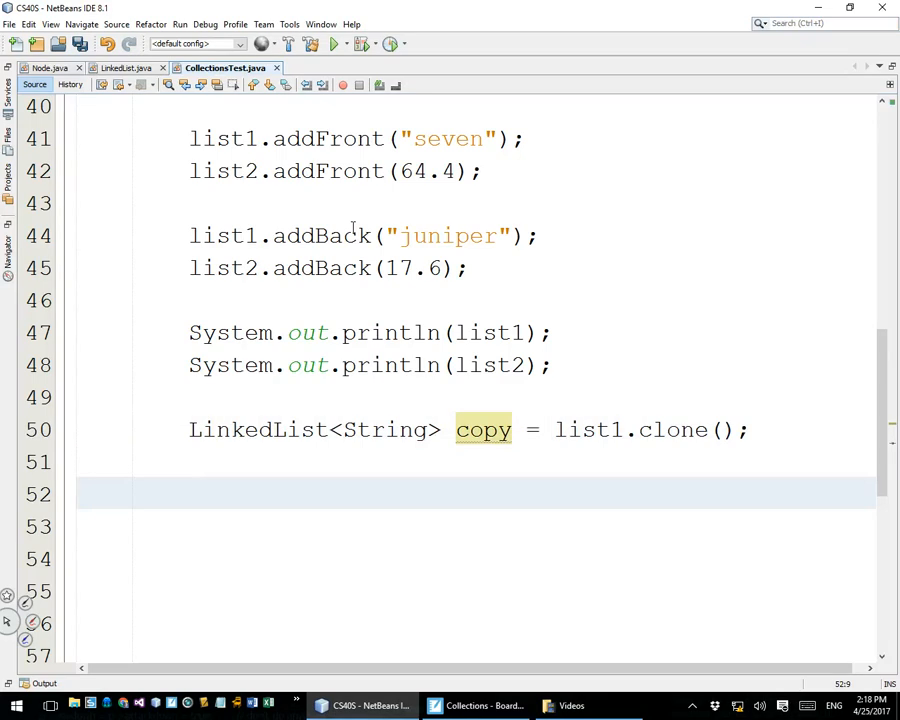
# - Print copy with 'System.out.println(copy);' below the clone declaration
pyautogui.click(189, 492)
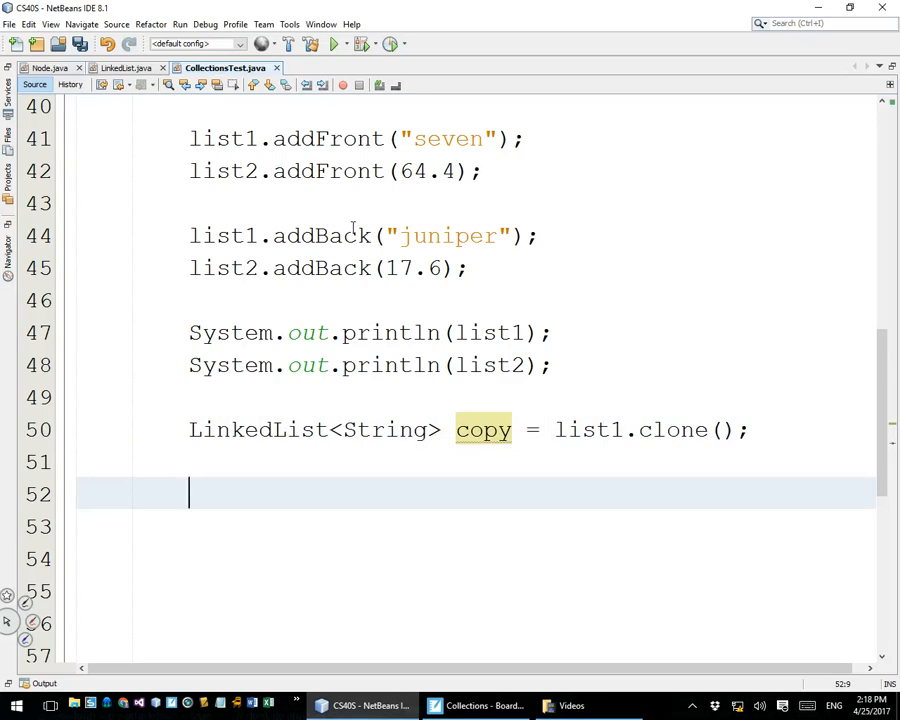
pyautogui.write('sp')
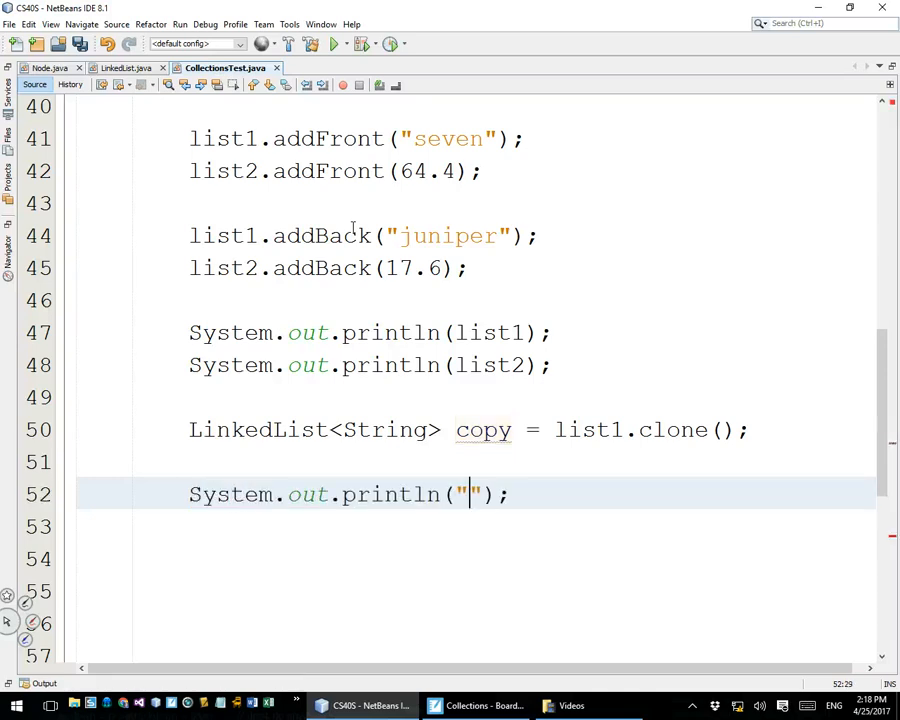
pyautogui.write('copy')
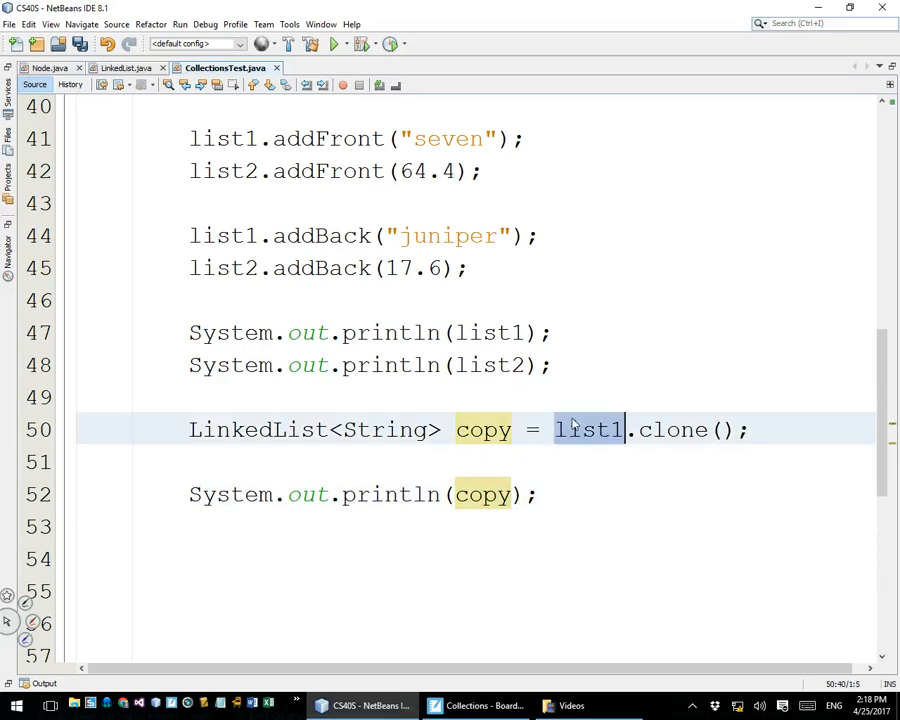
pyautogui.doubleClick(483, 429)
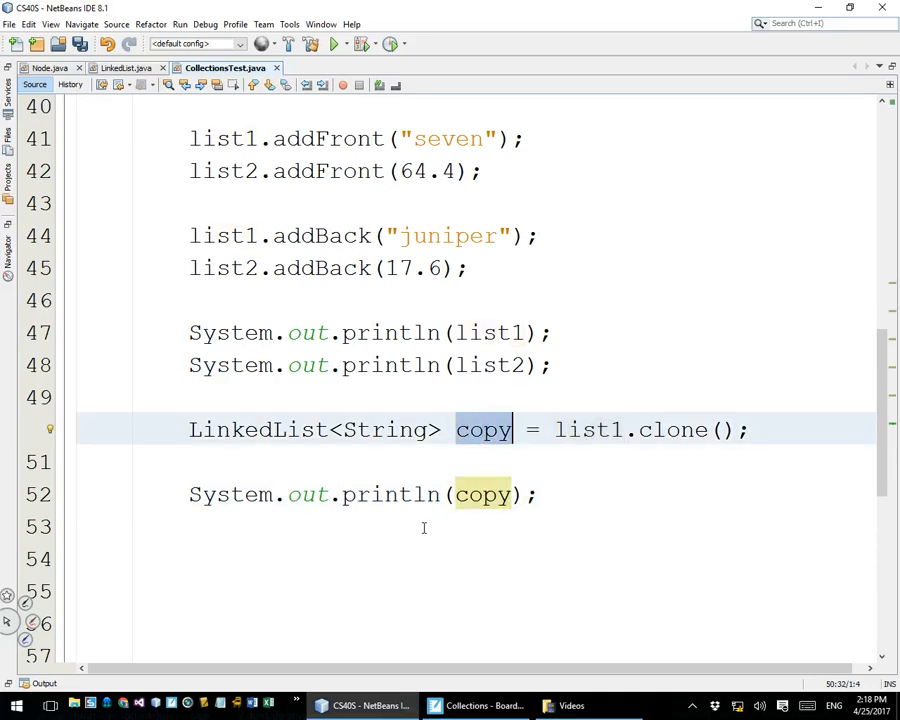
pyautogui.click(423, 527)
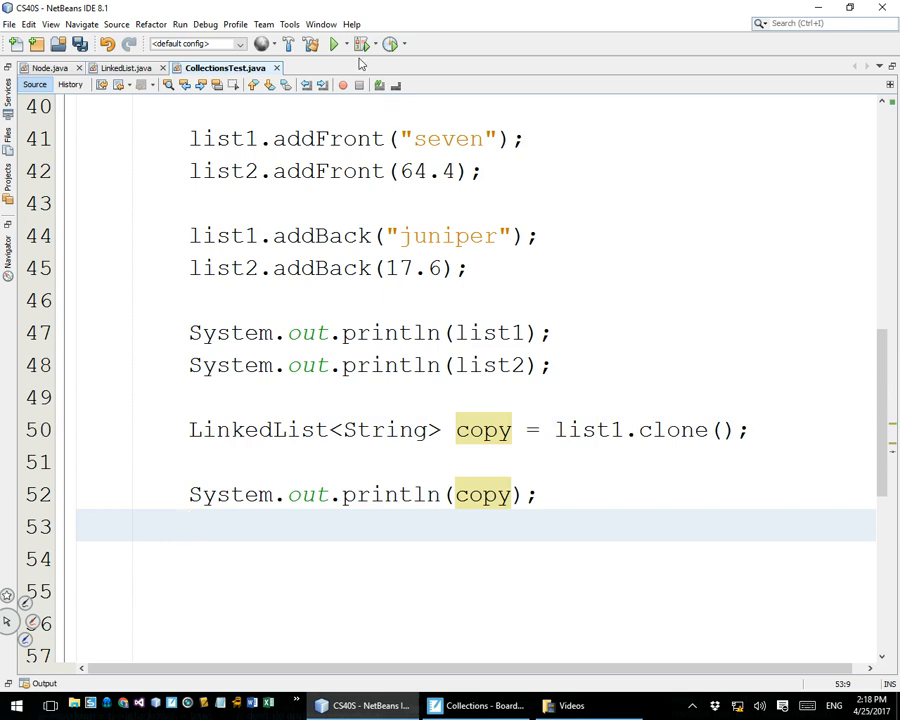
pyautogui.click(334, 43)
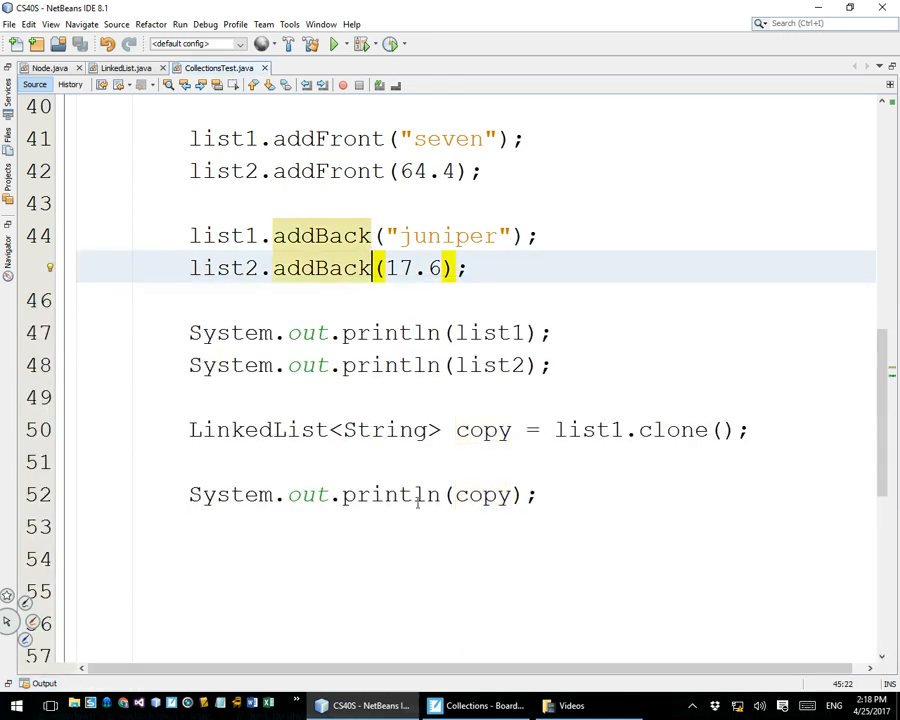
pyautogui.click(538, 429)
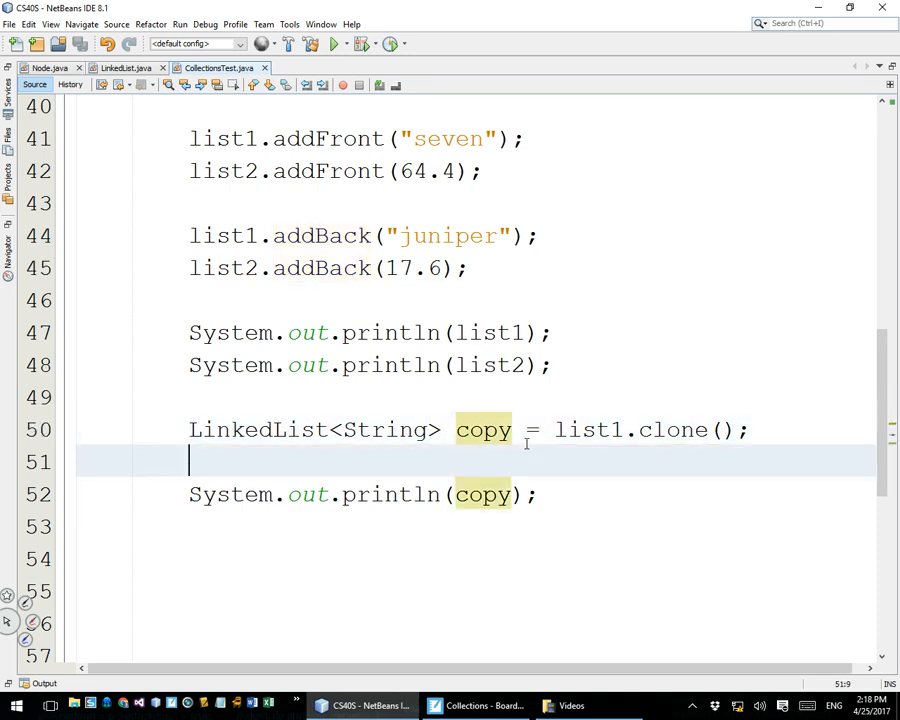
# - Add copy.addFront("kitten");, run to print [kitten,seven,dog,juniper], and return to LinkedList.java
pyautogui.write('copy.addFront("')
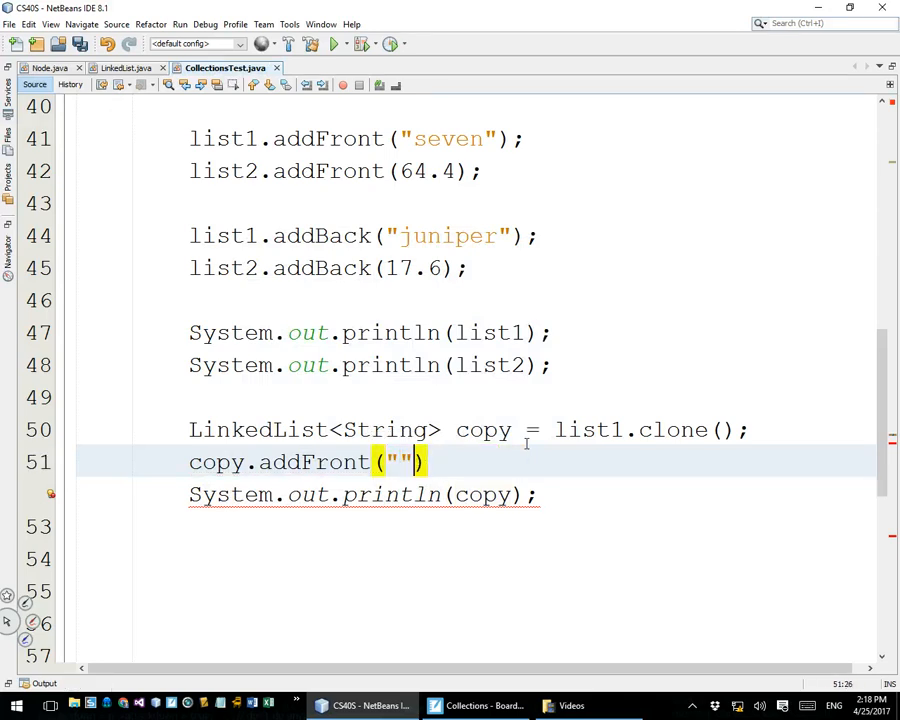
pyautogui.write('kitte')
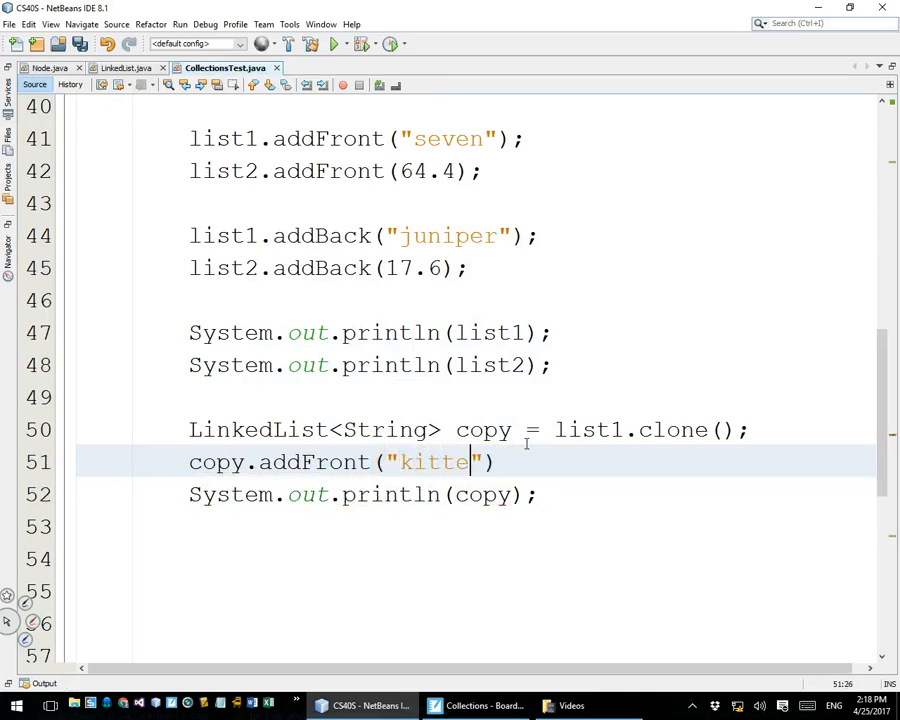
pyautogui.write('n);')
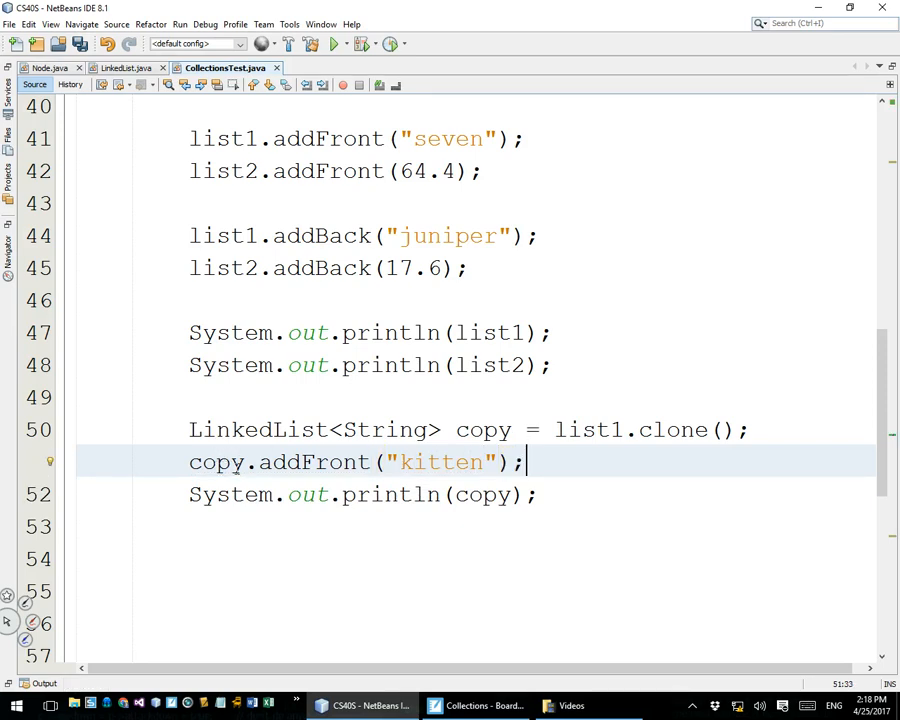
pyautogui.doubleClick(488, 332)
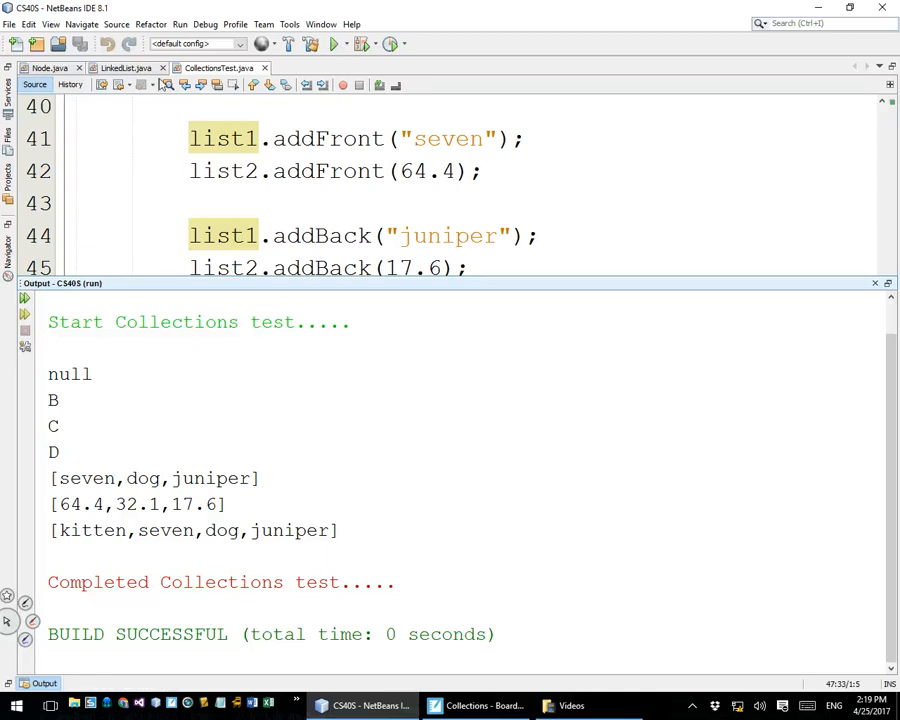
pyautogui.click(125, 67)
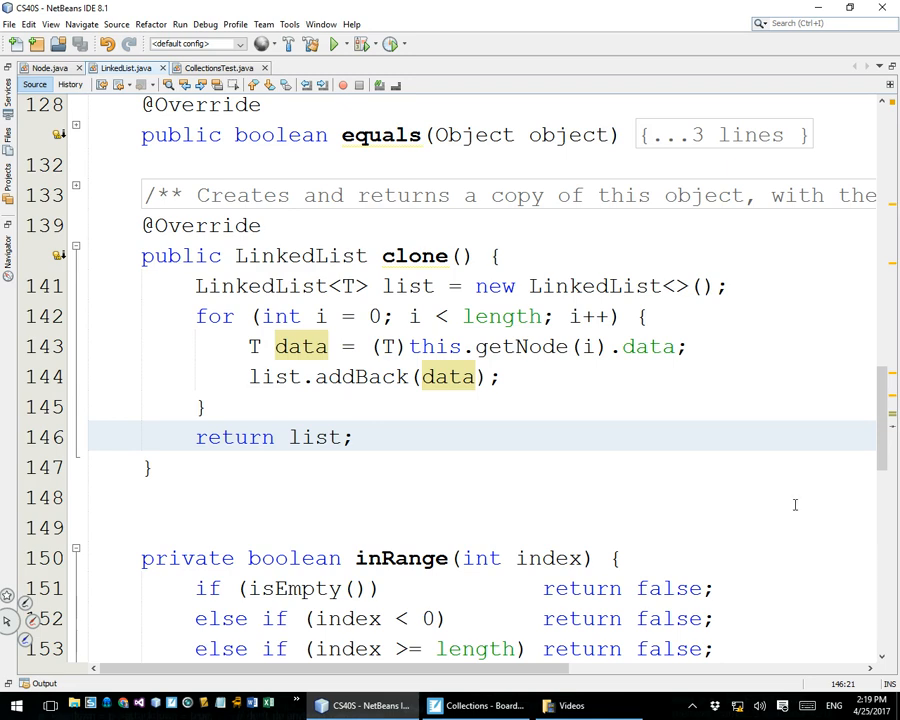